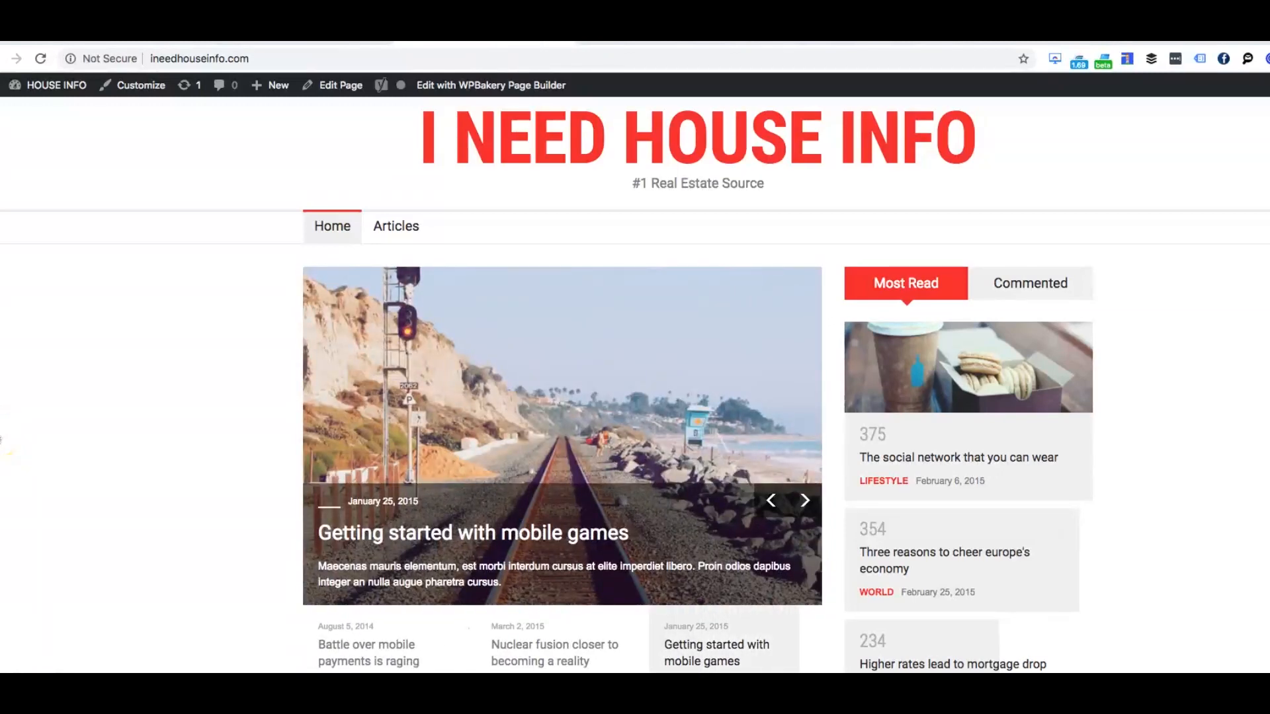
Click repeatedly on items along the bottom of the screen.
{"action": "left_click", "coordinate": [804, 492]}
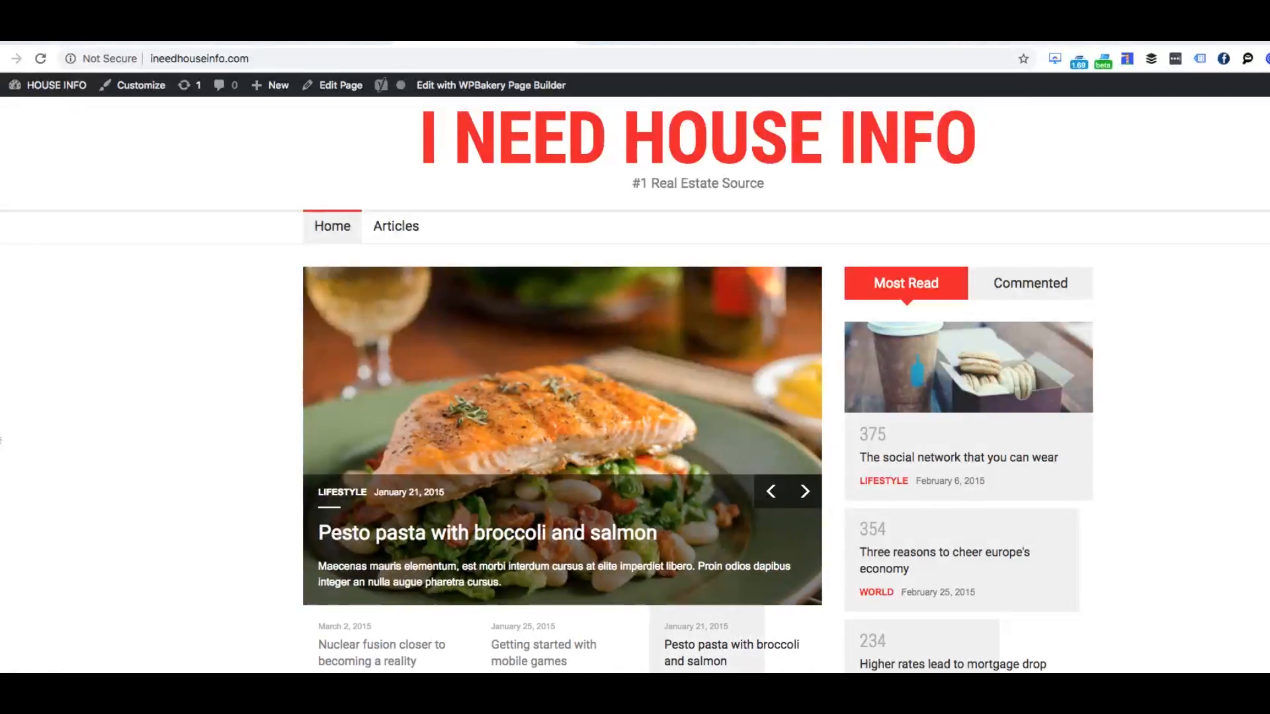
{"action": "left_click", "coordinate": [805, 491]}
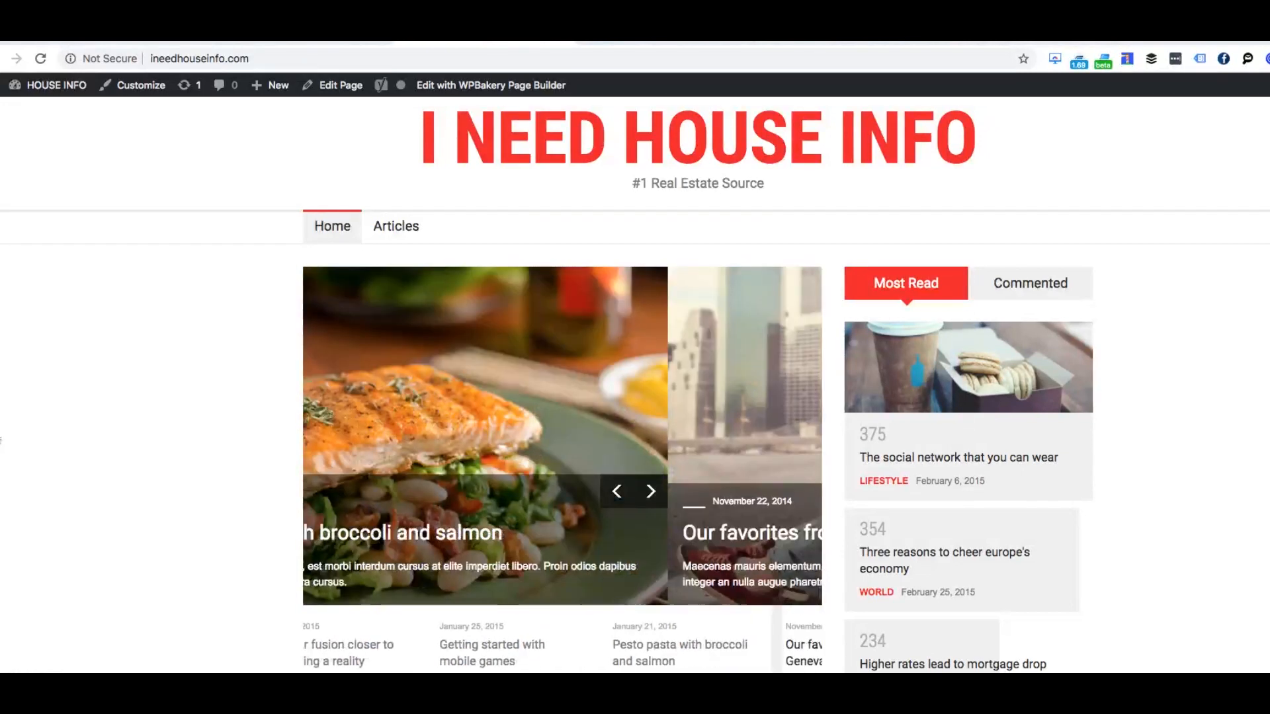
{"action": "left_click", "coordinate": [651, 490]}
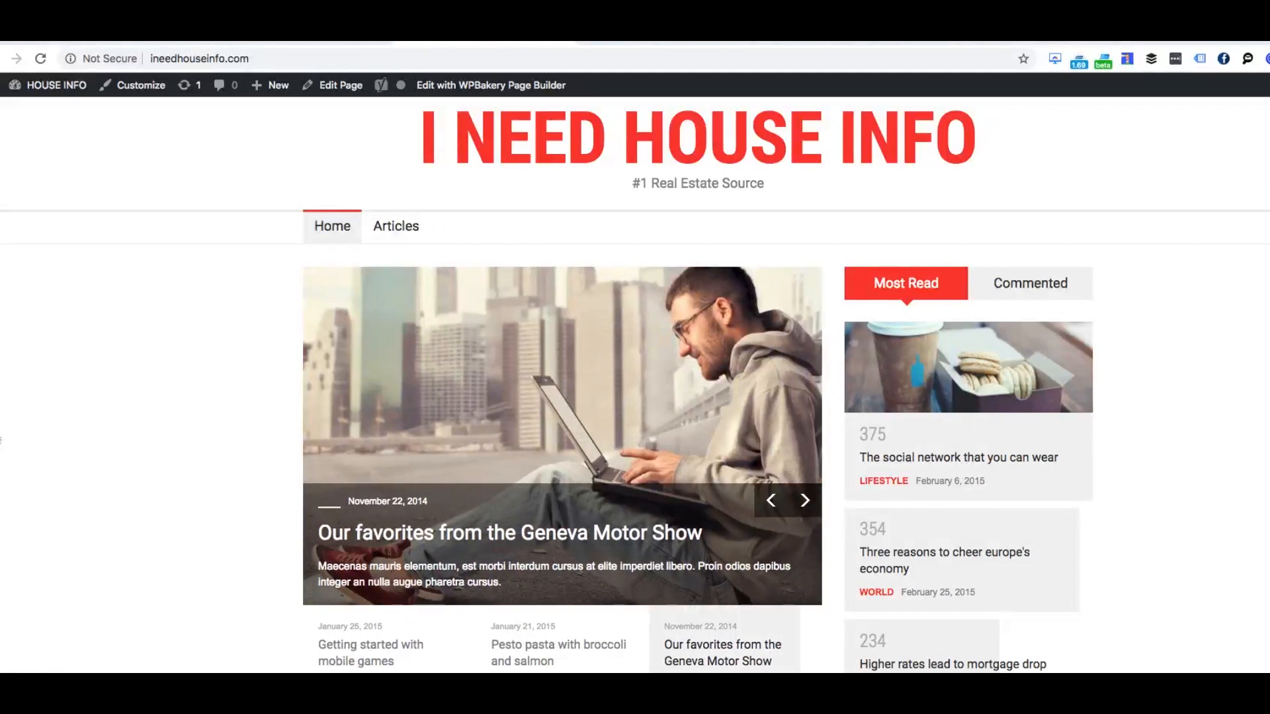
{"action": "left_click", "coordinate": [804, 500]}
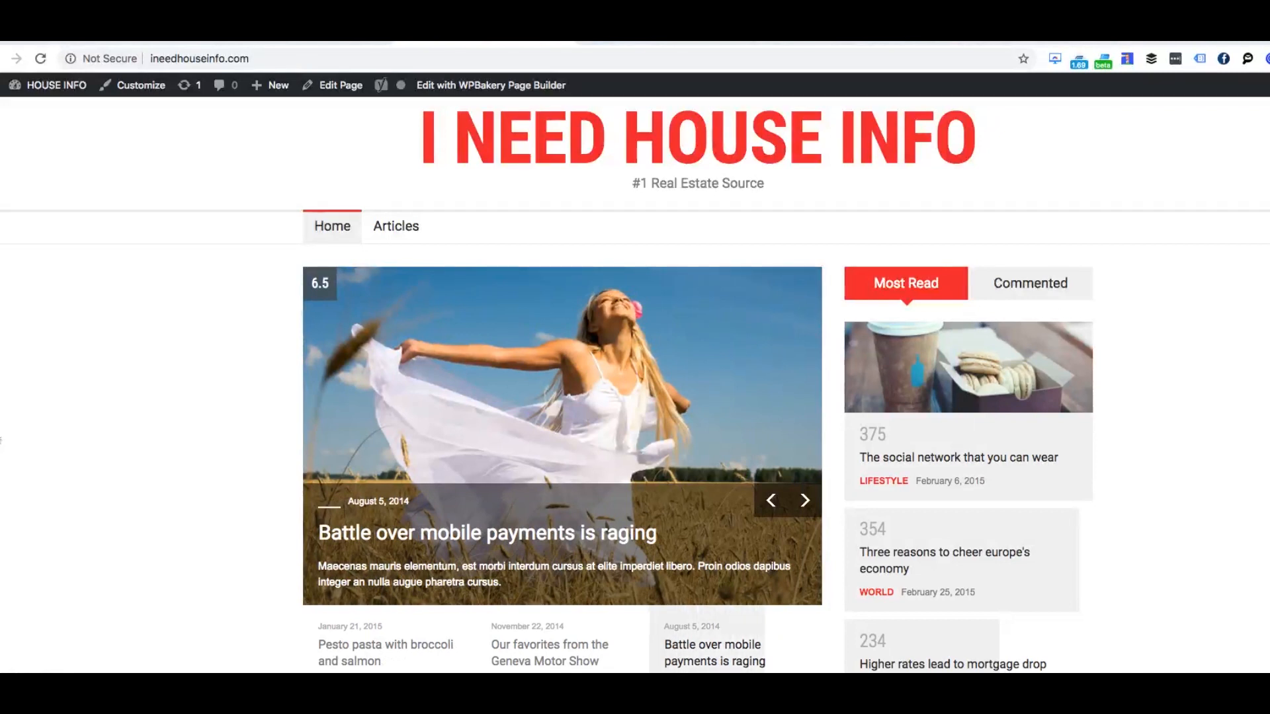
{"action": "left_click", "coordinate": [804, 500]}
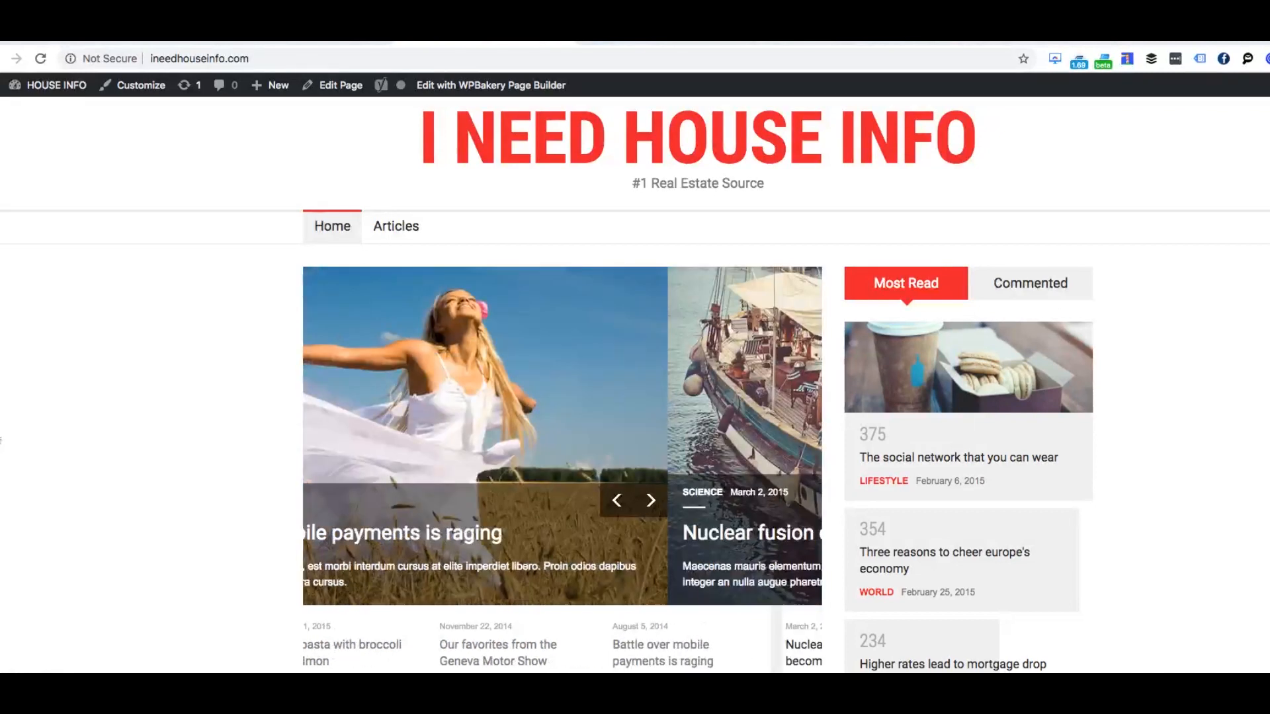
{"action": "left_click", "coordinate": [651, 500]}
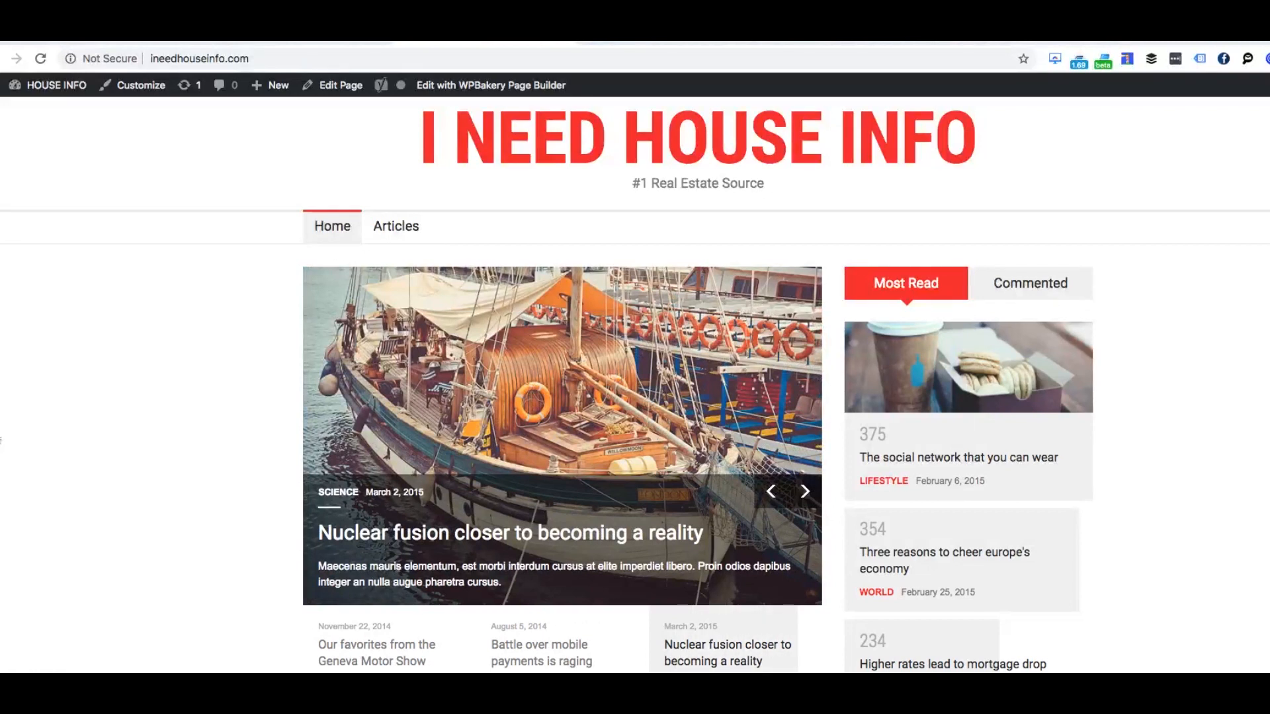
{"action": "left_click", "coordinate": [804, 500]}
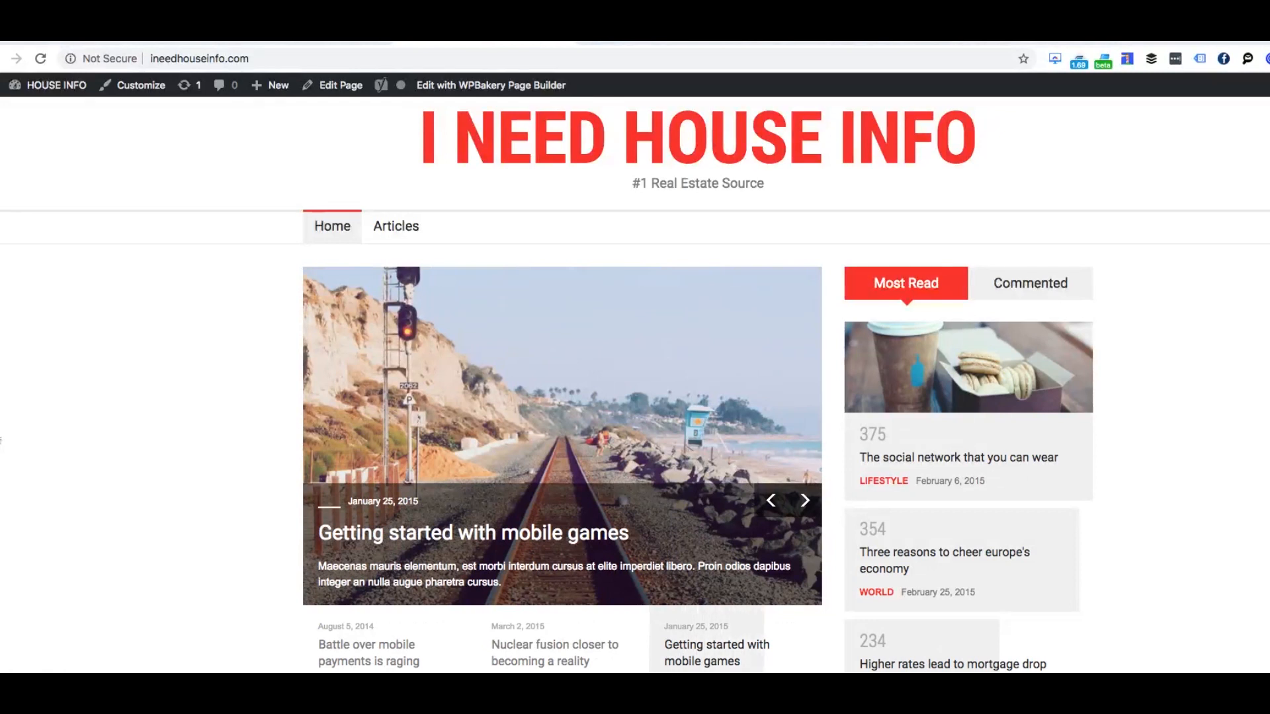
{"action": "left_click", "coordinate": [804, 500]}
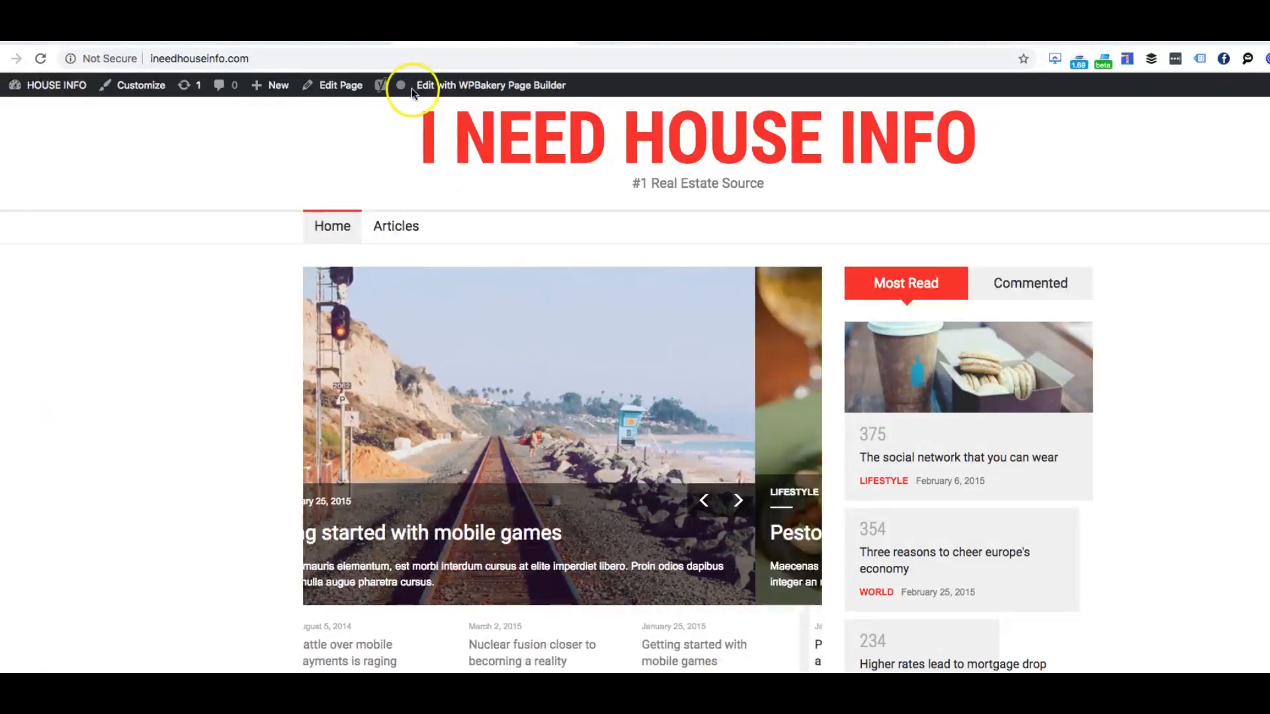
{"action": "left_click", "coordinate": [737, 500]}
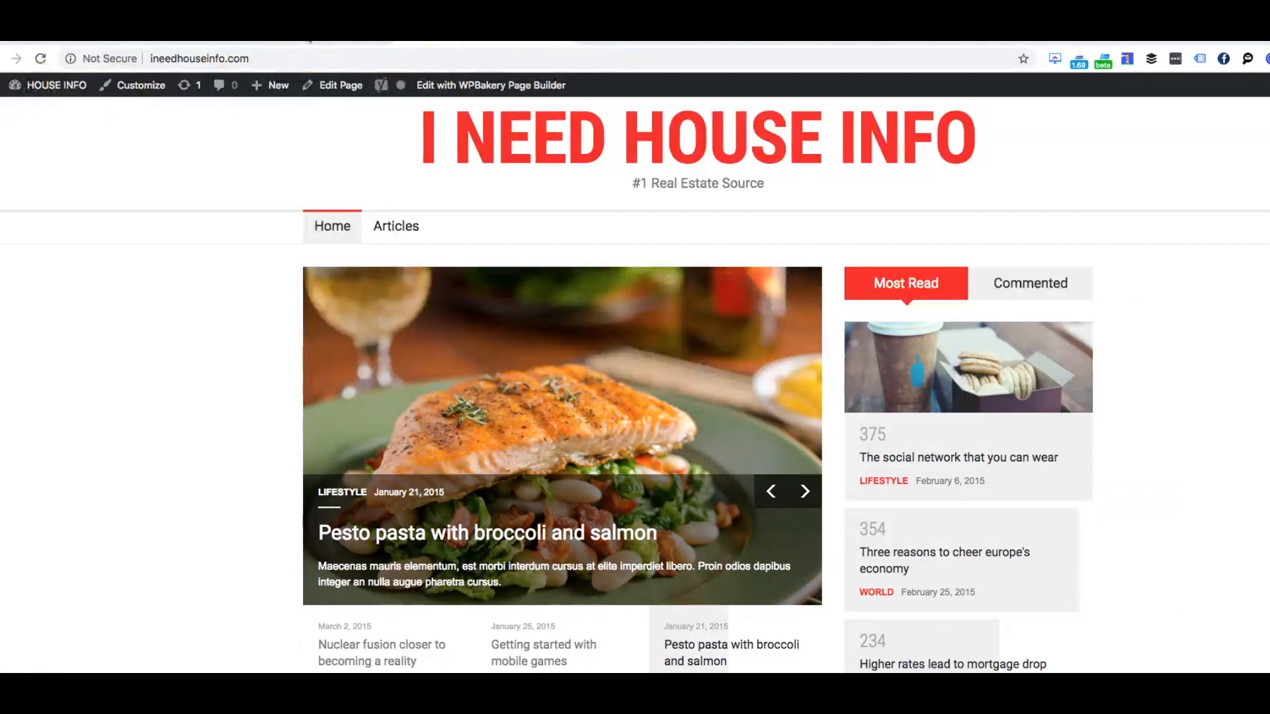
{"action": "mouse_move", "coordinate": [192, 113]}
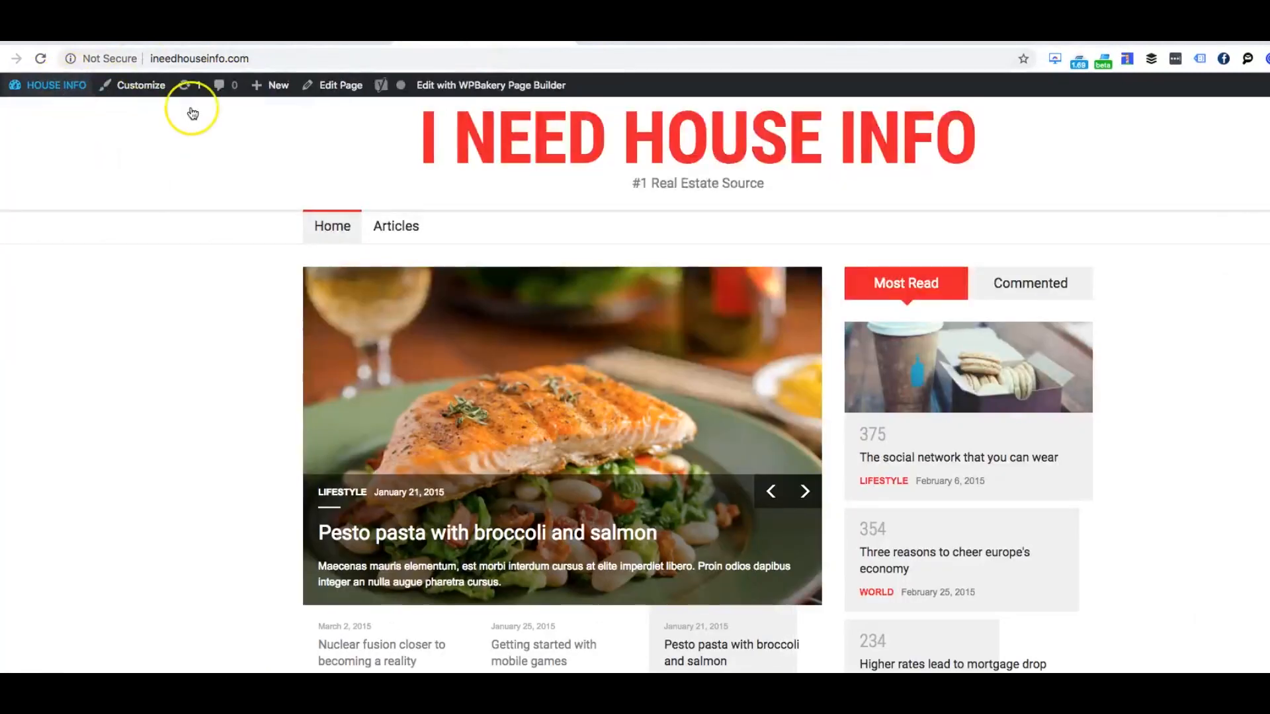
{"action": "left_click", "coordinate": [805, 490]}
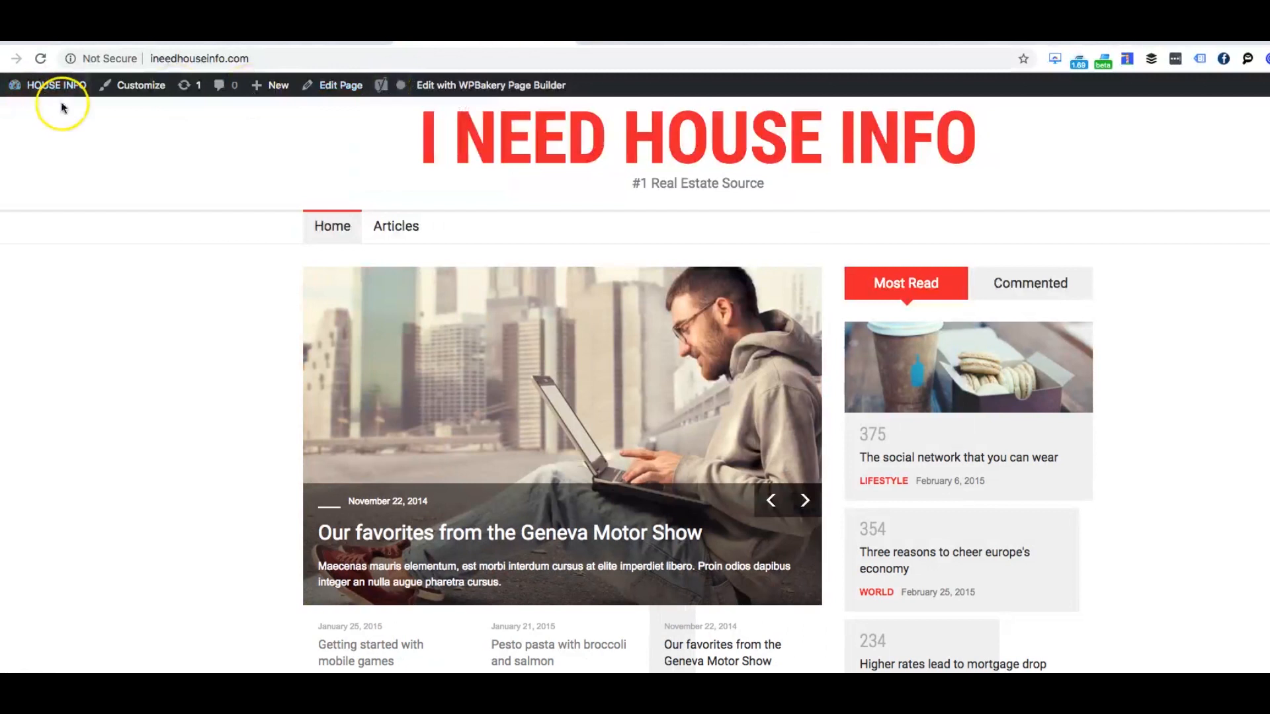
Go from the site's Dashboard to the Installed Plugins list.
{"action": "left_click", "coordinate": [56, 85]}
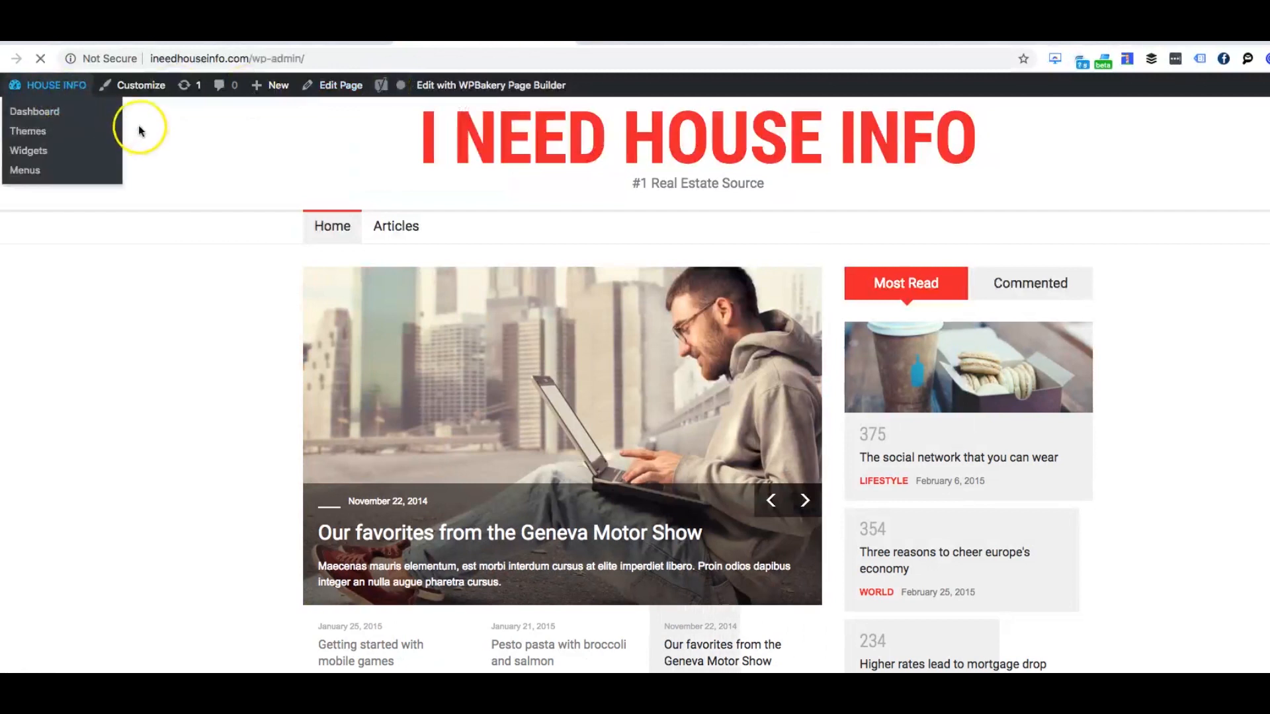
{"action": "left_click", "coordinate": [34, 111]}
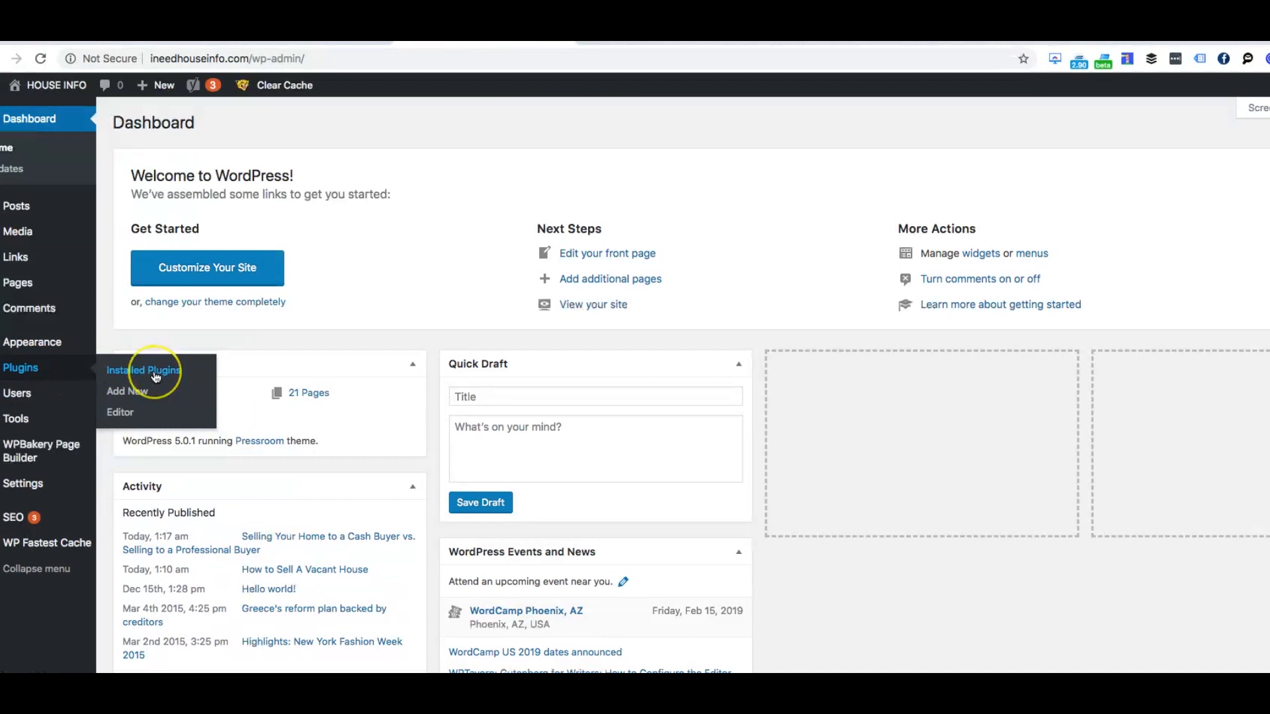
{"action": "left_click", "coordinate": [144, 371]}
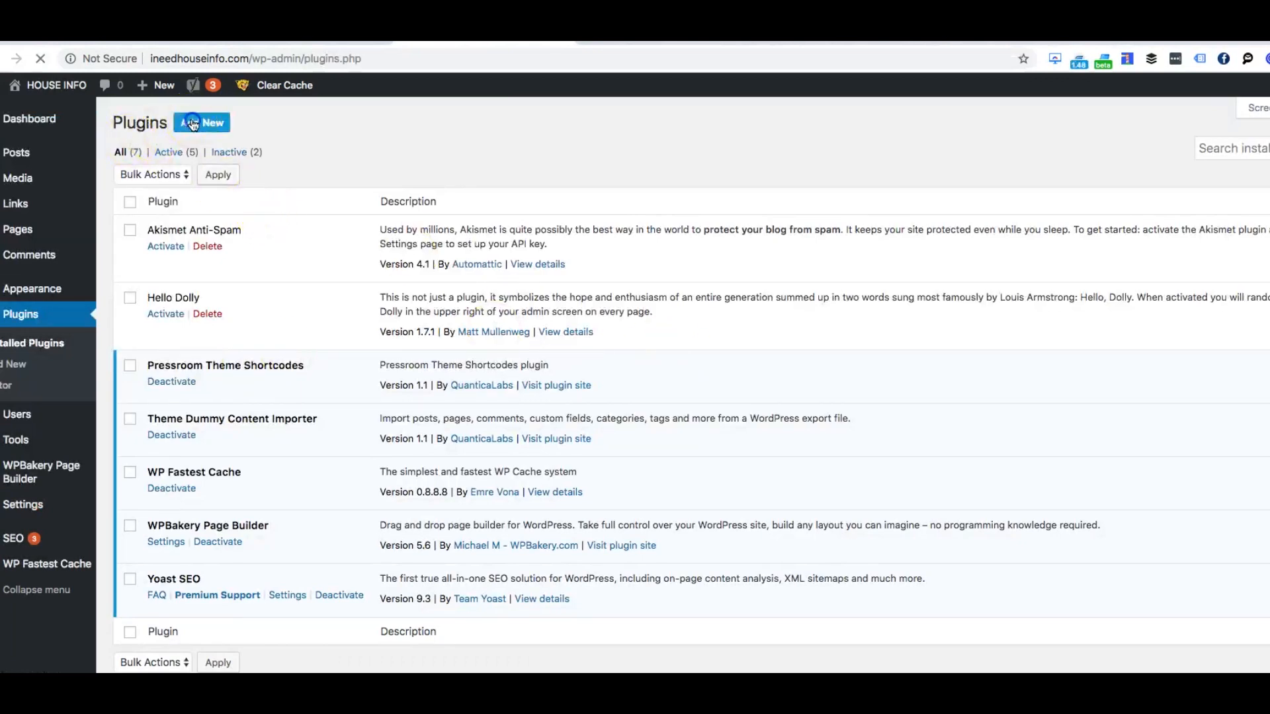
Browse Add New plugins under the Popular tab, where Yoast SEO shows as active.
{"action": "left_click", "coordinate": [202, 123]}
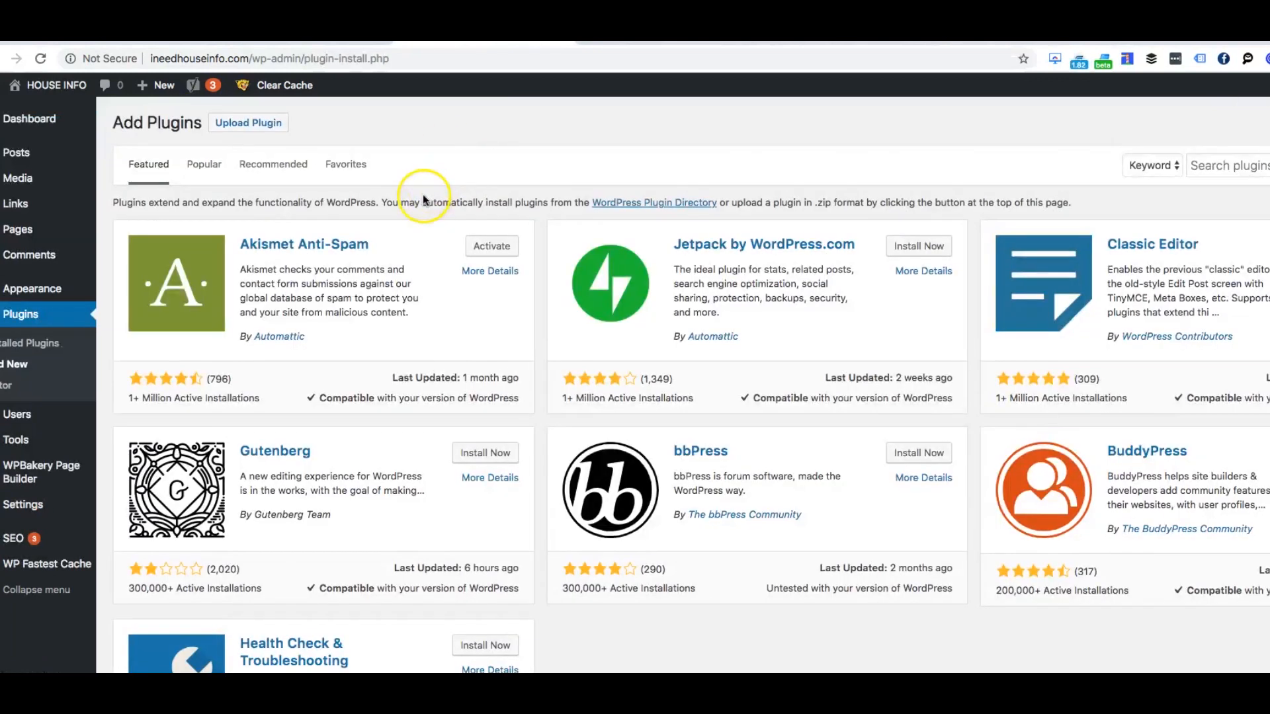
{"action": "mouse_move", "coordinate": [203, 165]}
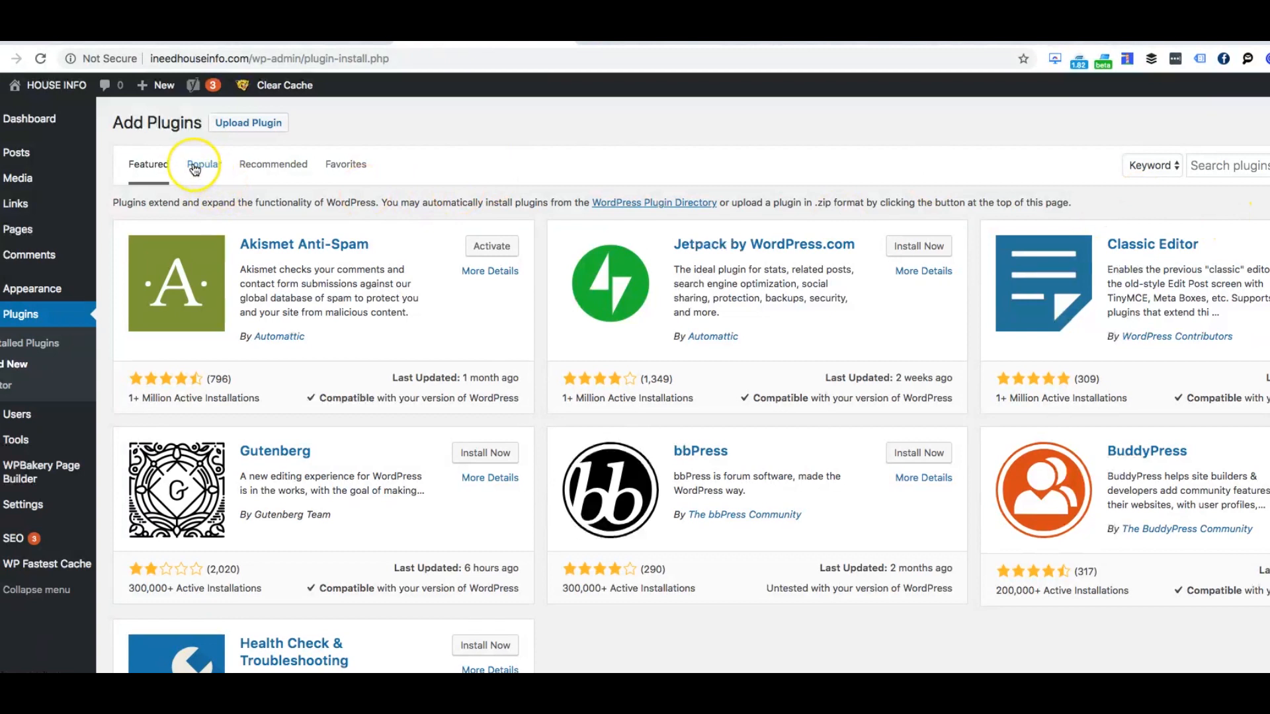
{"action": "left_click", "coordinate": [201, 165]}
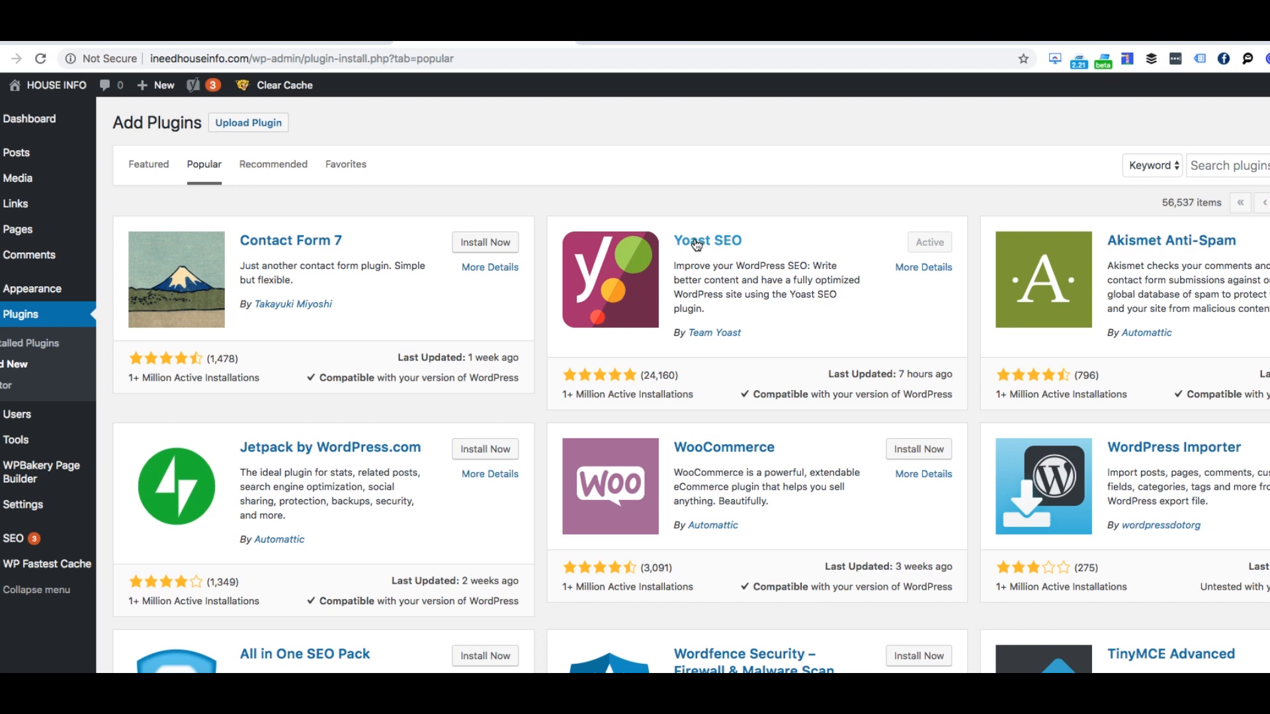
{"action": "mouse_move", "coordinate": [676, 50]}
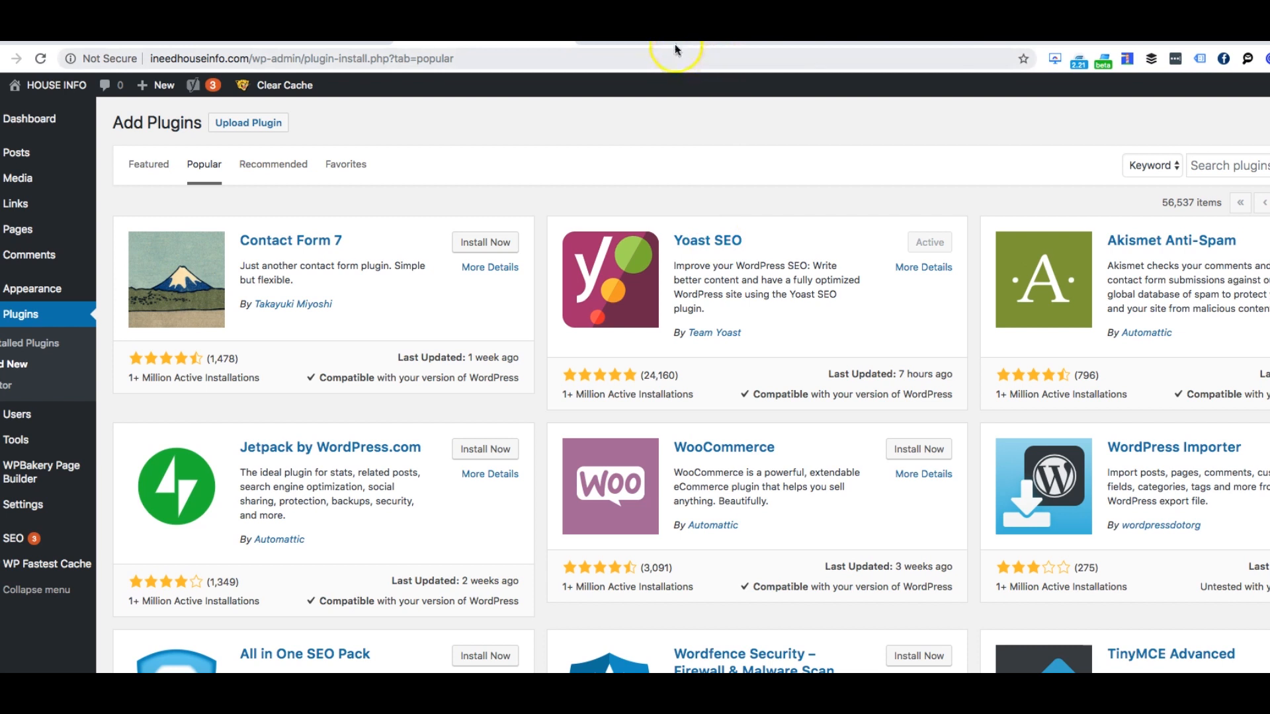
{"action": "mouse_move", "coordinate": [672, 50]}
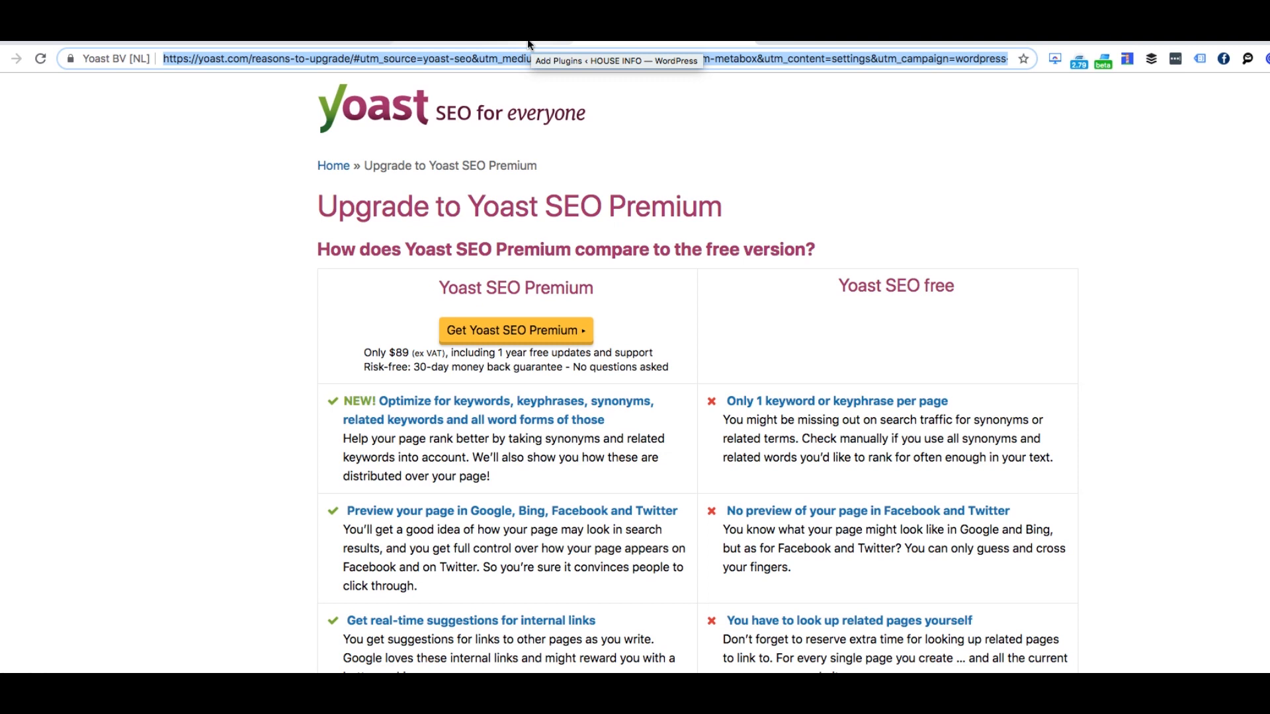
{"action": "mouse_move", "coordinate": [533, 45]}
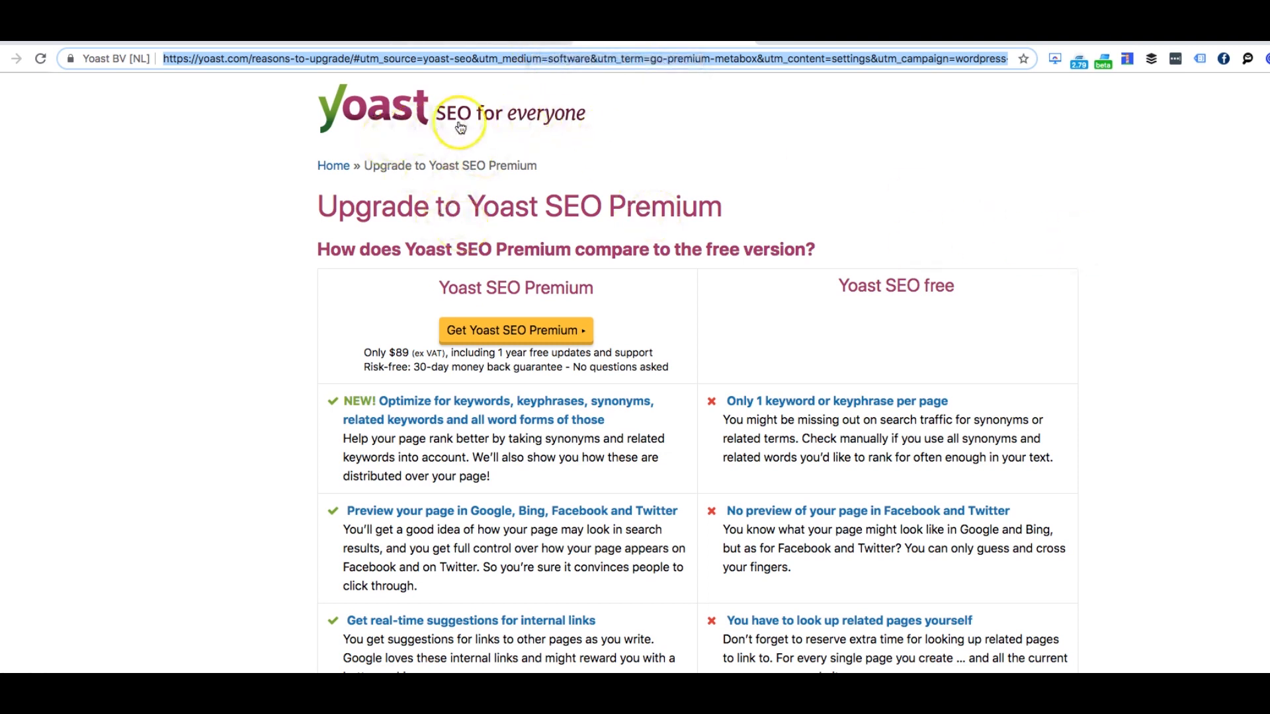
{"action": "mouse_move", "coordinate": [634, 205]}
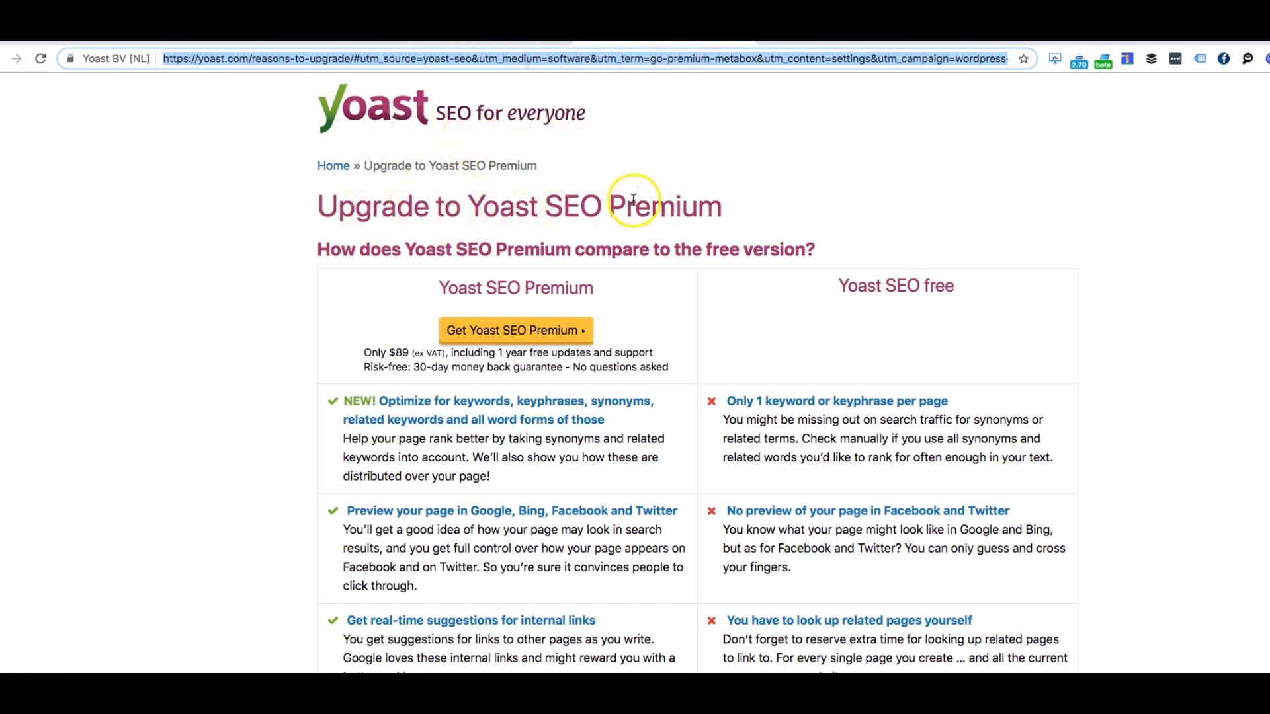
{"action": "mouse_move", "coordinate": [396, 166]}
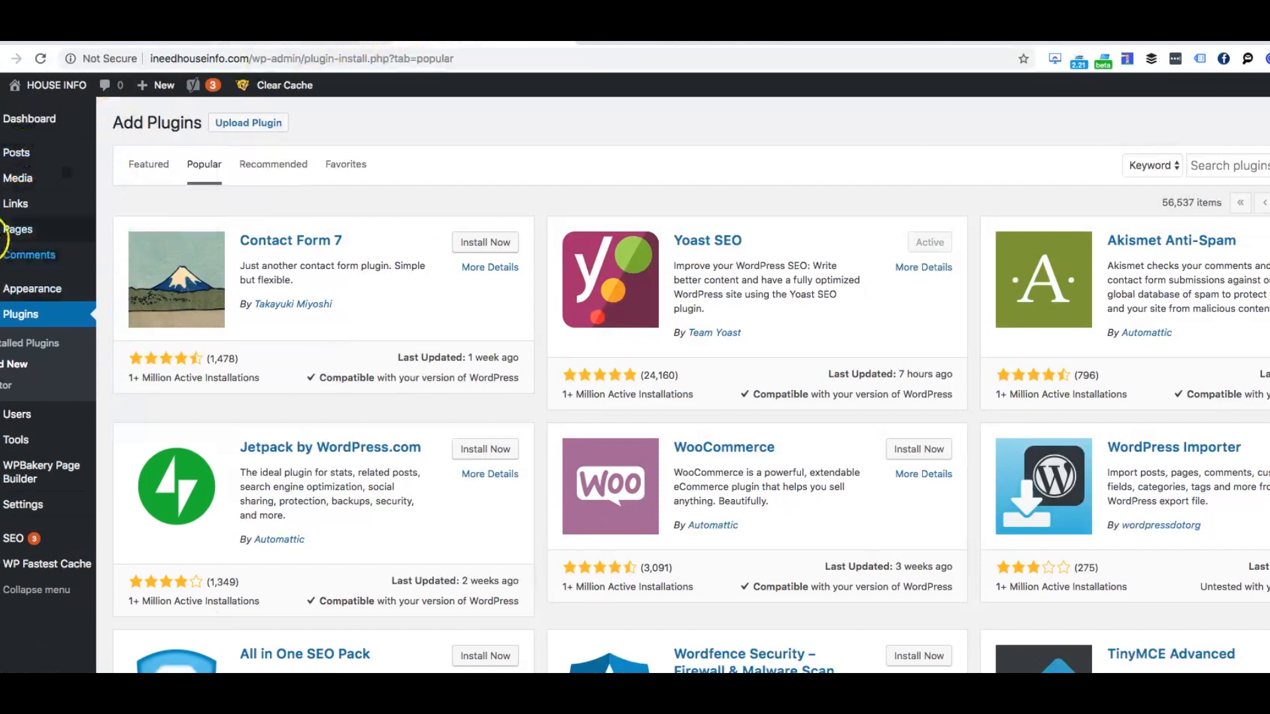
{"action": "left_click", "coordinate": [15, 152]}
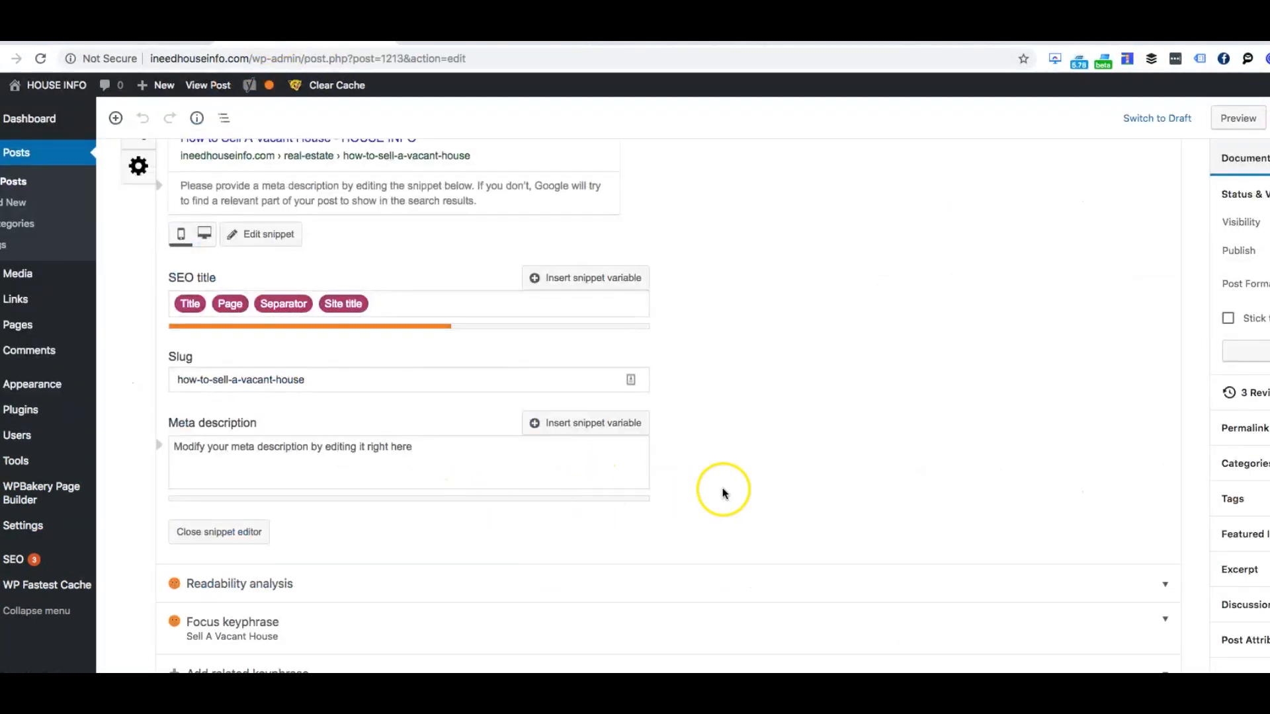
{"action": "scroll", "scroll_direction": "up", "scroll_amount": 3}
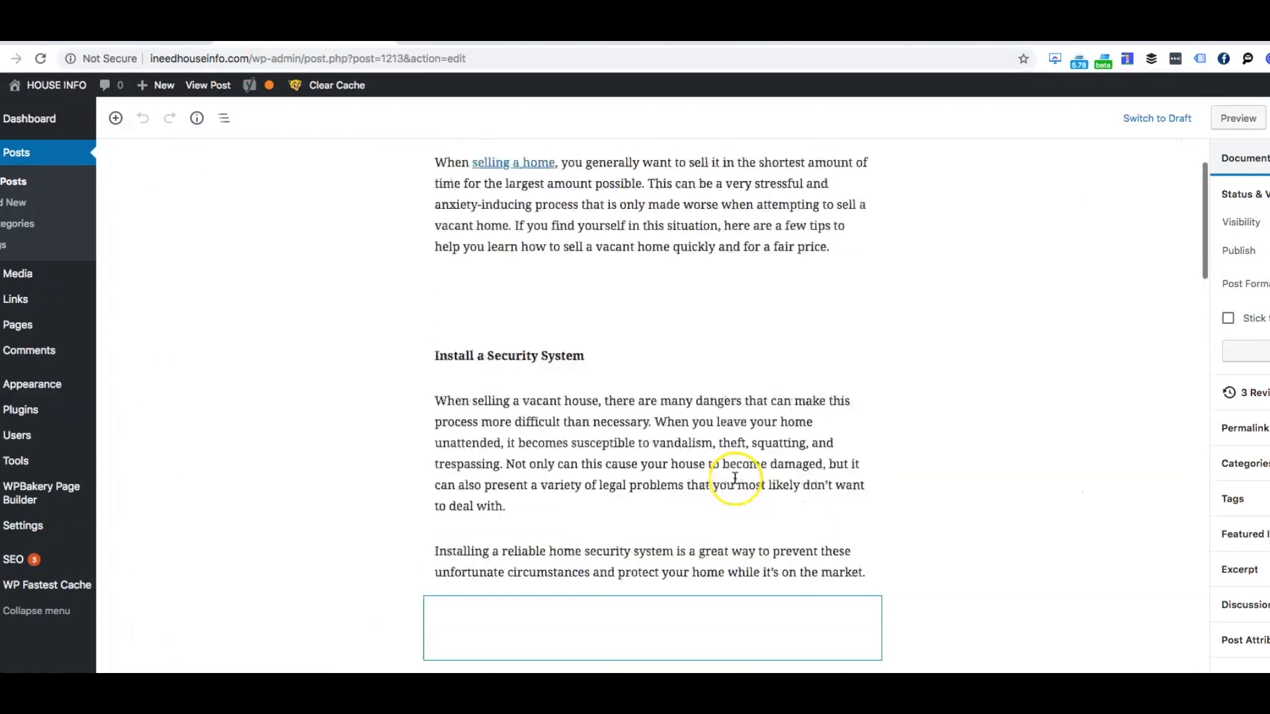
{"action": "scroll", "scroll_direction": "up", "scroll_amount": 3}
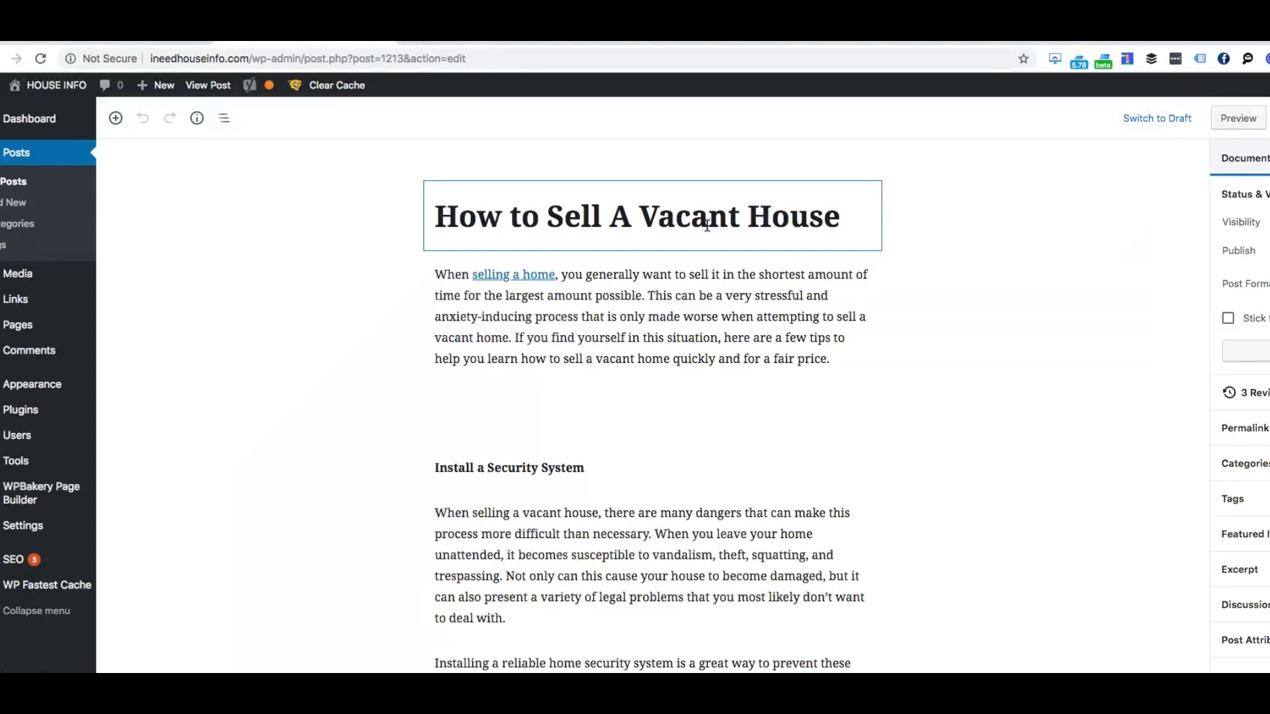
{"action": "scroll", "scroll_direction": "down", "scroll_amount": 3}
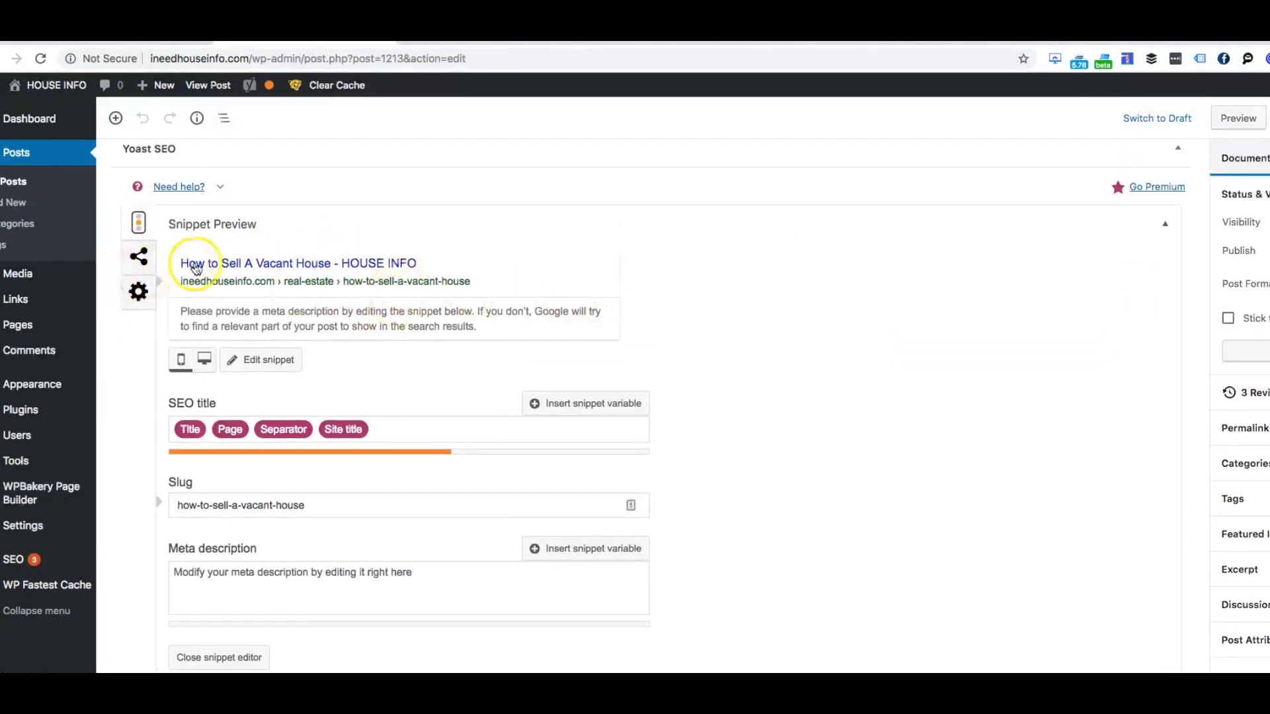
{"action": "mouse_move", "coordinate": [242, 318]}
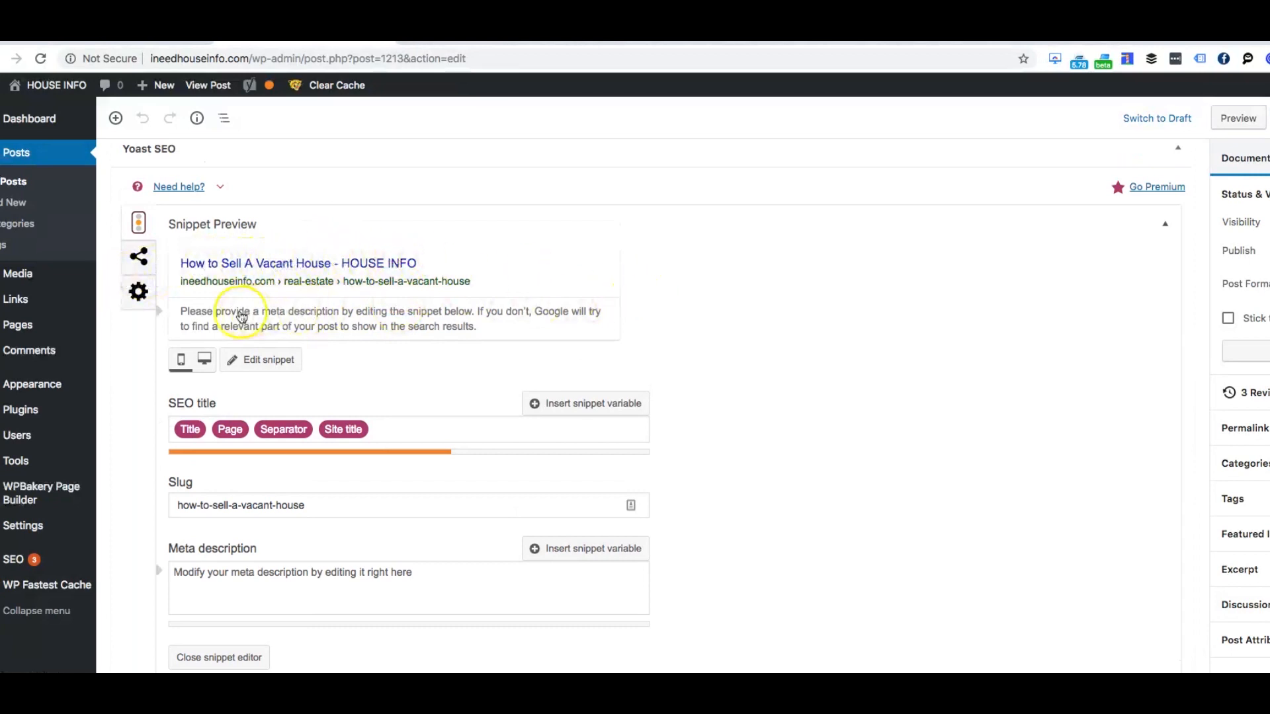
{"action": "mouse_move", "coordinate": [271, 328]}
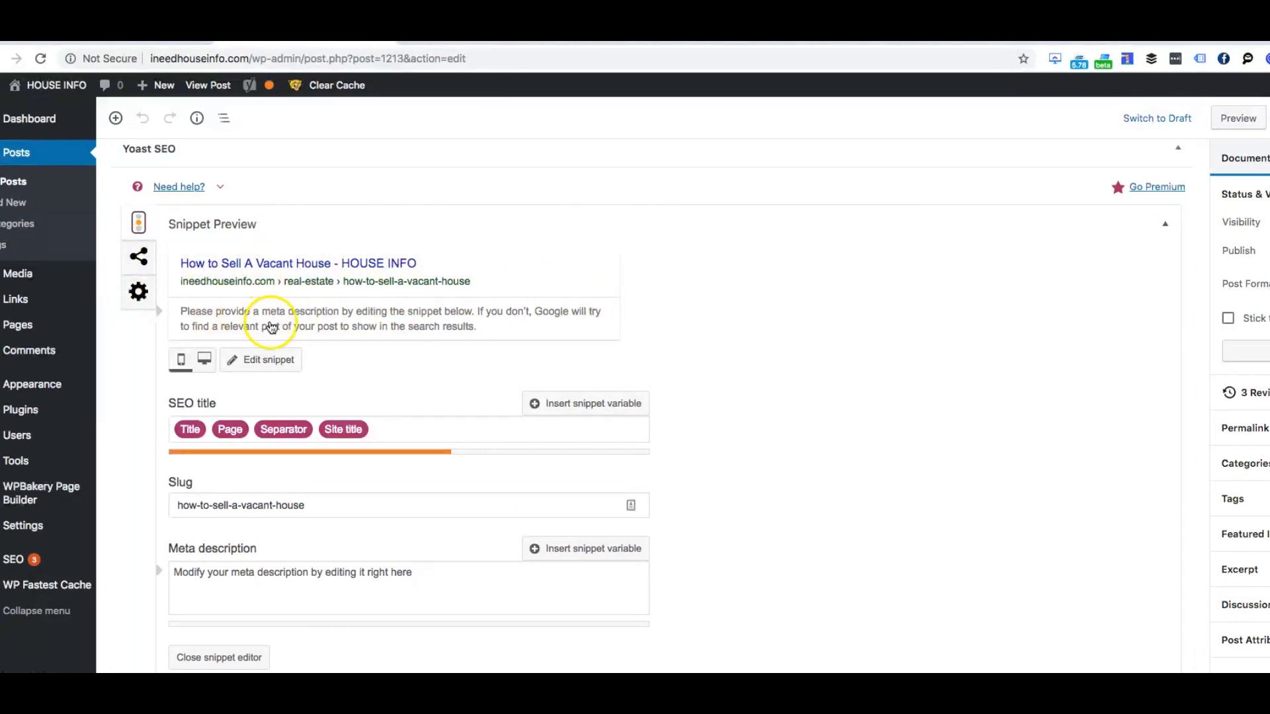
{"action": "scroll", "scroll_direction": "down", "scroll_amount": 3}
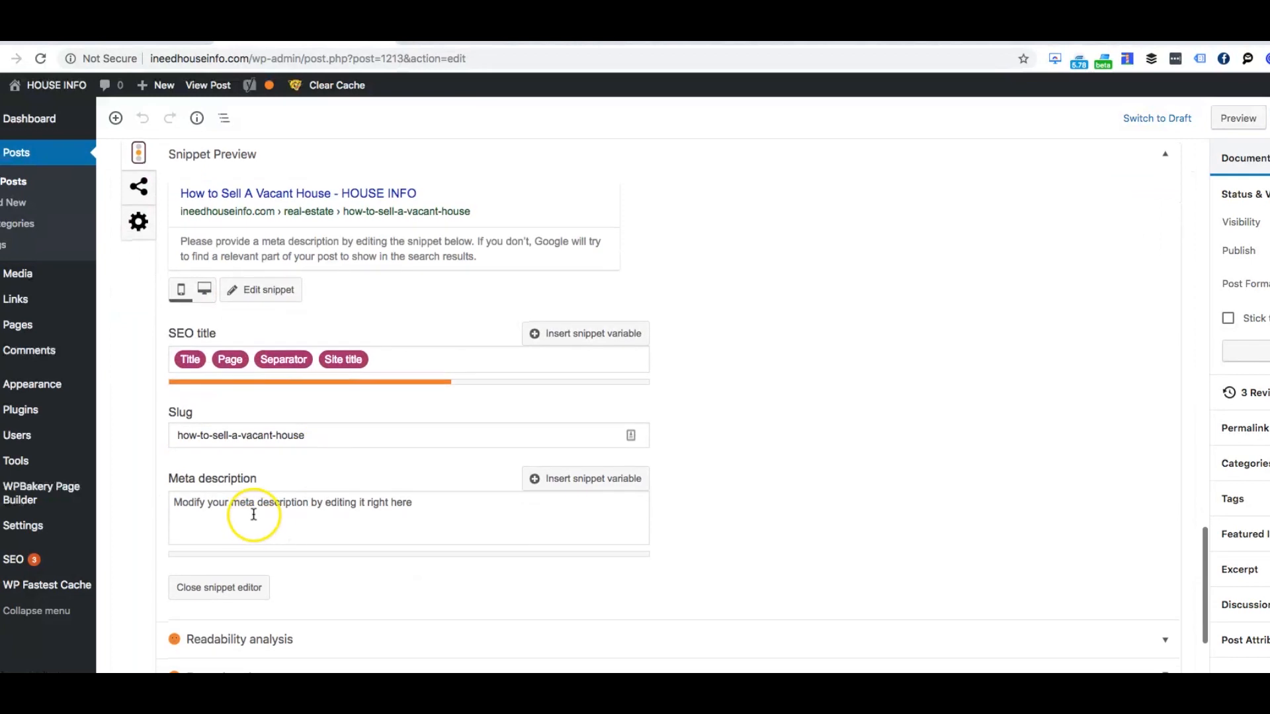
{"action": "scroll", "scroll_direction": "down", "scroll_amount": 3}
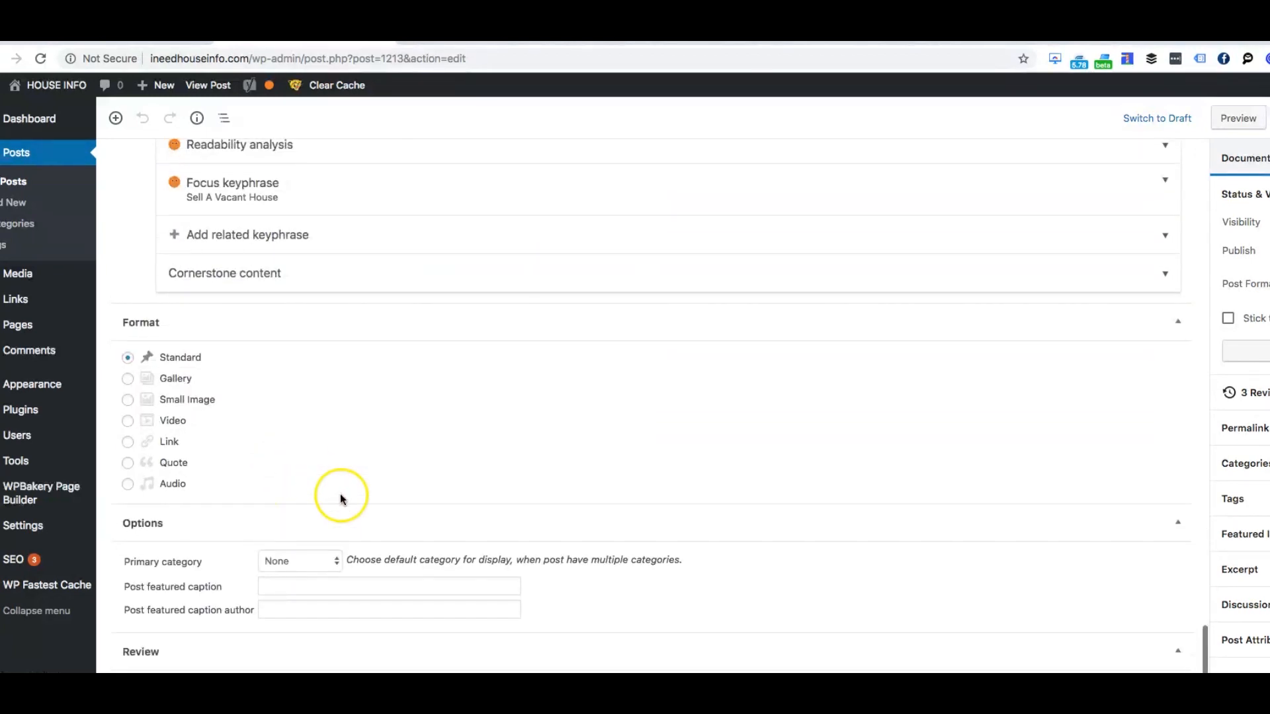
{"action": "scroll", "scroll_direction": "up", "scroll_amount": 3}
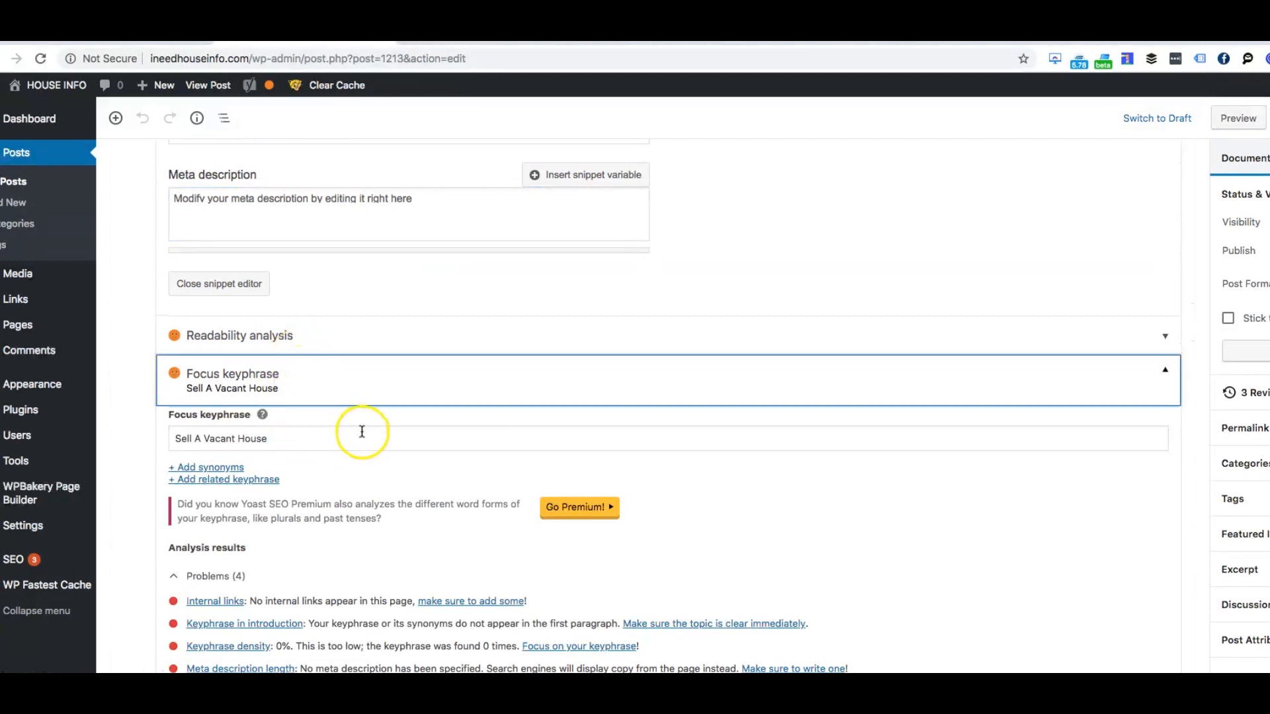
Scroll through Yoast's focus keyphrase results, then back to the post title.
{"action": "scroll", "scroll_direction": "down", "scroll_amount": 3}
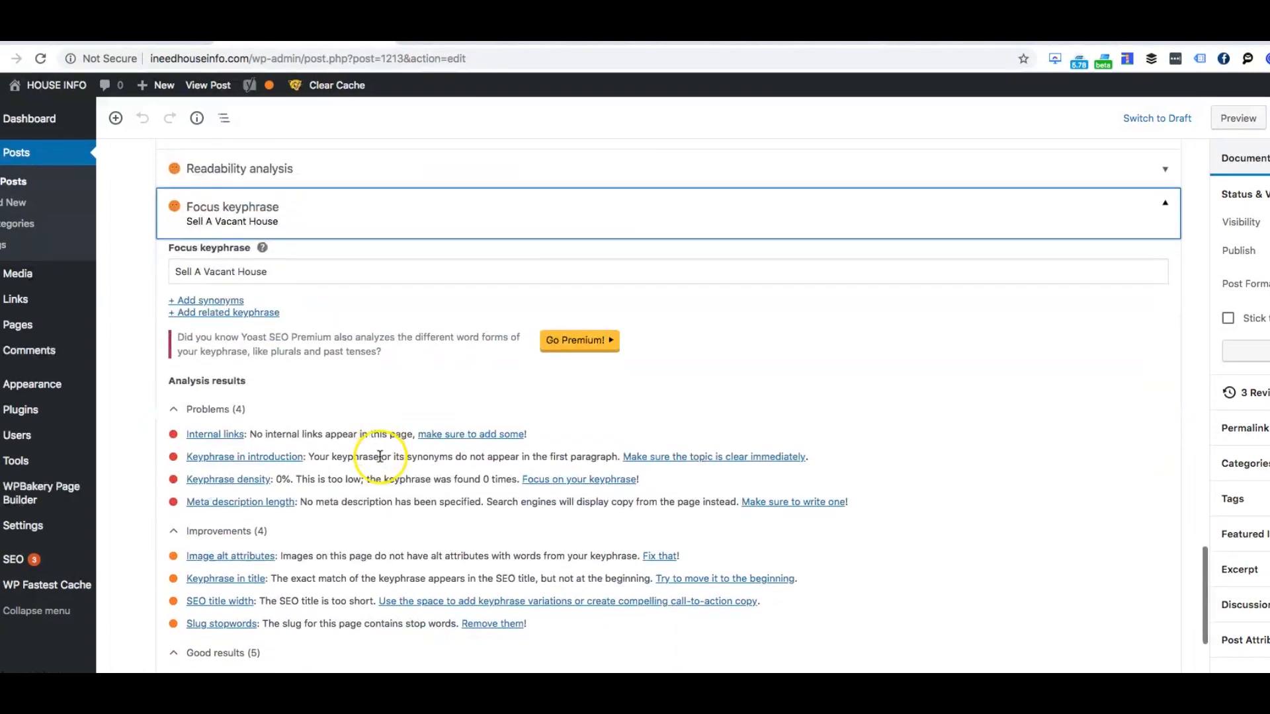
{"action": "scroll", "scroll_direction": "up", "scroll_amount": 3}
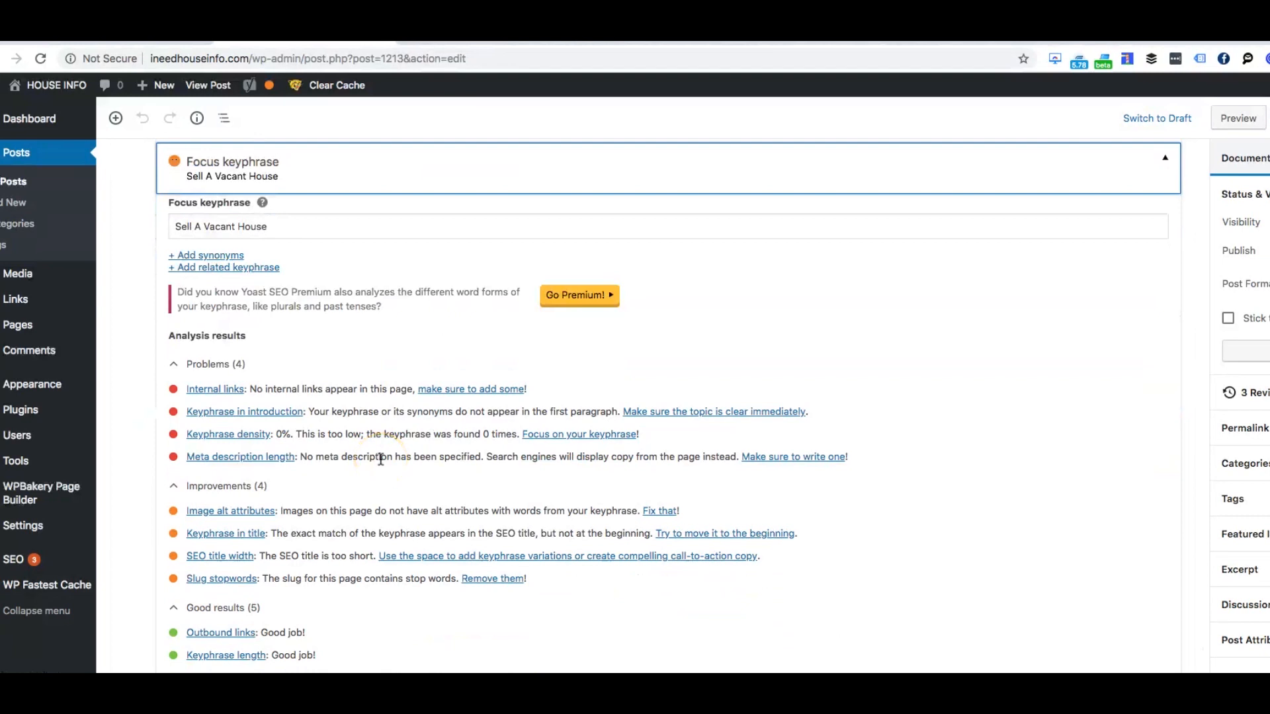
{"action": "scroll", "scroll_direction": "down", "scroll_amount": 3}
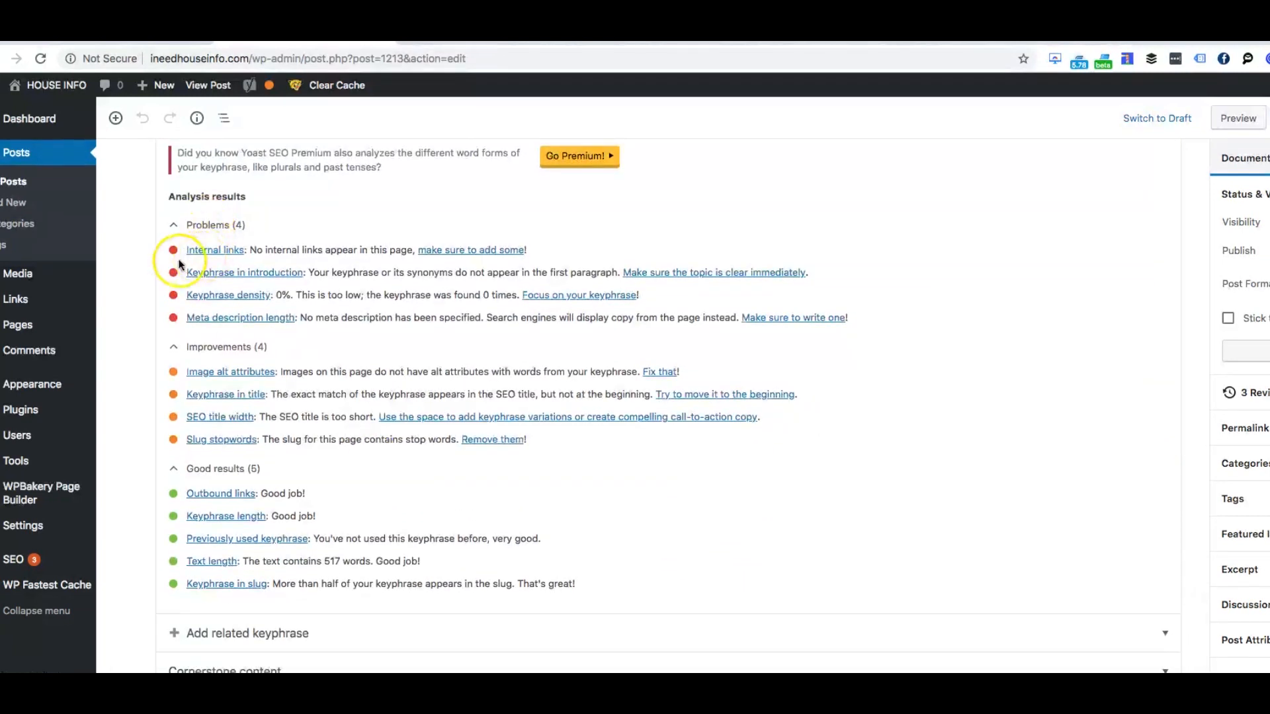
{"action": "mouse_move", "coordinate": [237, 509]}
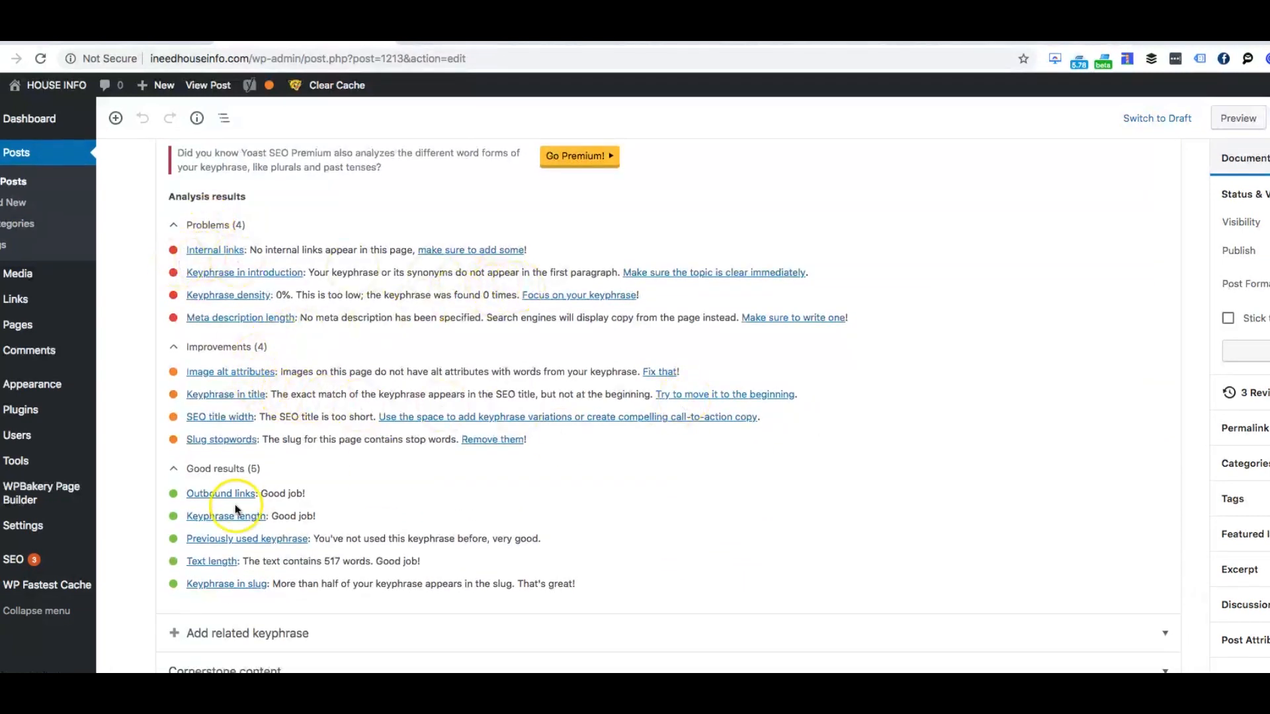
{"action": "scroll", "scroll_direction": "up", "scroll_amount": 3}
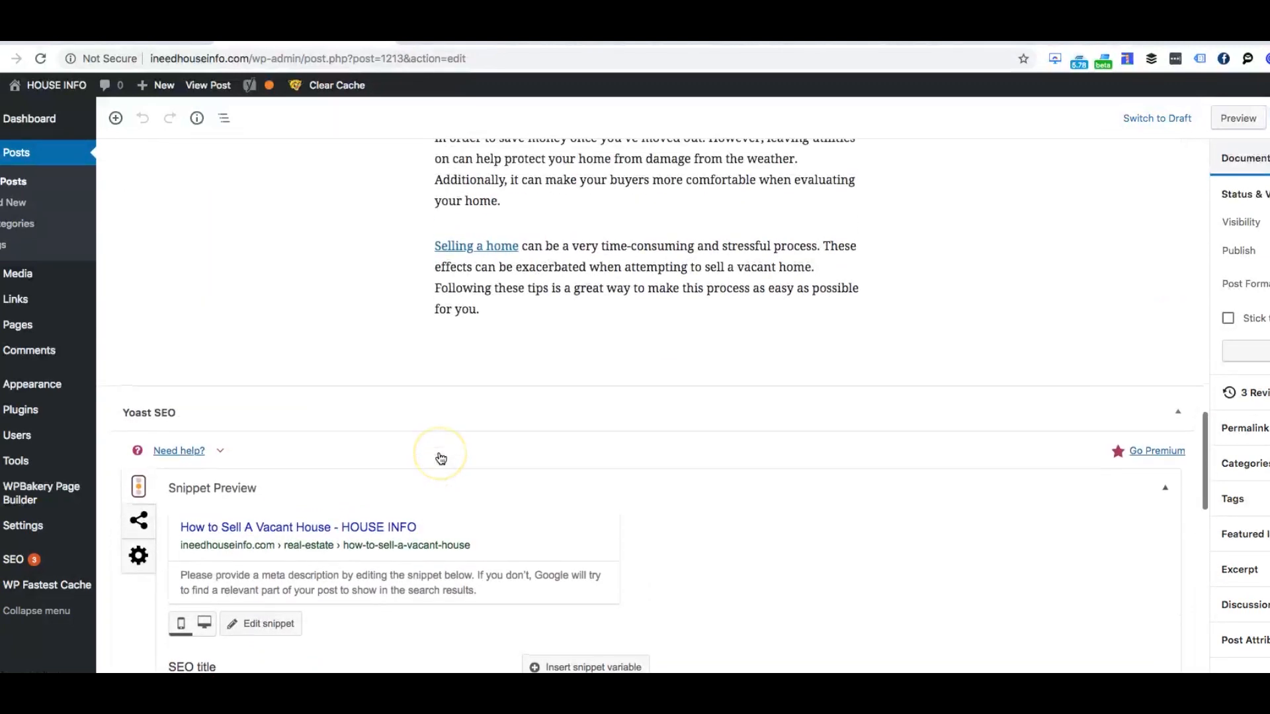
{"action": "scroll", "scroll_direction": "up", "scroll_amount": 3}
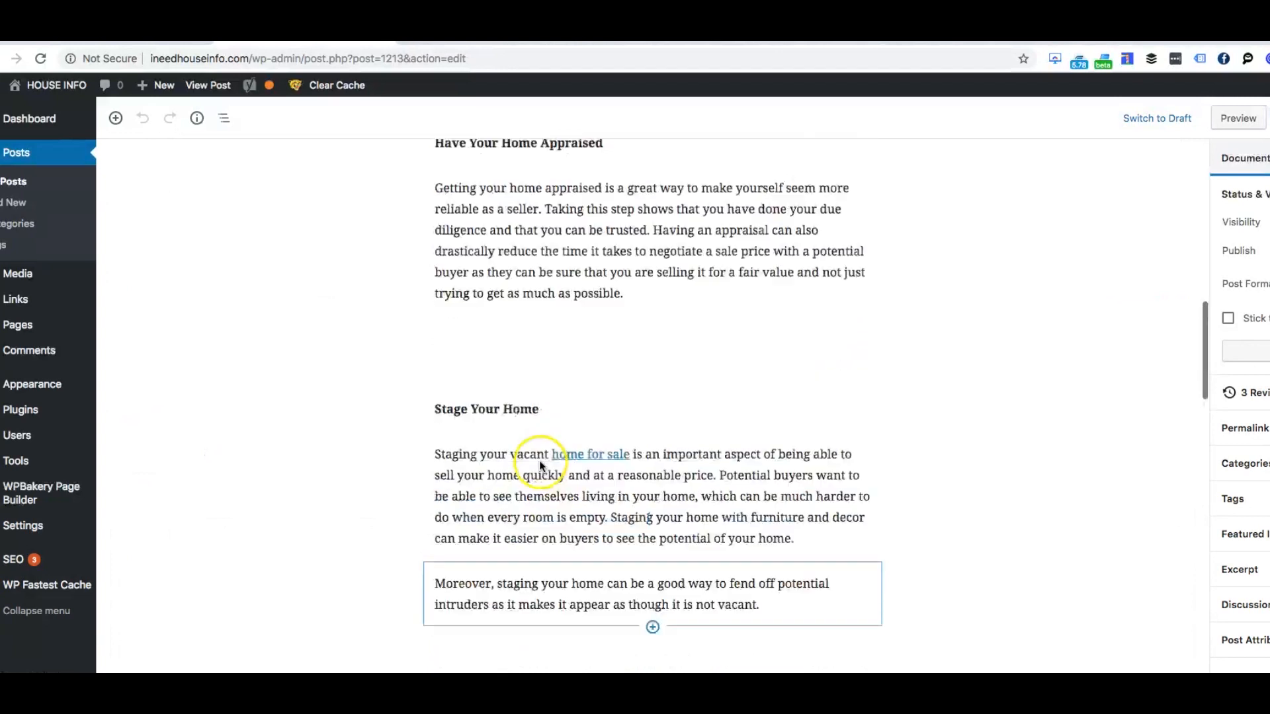
{"action": "scroll", "scroll_direction": "up", "scroll_amount": 3}
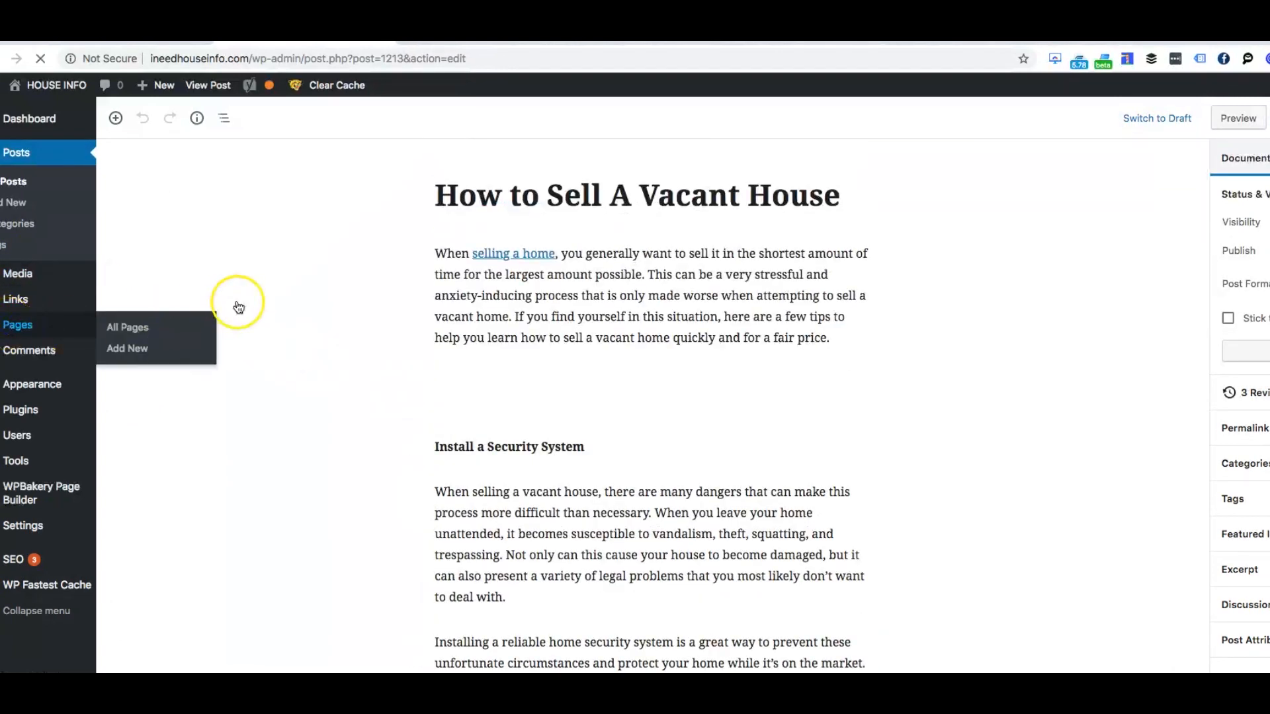
Open All Pages and scroll through the 21 published pages.
{"action": "left_click", "coordinate": [127, 328]}
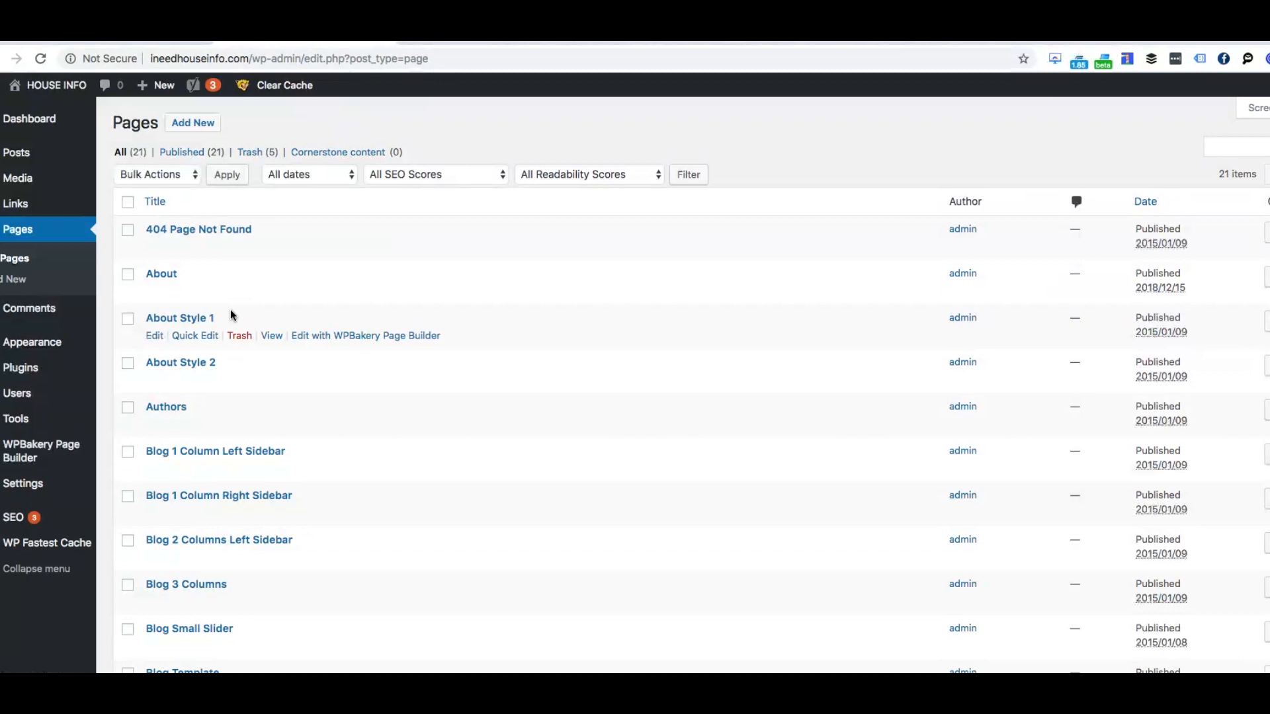
{"action": "mouse_move", "coordinate": [527, 155]}
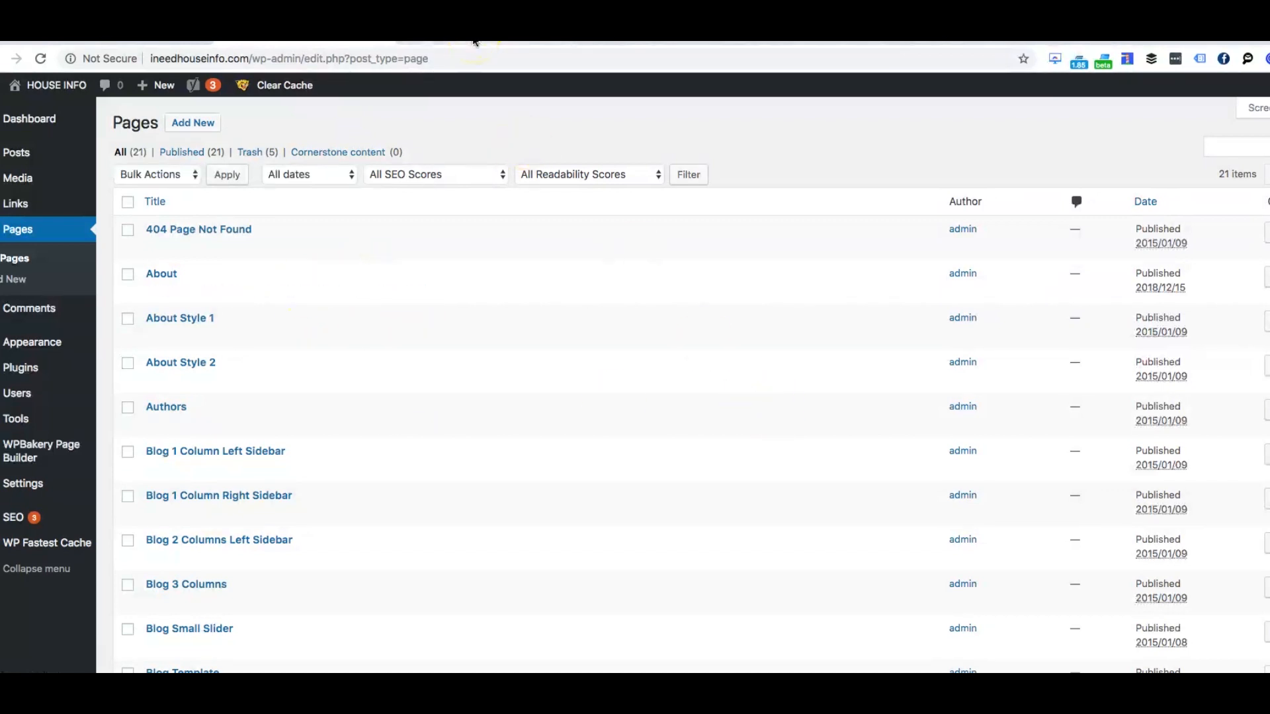
{"action": "mouse_move", "coordinate": [199, 230]}
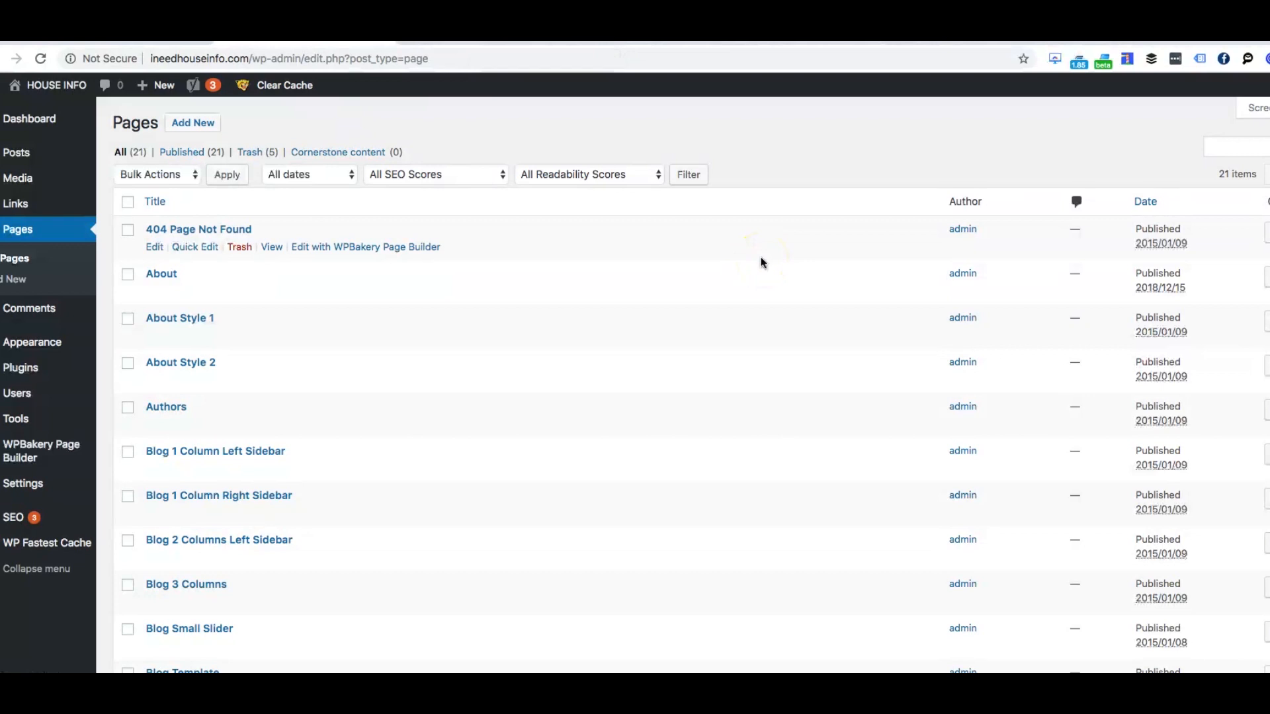
{"action": "mouse_move", "coordinate": [761, 264]}
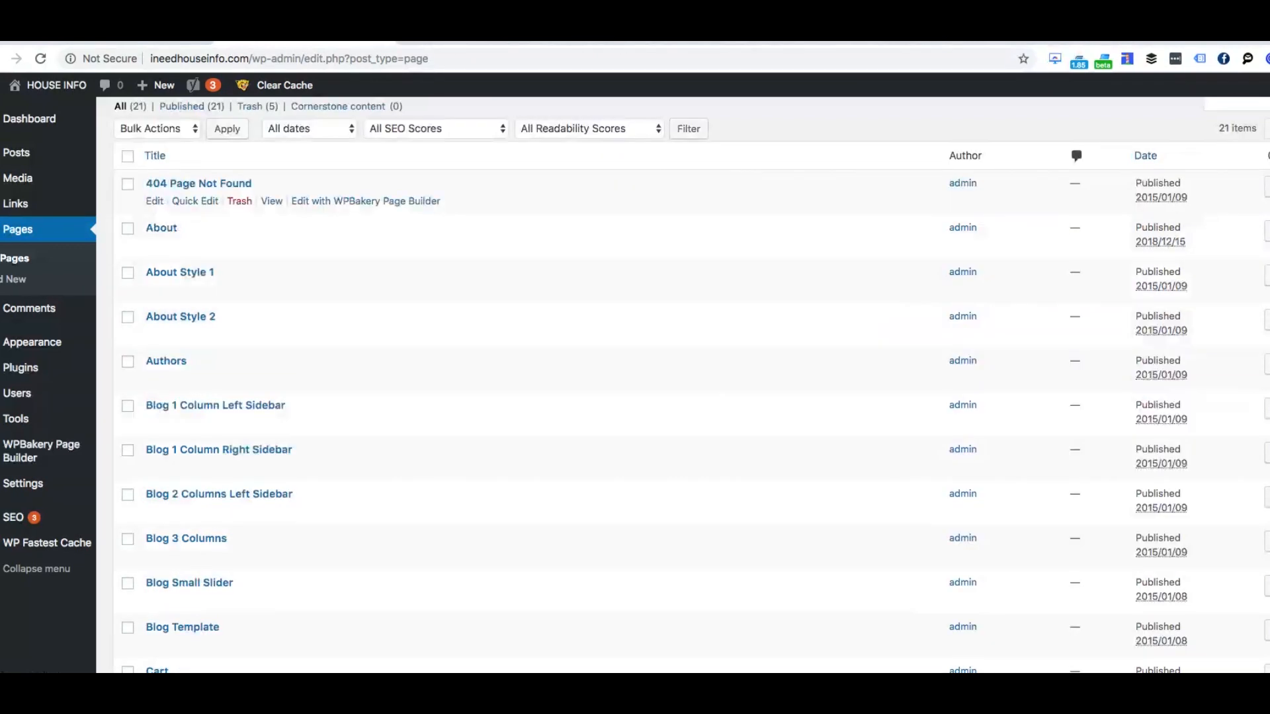
{"action": "scroll", "scroll_direction": "down", "scroll_amount": 3}
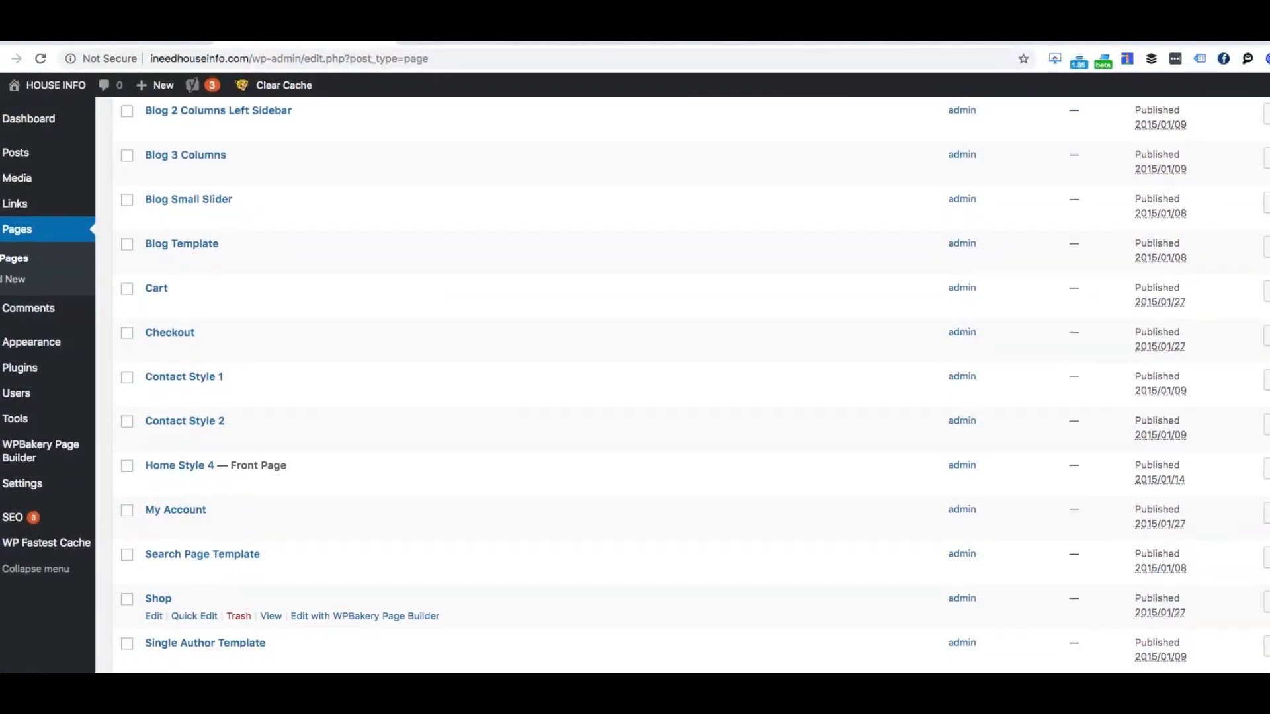
{"action": "scroll", "scroll_direction": "up", "scroll_amount": 3}
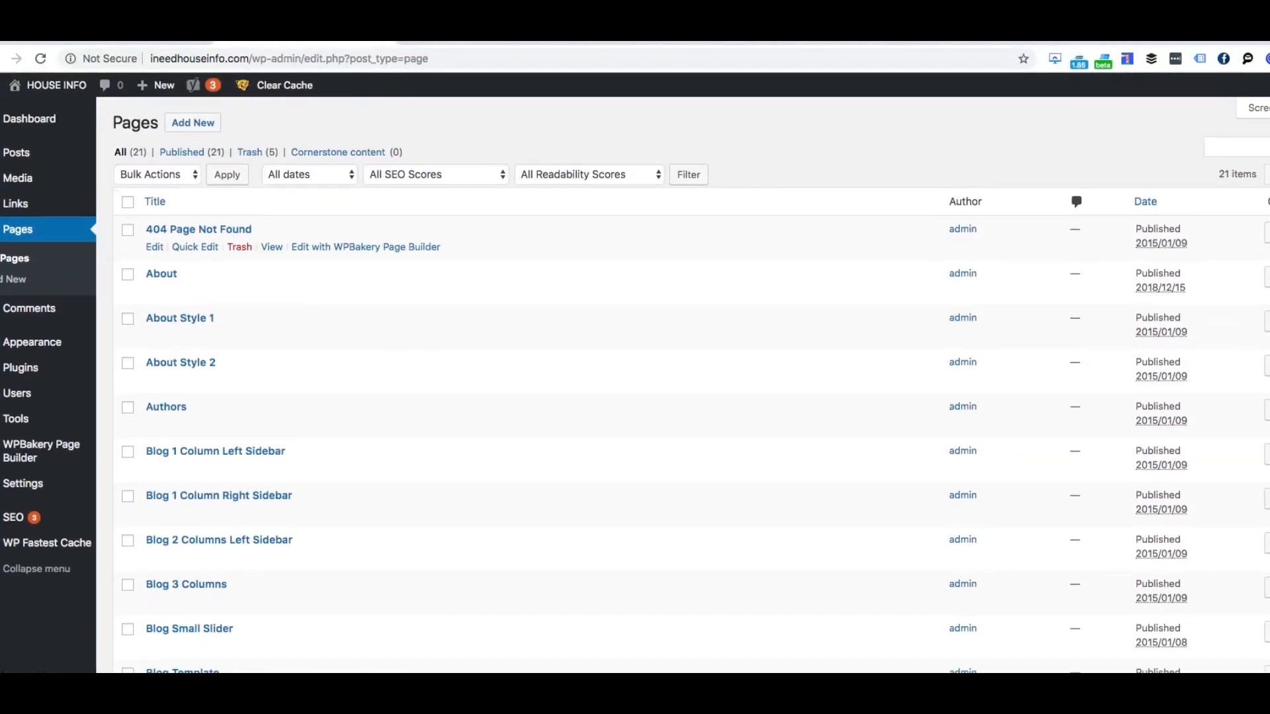
{"action": "mouse_move", "coordinate": [279, 124]}
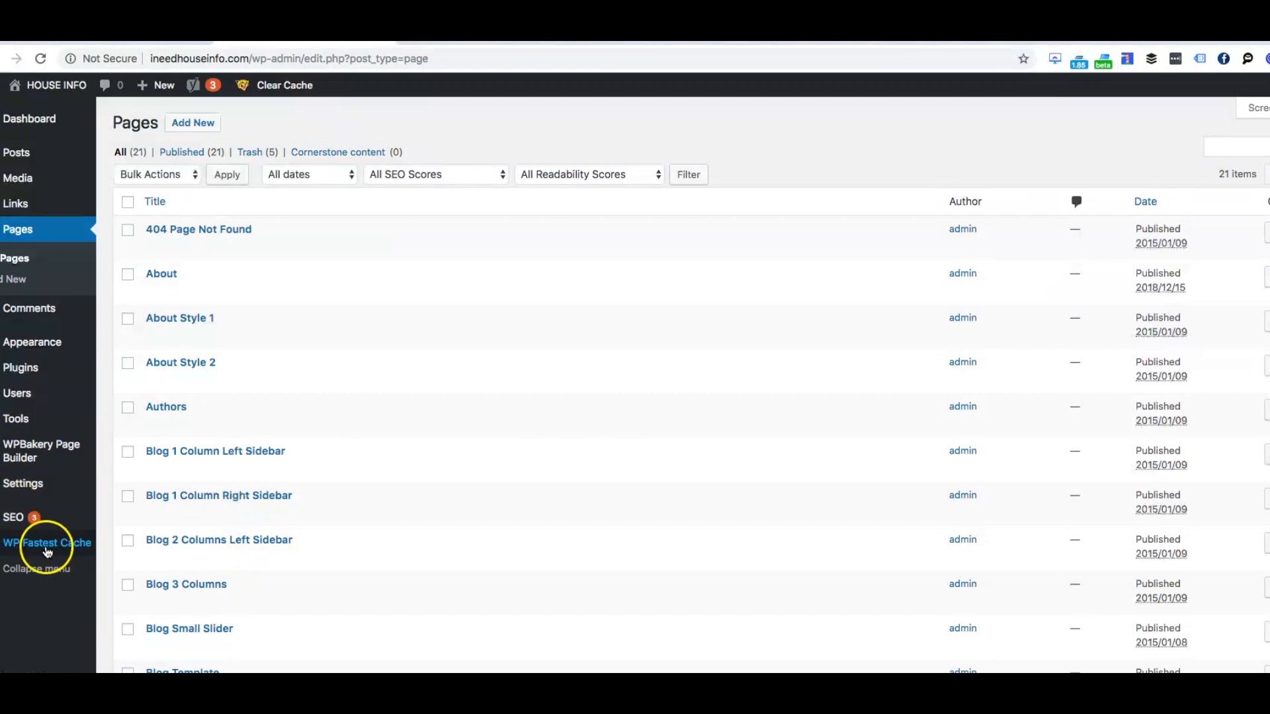
Open WP Fastest Cache's Settings tab from the admin sidebar.
{"action": "left_click", "coordinate": [46, 543]}
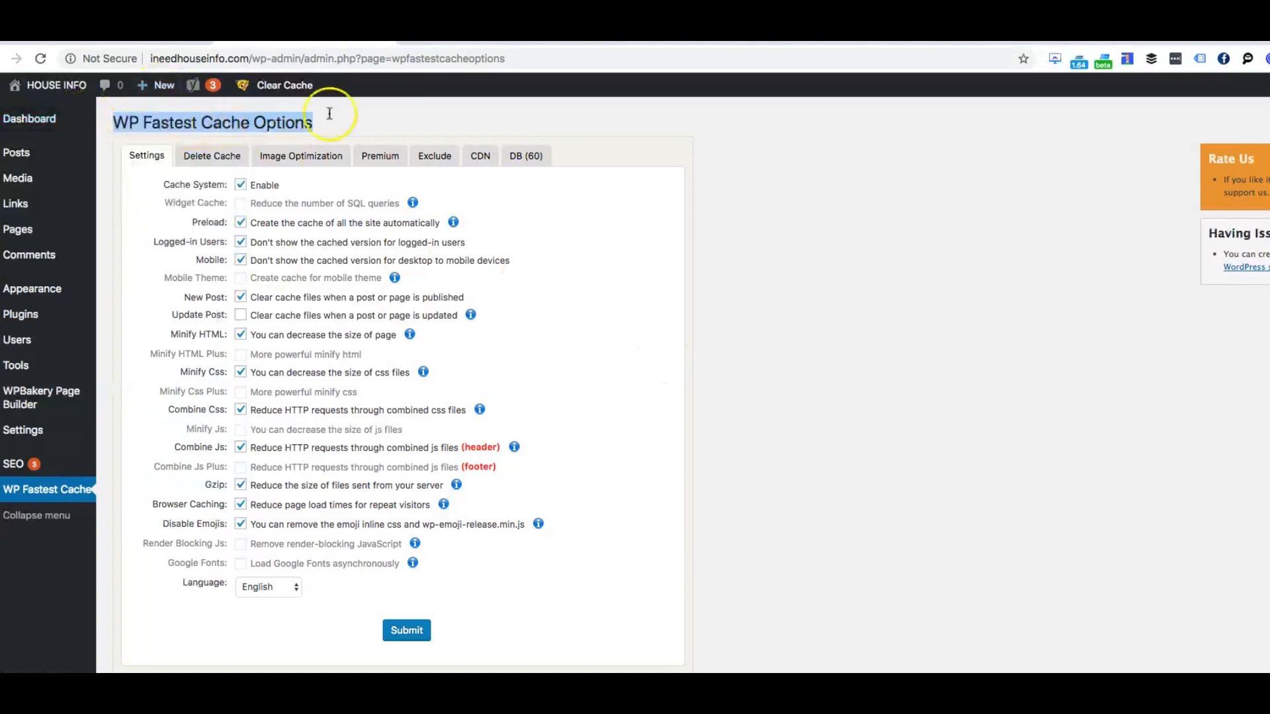
{"action": "mouse_move", "coordinate": [455, 307]}
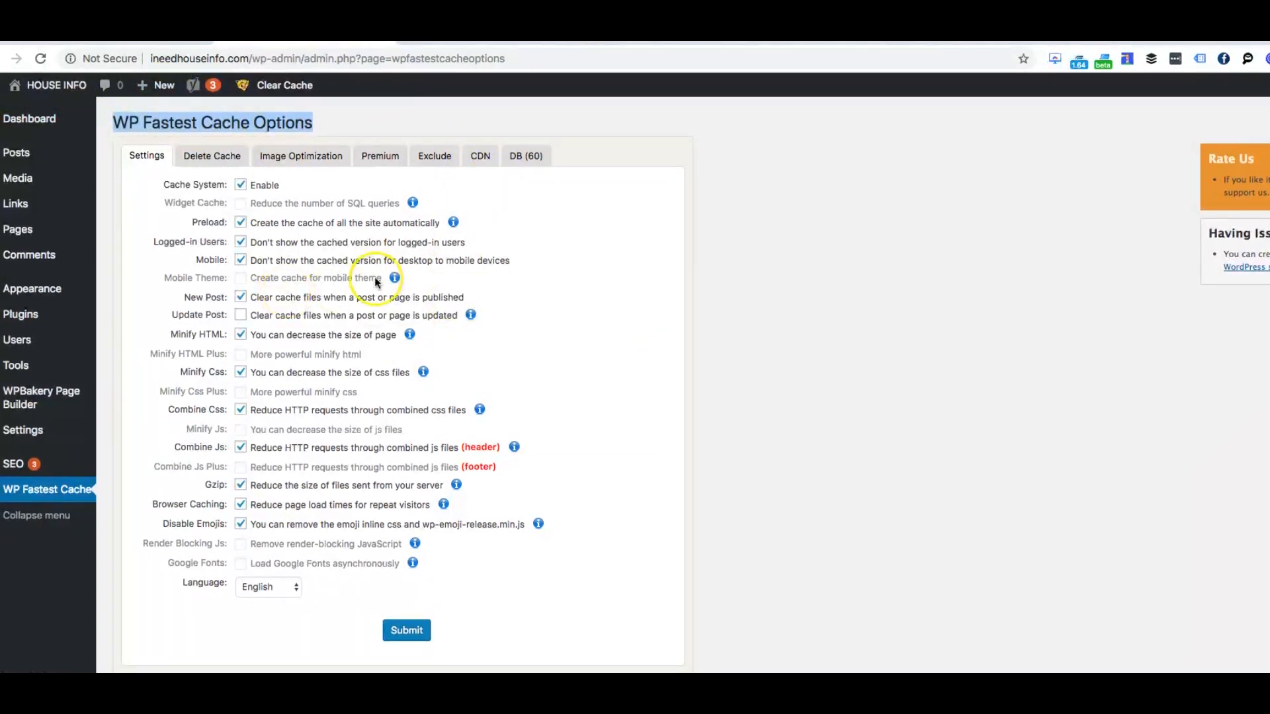
{"action": "mouse_move", "coordinate": [349, 450]}
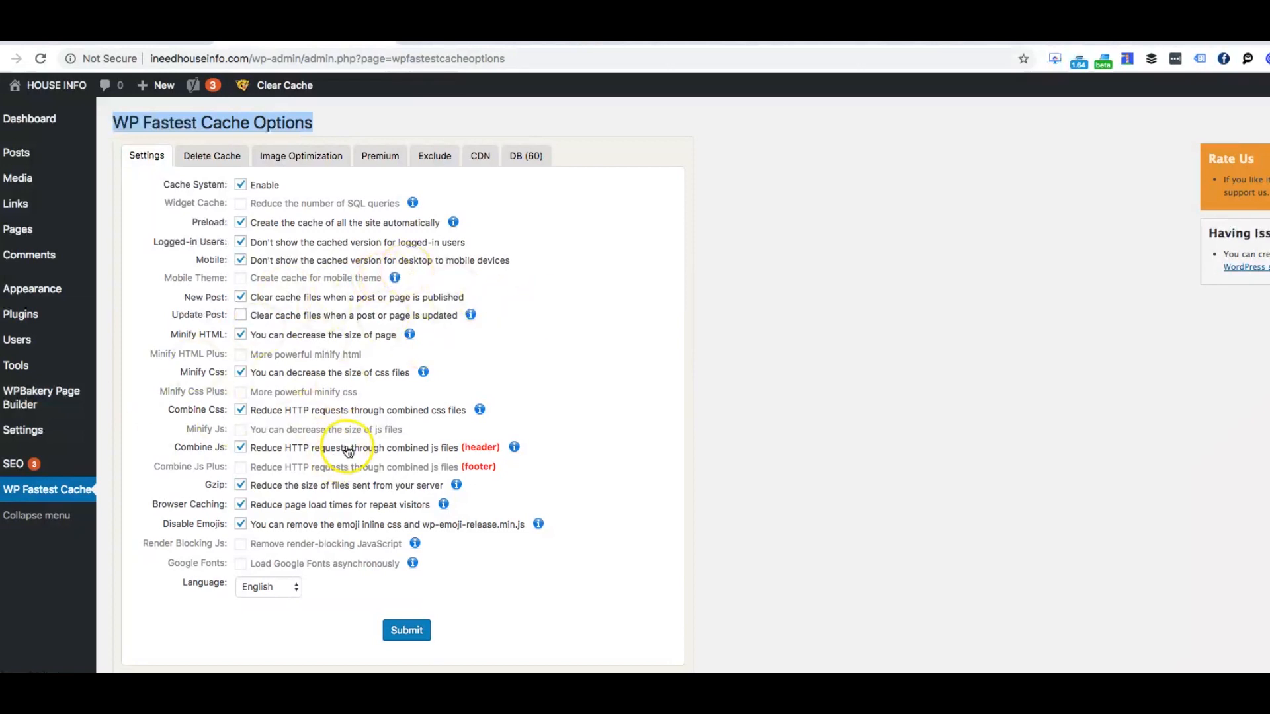
{"action": "mouse_move", "coordinate": [284, 377]}
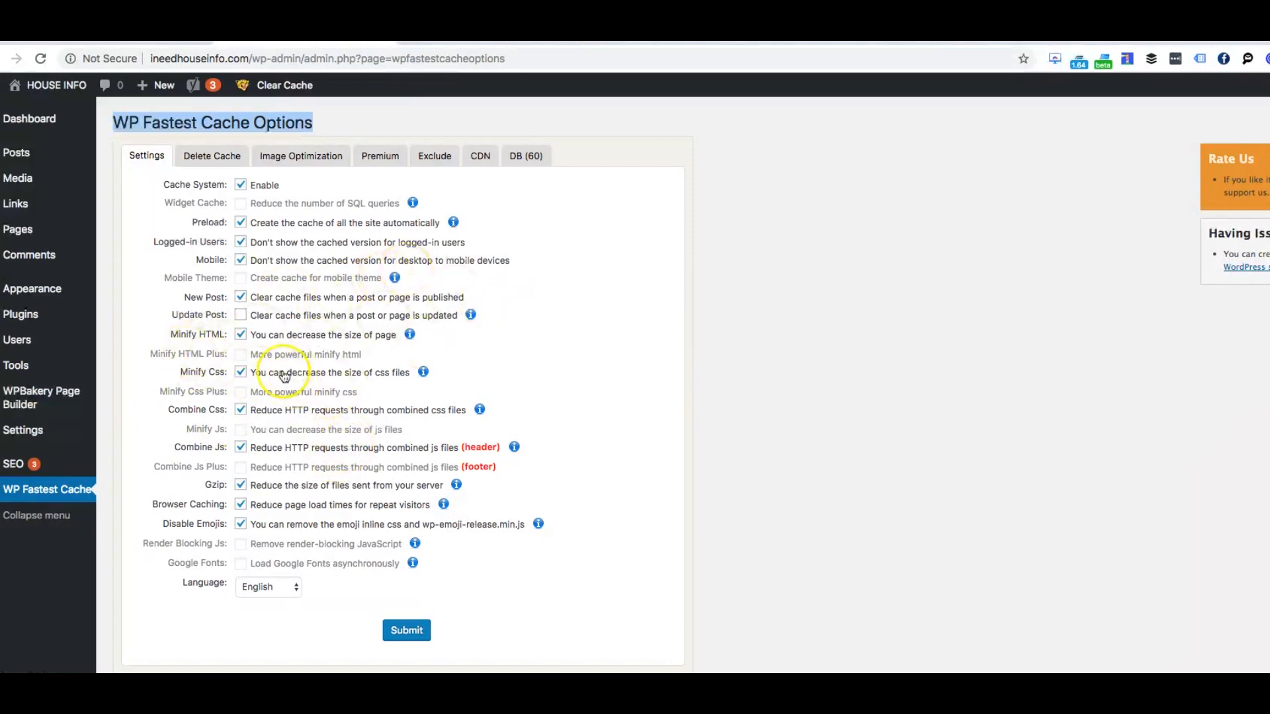
{"action": "mouse_move", "coordinate": [259, 287]}
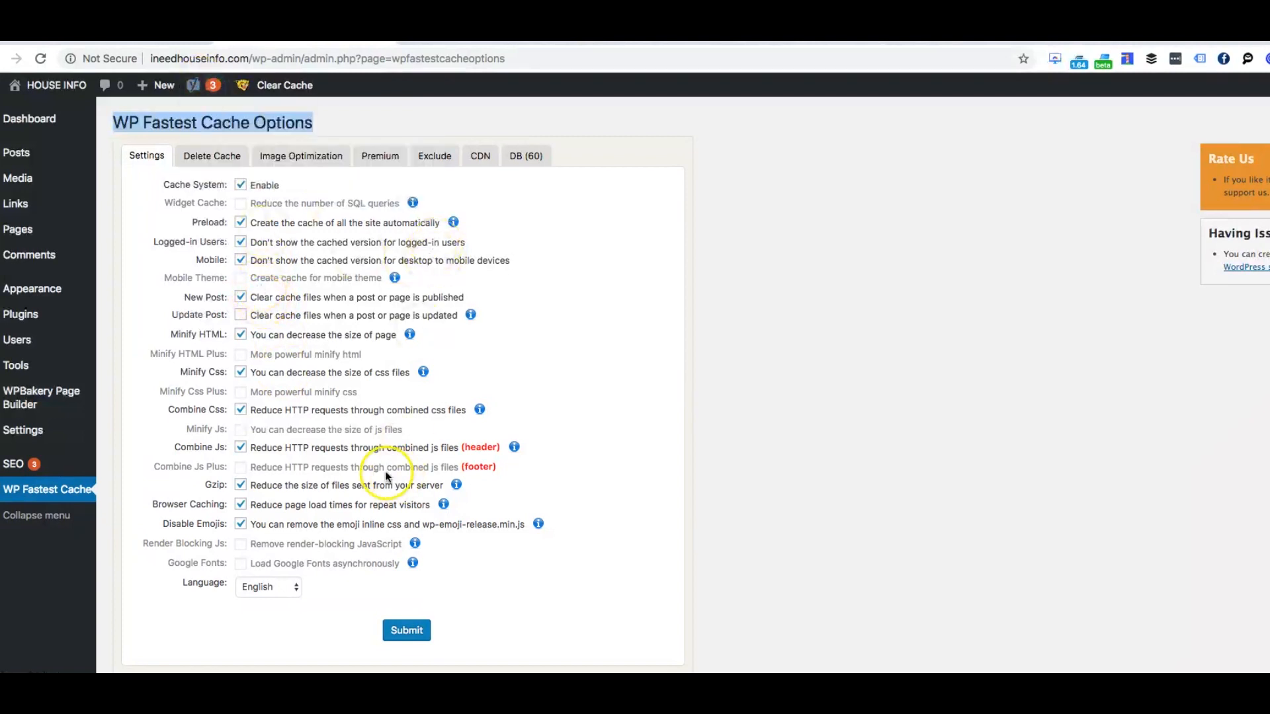
{"action": "mouse_move", "coordinate": [408, 424]}
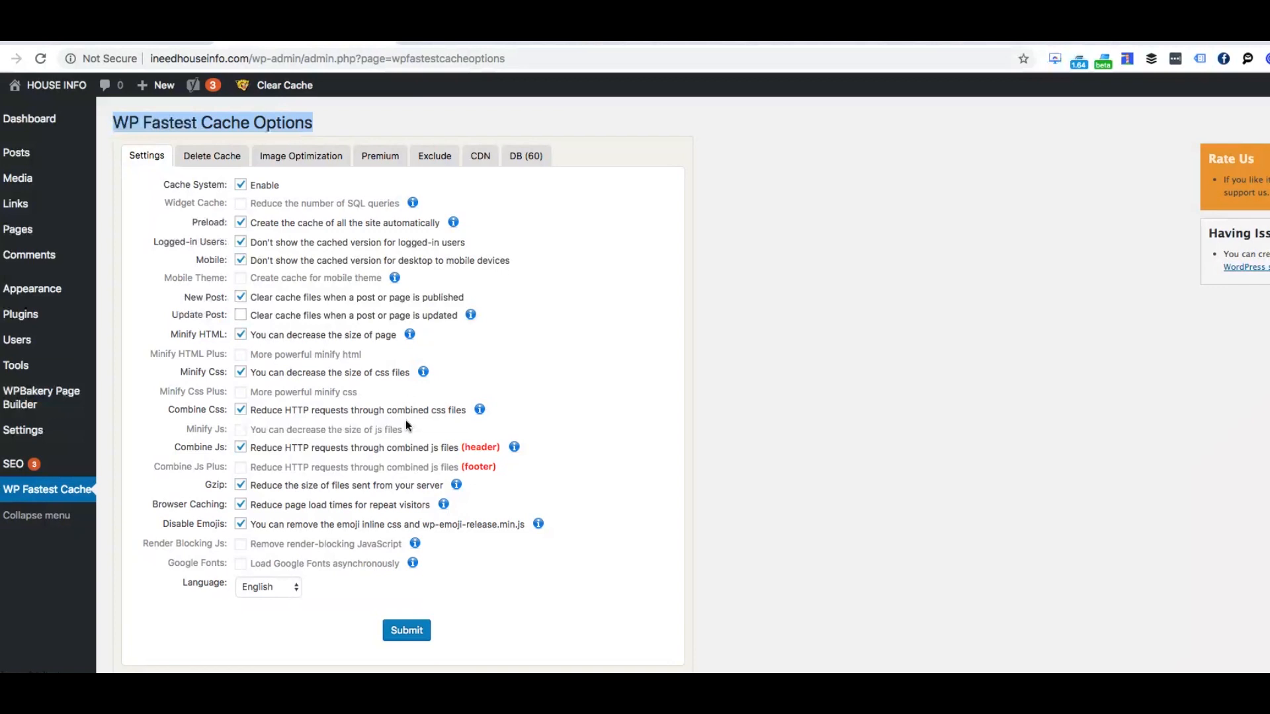
Enable WP Fastest Cache's Update Post option and confirm the popup with OK.
{"action": "left_click", "coordinate": [241, 315]}
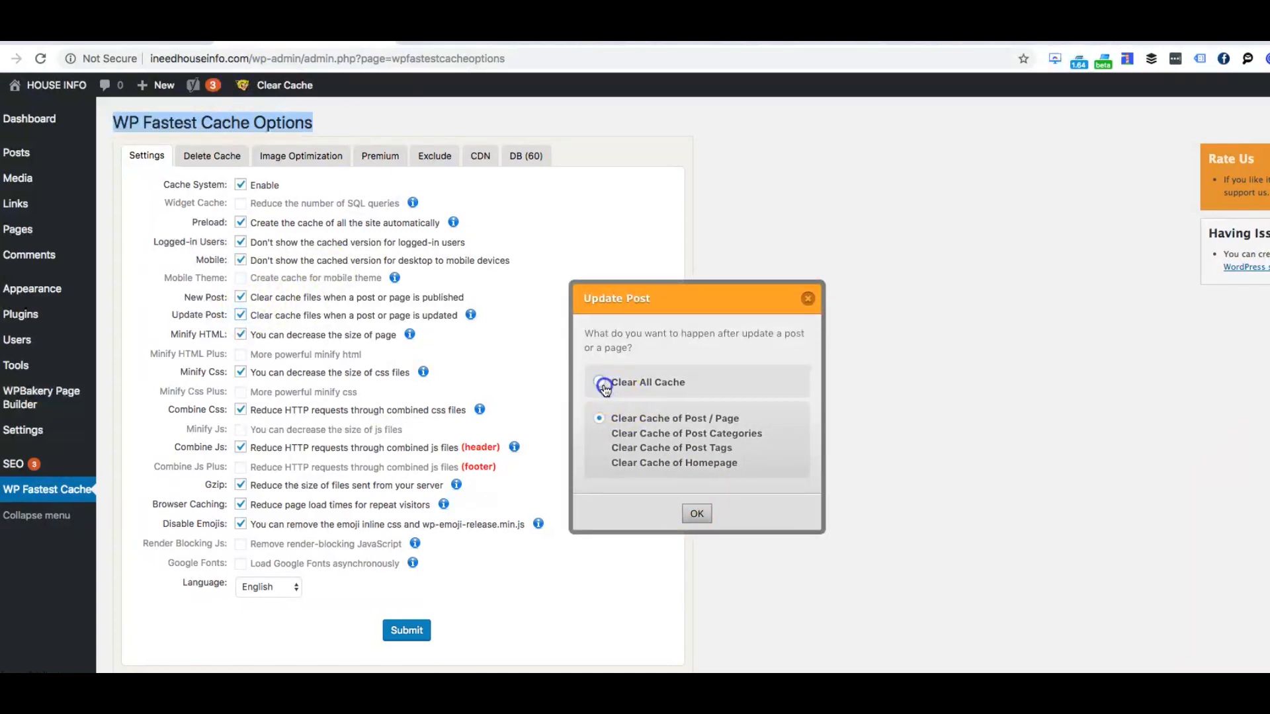
{"action": "left_click", "coordinate": [696, 513]}
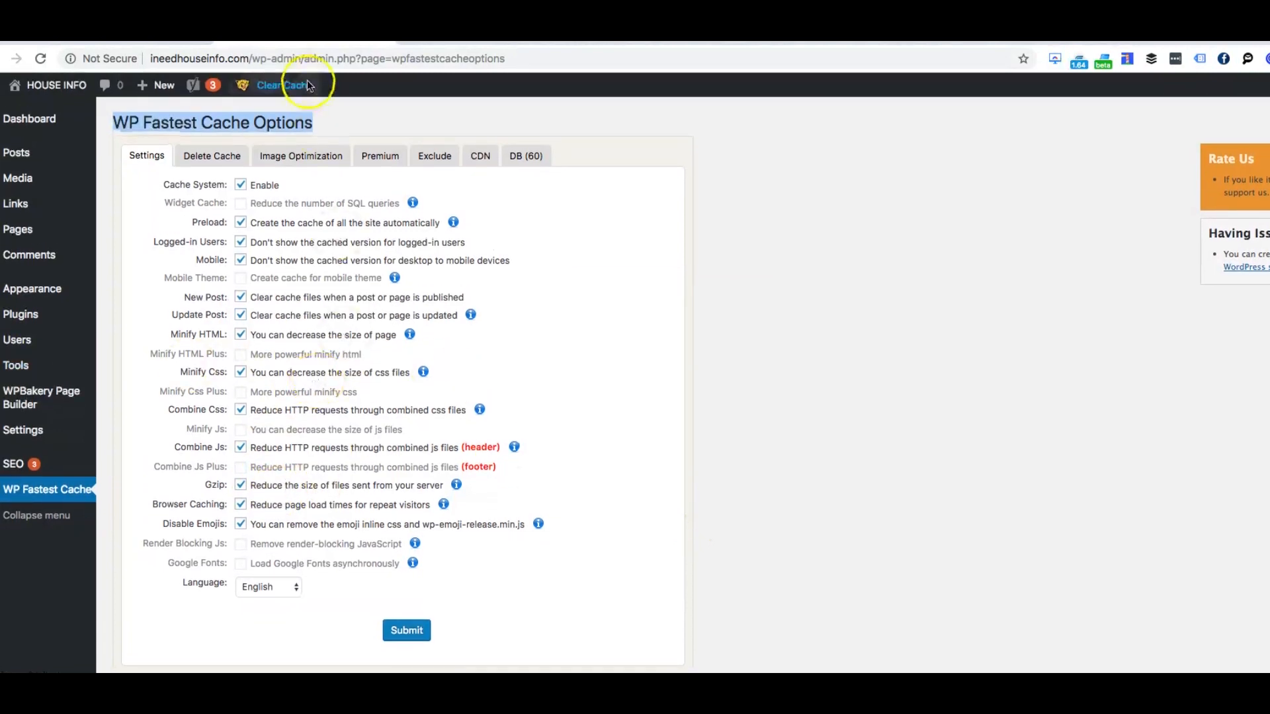
{"action": "mouse_move", "coordinate": [545, 239]}
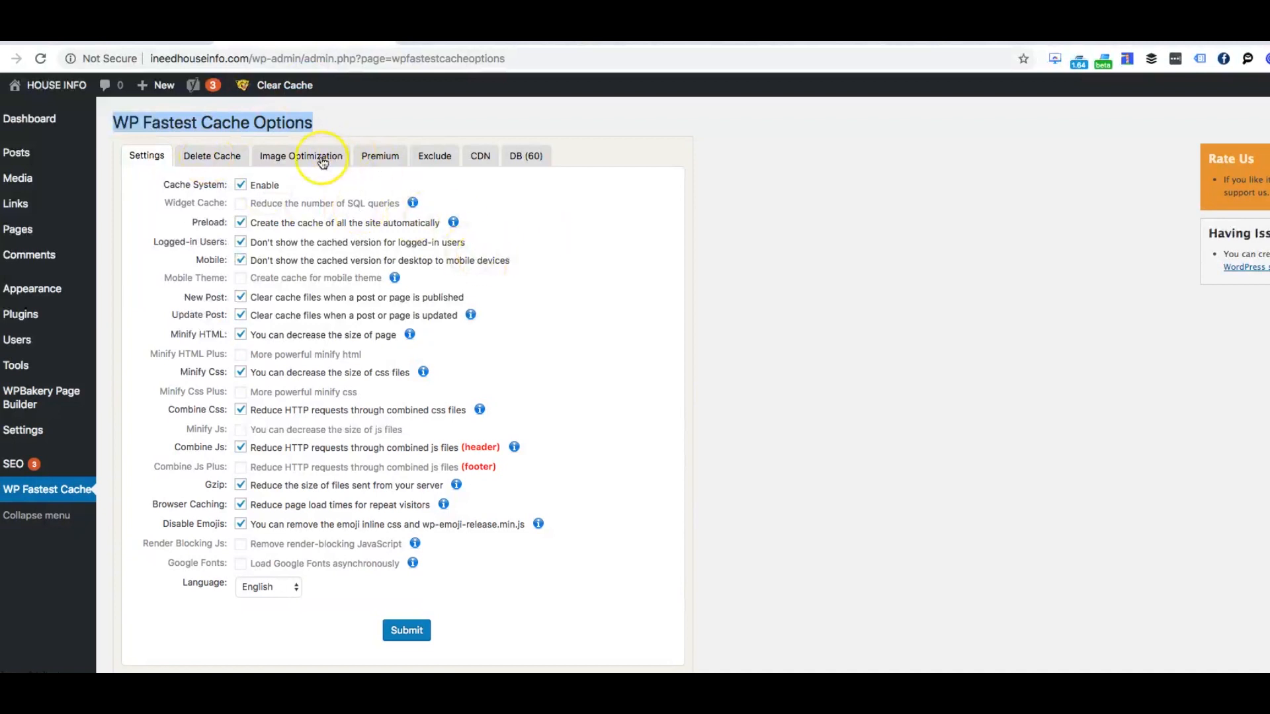
View WP Fastest Cache's Image Optimization tab and its Premium-only notice.
{"action": "left_click", "coordinate": [301, 155]}
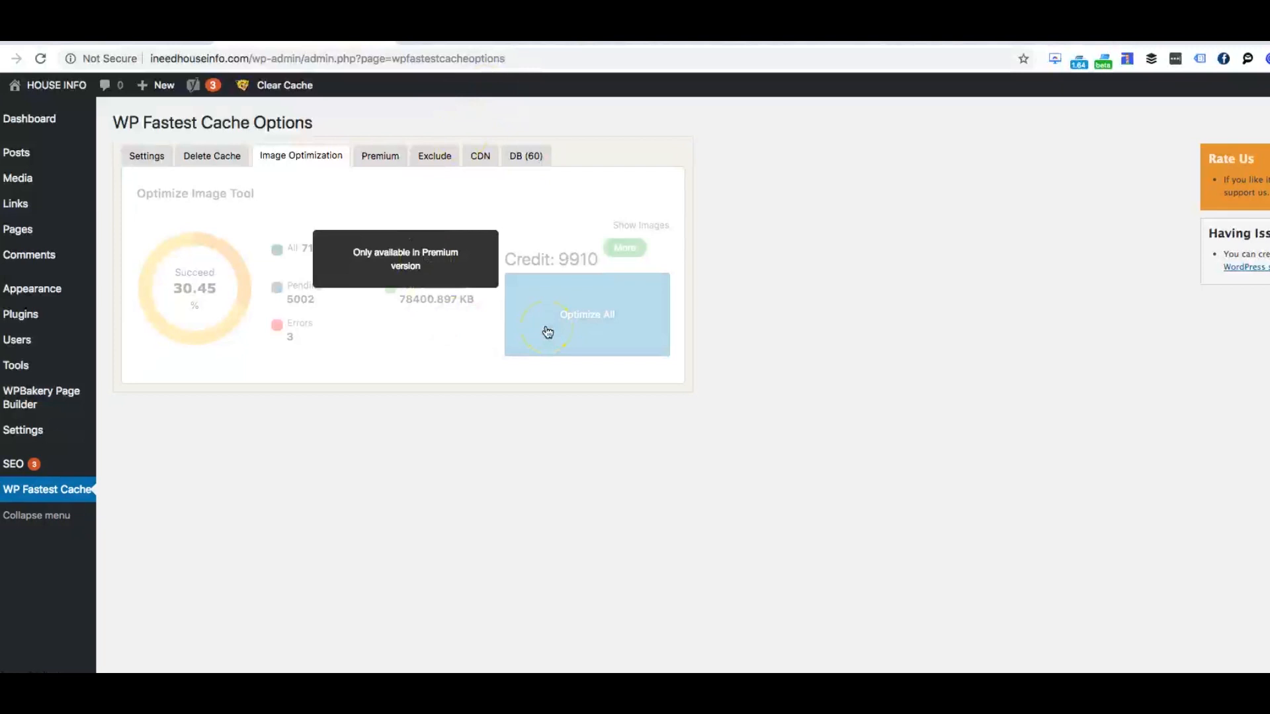
{"action": "mouse_move", "coordinate": [575, 321]}
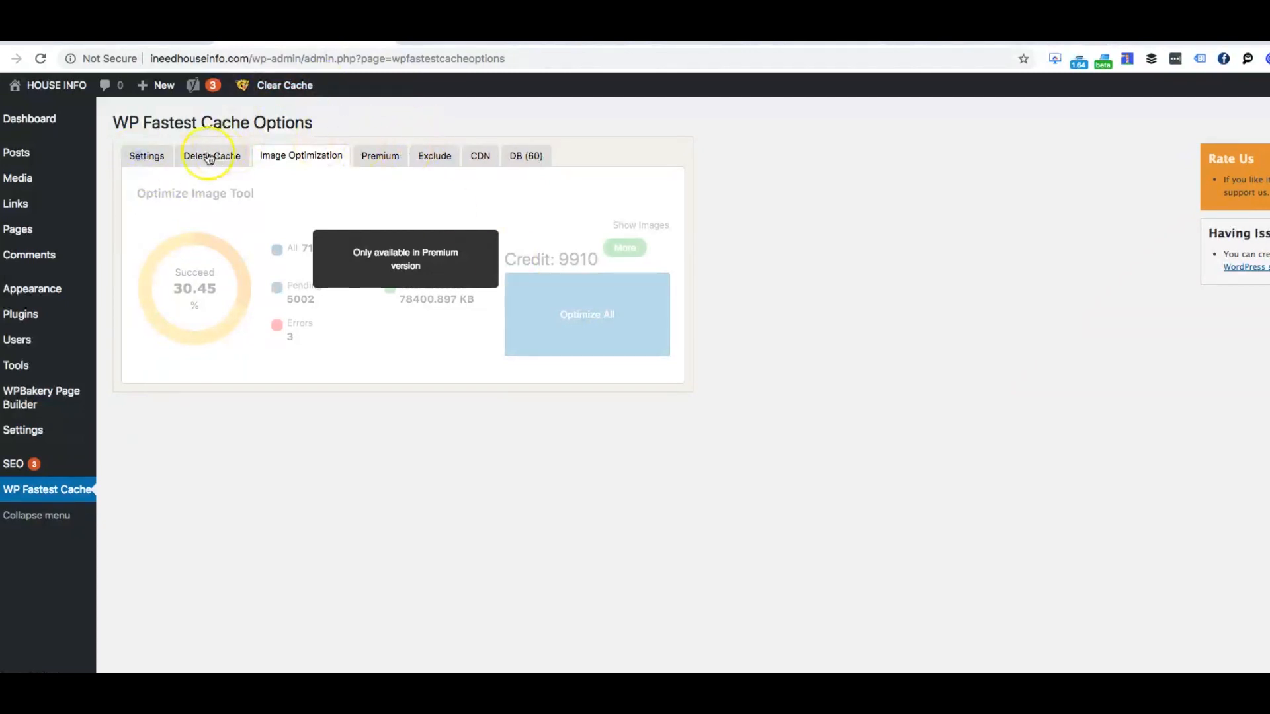
Return to WP Fastest Cache's Settings tab to review the enabled options.
{"action": "left_click", "coordinate": [147, 155]}
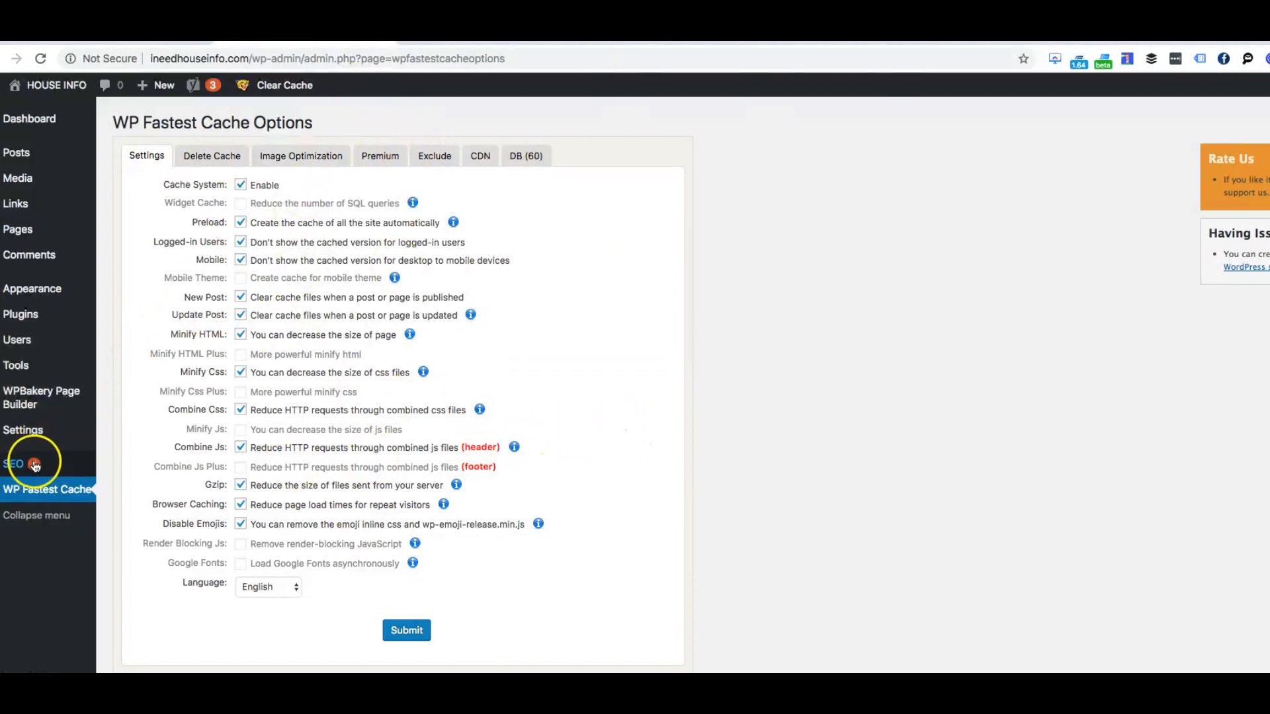
{"action": "mouse_move", "coordinate": [569, 127]}
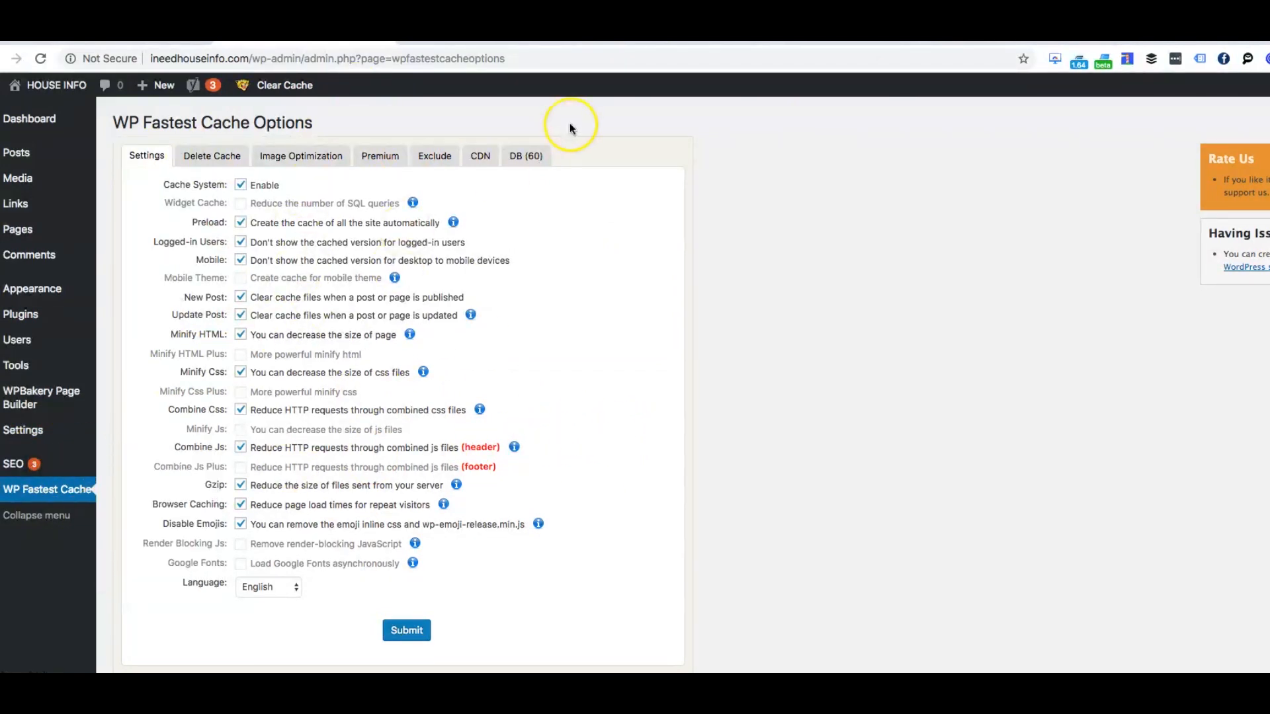
{"action": "mouse_move", "coordinate": [126, 118]}
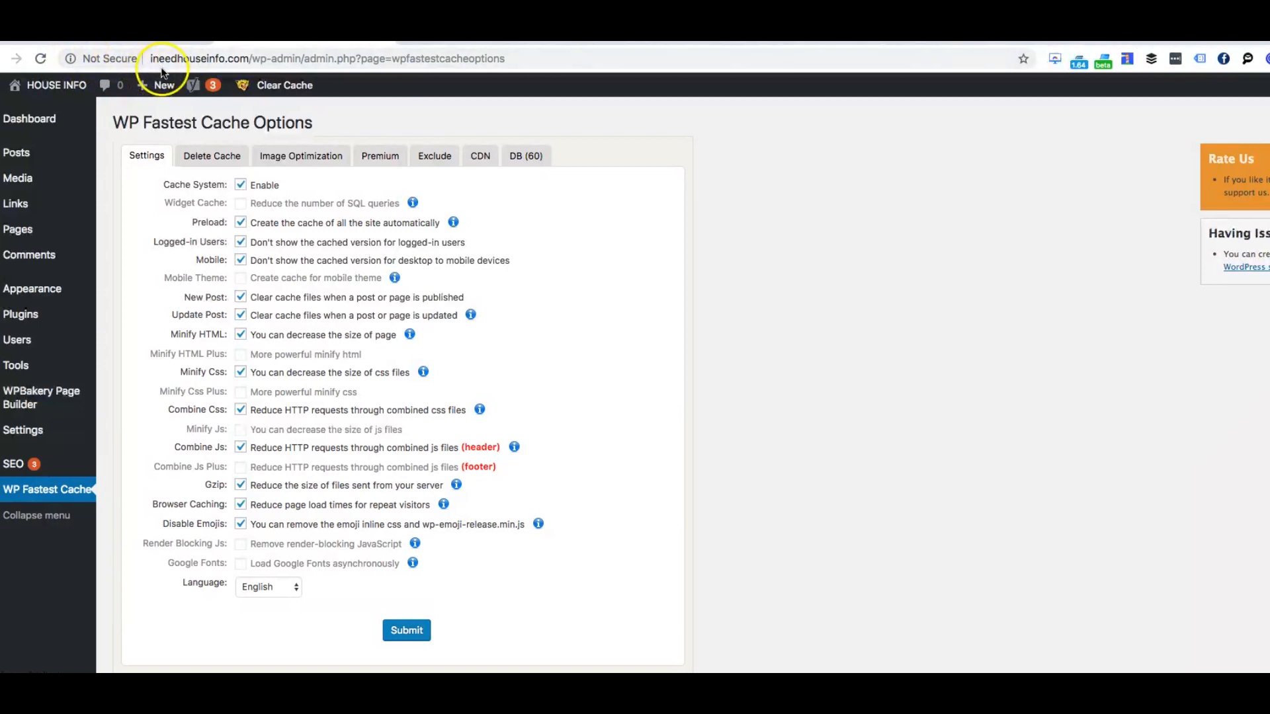
{"action": "mouse_move", "coordinate": [147, 145]}
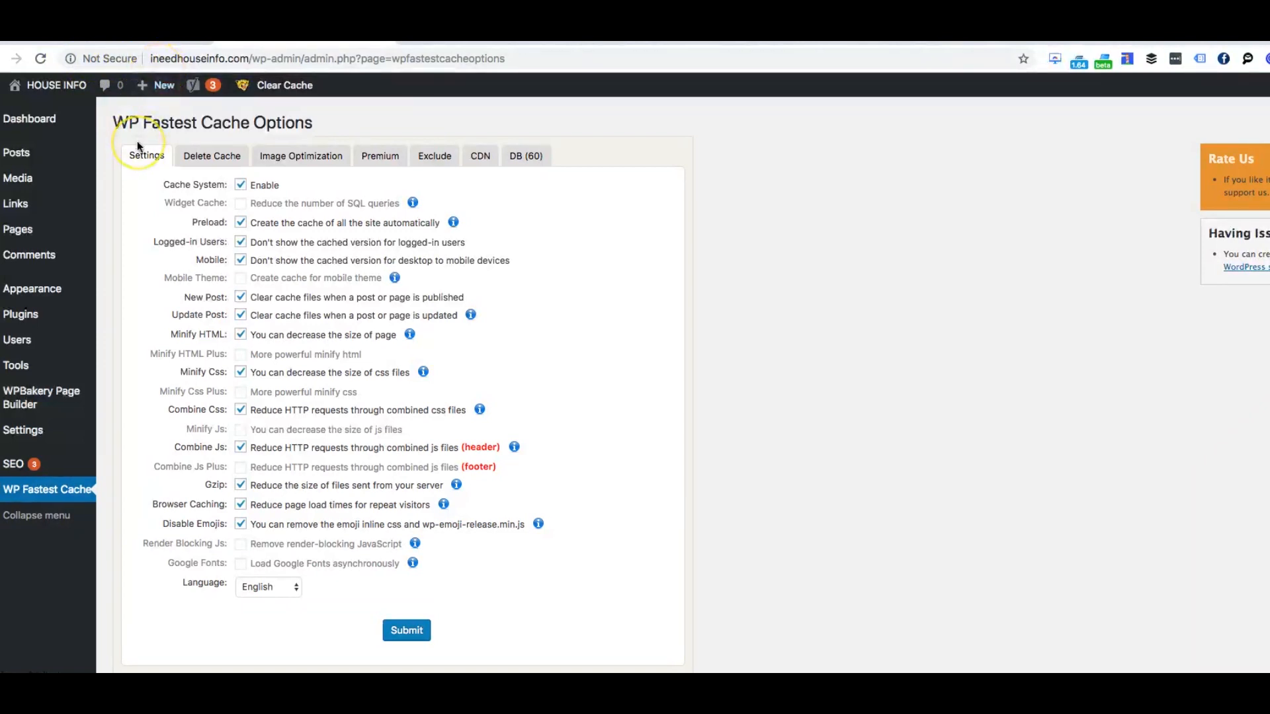
{"action": "mouse_move", "coordinate": [234, 113]}
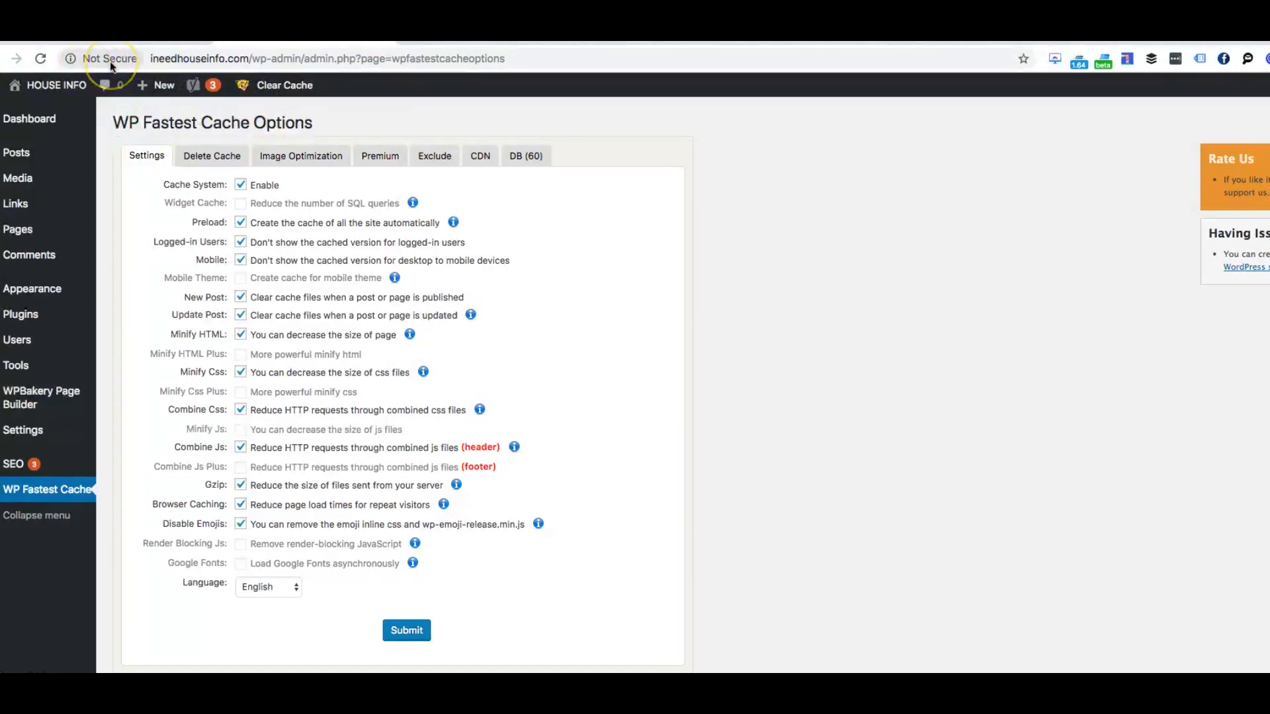
{"action": "mouse_move", "coordinate": [110, 58]}
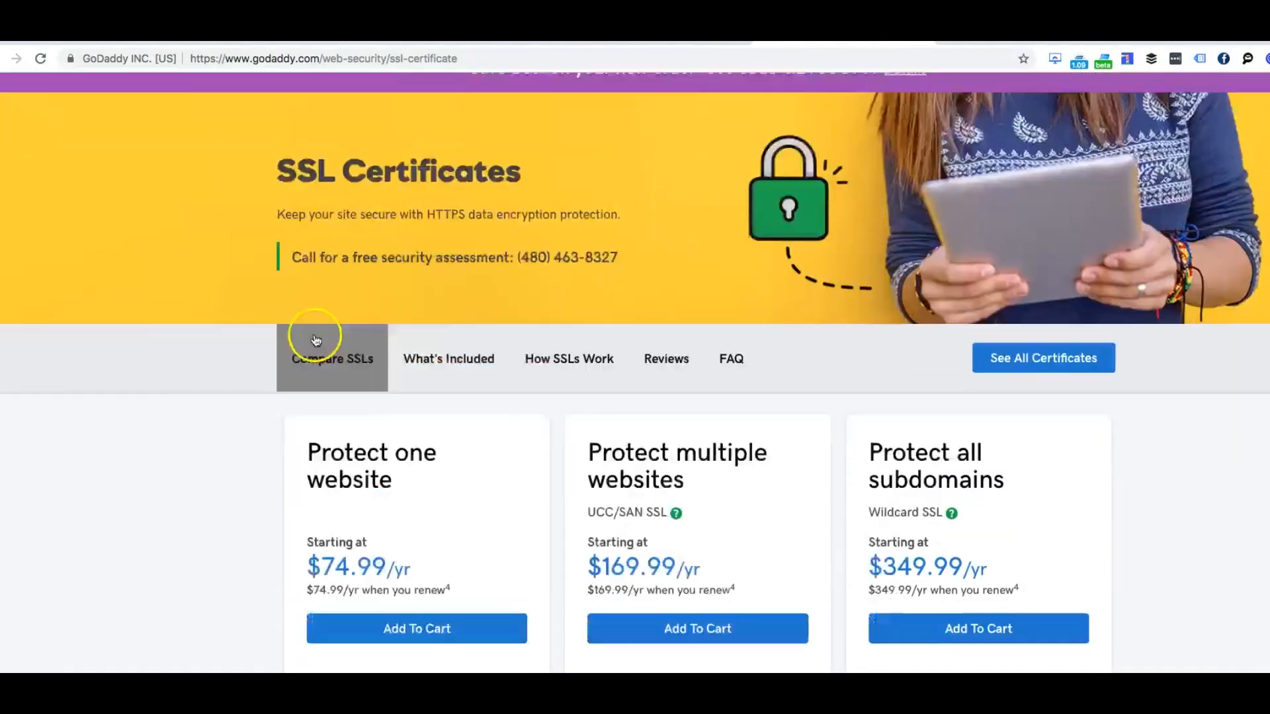
Scroll through GoDaddy's Compare SSLs section and back to the $74.99–$349.99 plans.
{"action": "scroll", "scroll_direction": "up", "scroll_amount": 3}
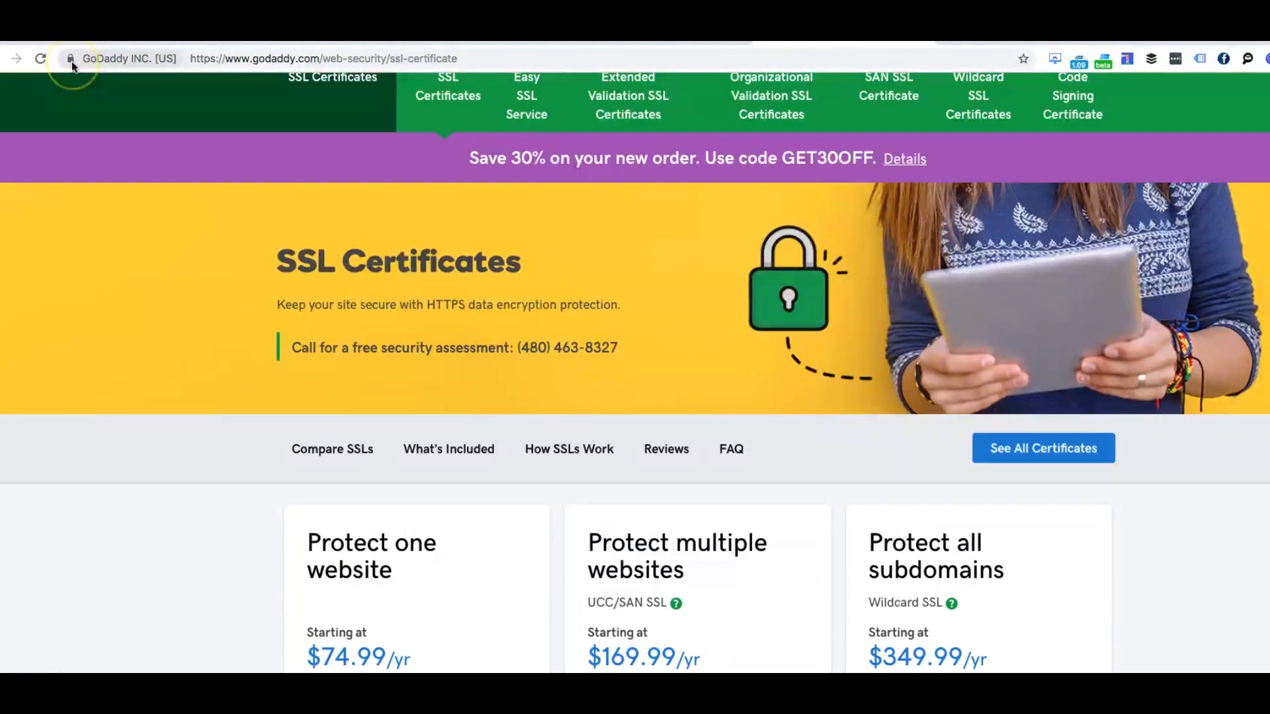
{"action": "mouse_move", "coordinate": [70, 59]}
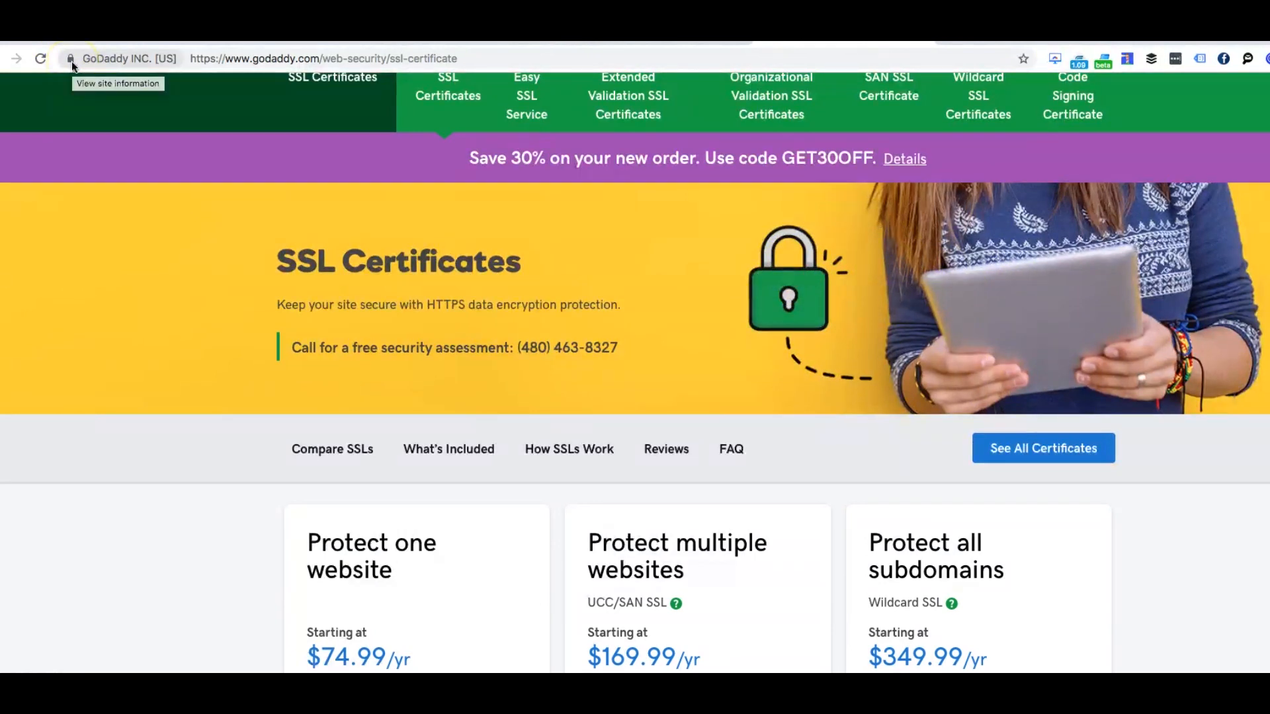
{"action": "scroll", "scroll_direction": "down", "scroll_amount": 3}
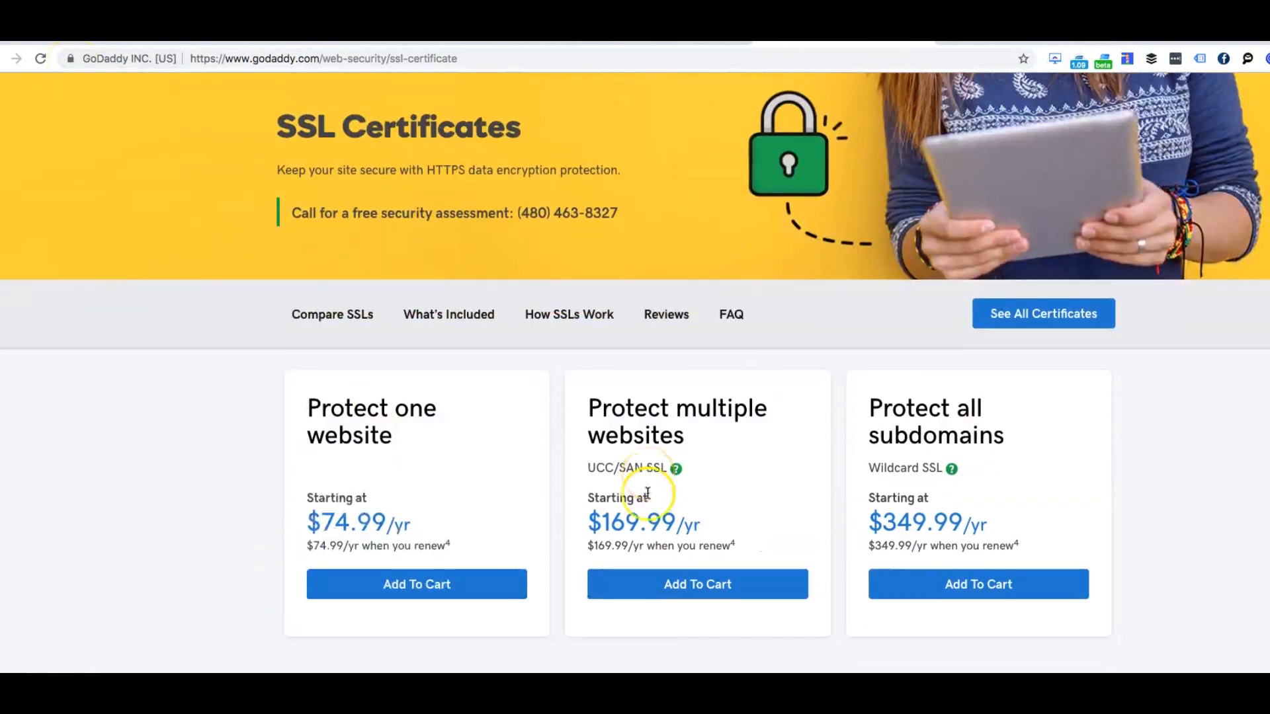
{"action": "scroll", "scroll_direction": "down", "scroll_amount": 3}
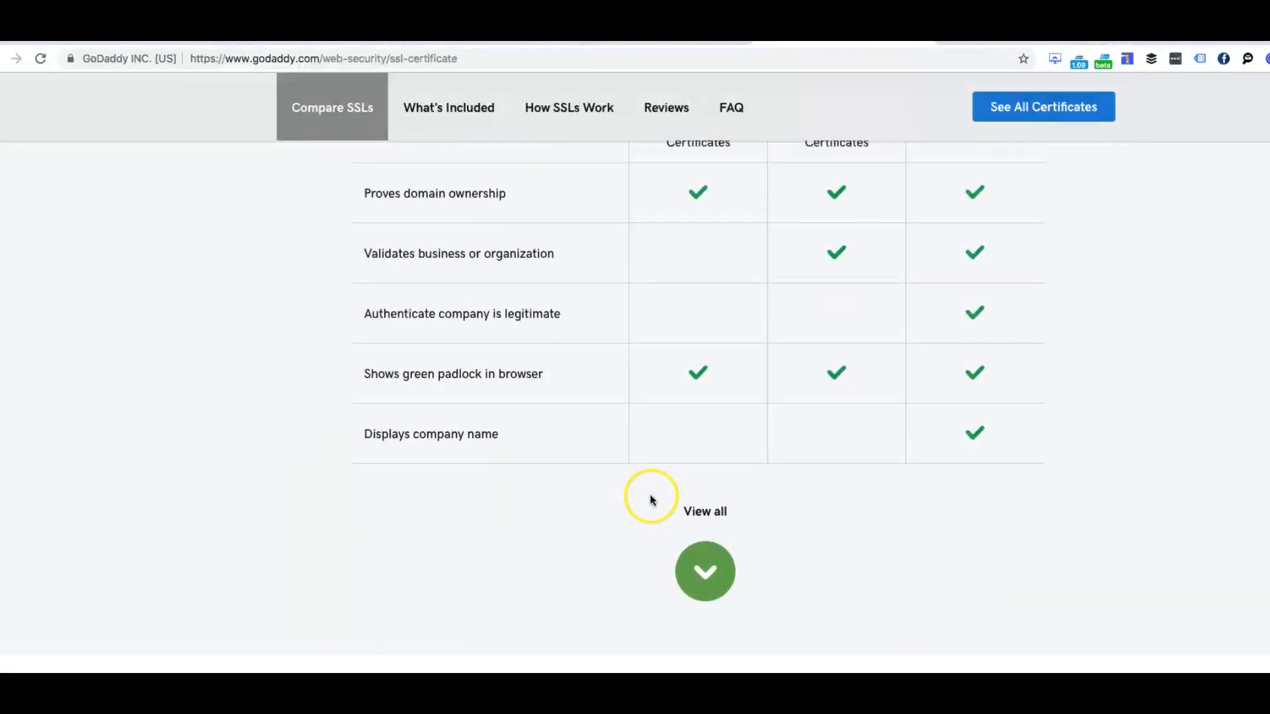
{"action": "scroll", "scroll_direction": "up", "scroll_amount": 3}
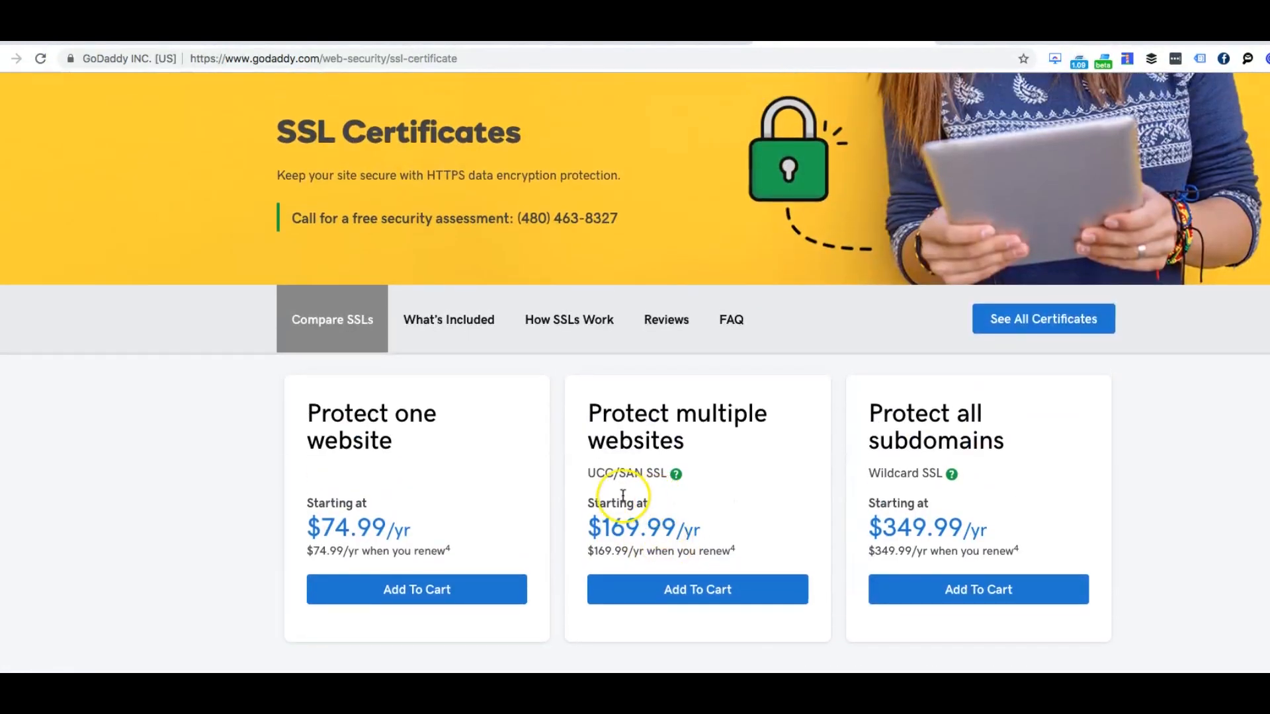
{"action": "scroll", "scroll_direction": "up", "scroll_amount": 3}
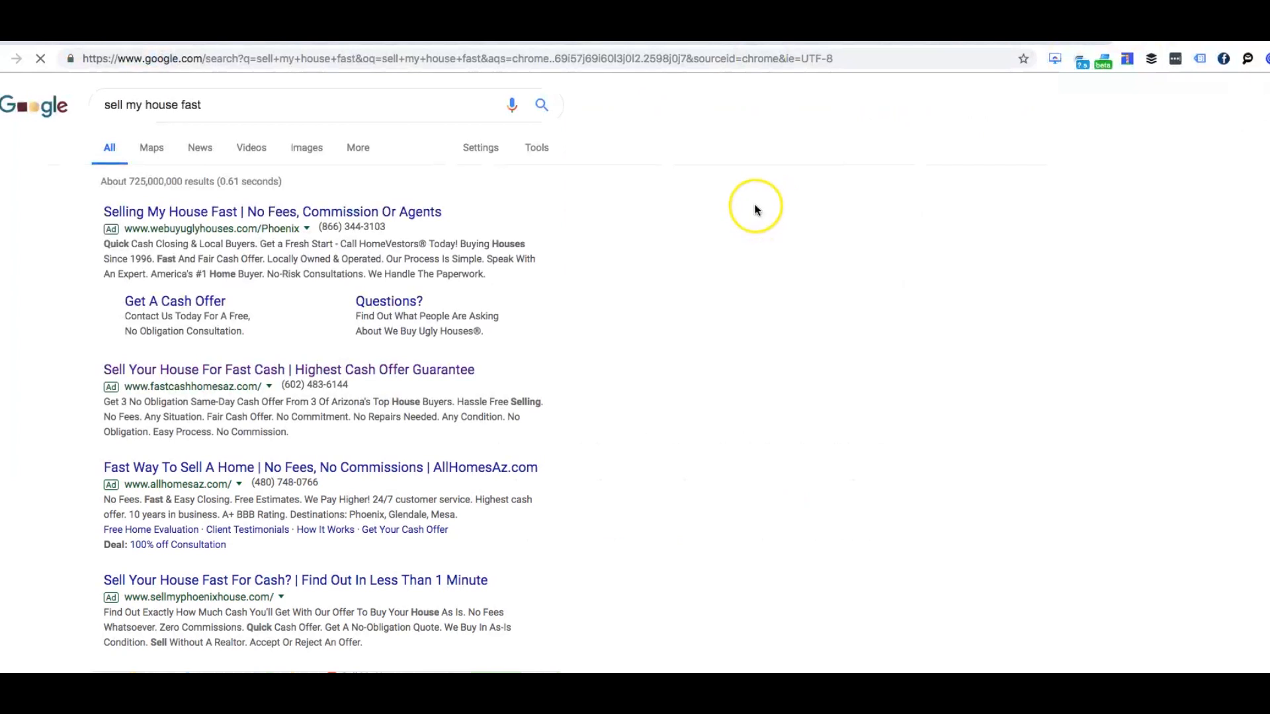
Scroll down the 'sell my house fast' results and move to the next page.
{"action": "scroll", "scroll_direction": "down", "scroll_amount": 3}
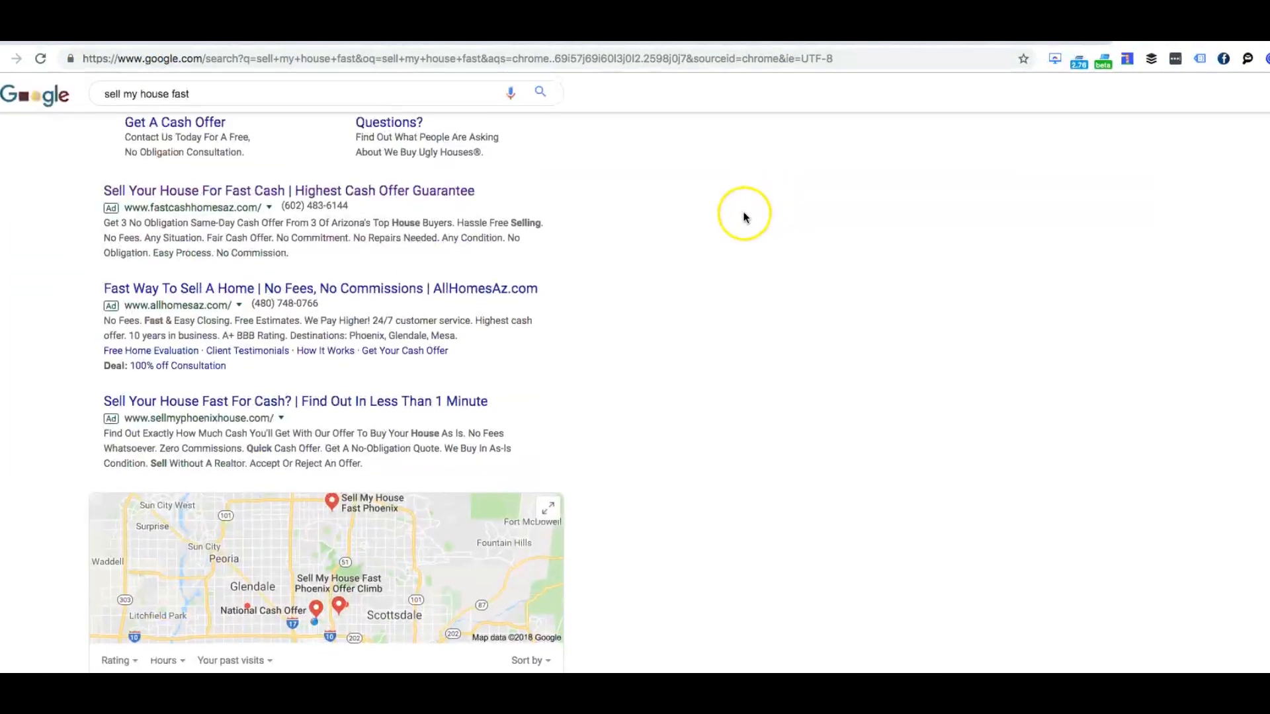
{"action": "scroll", "scroll_direction": "down", "scroll_amount": 3}
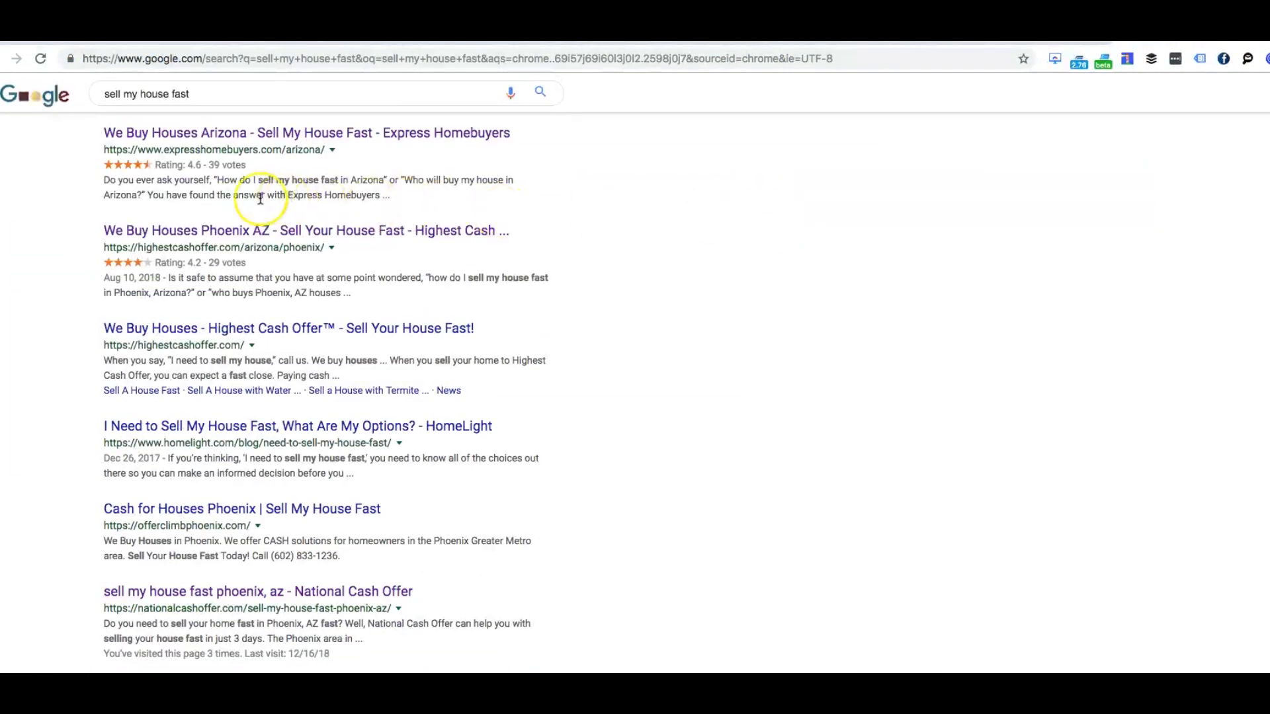
{"action": "scroll", "scroll_direction": "up", "scroll_amount": 3}
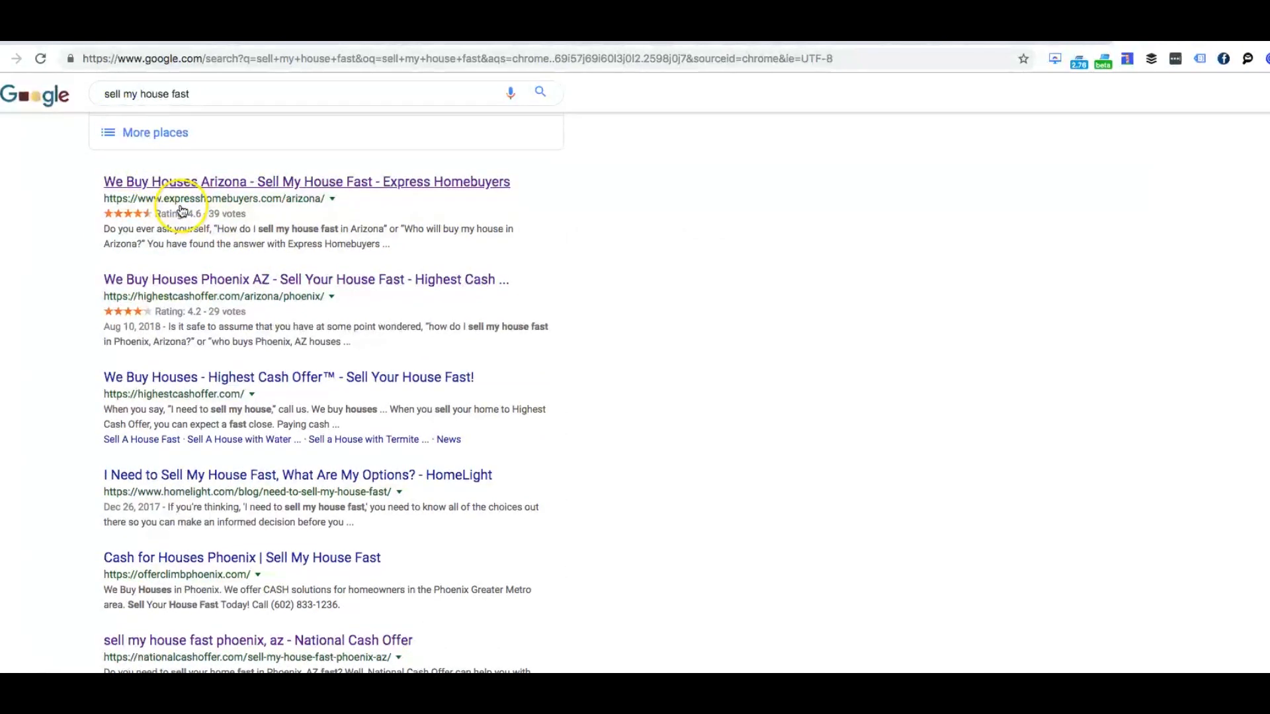
{"action": "scroll", "scroll_direction": "down", "scroll_amount": 3}
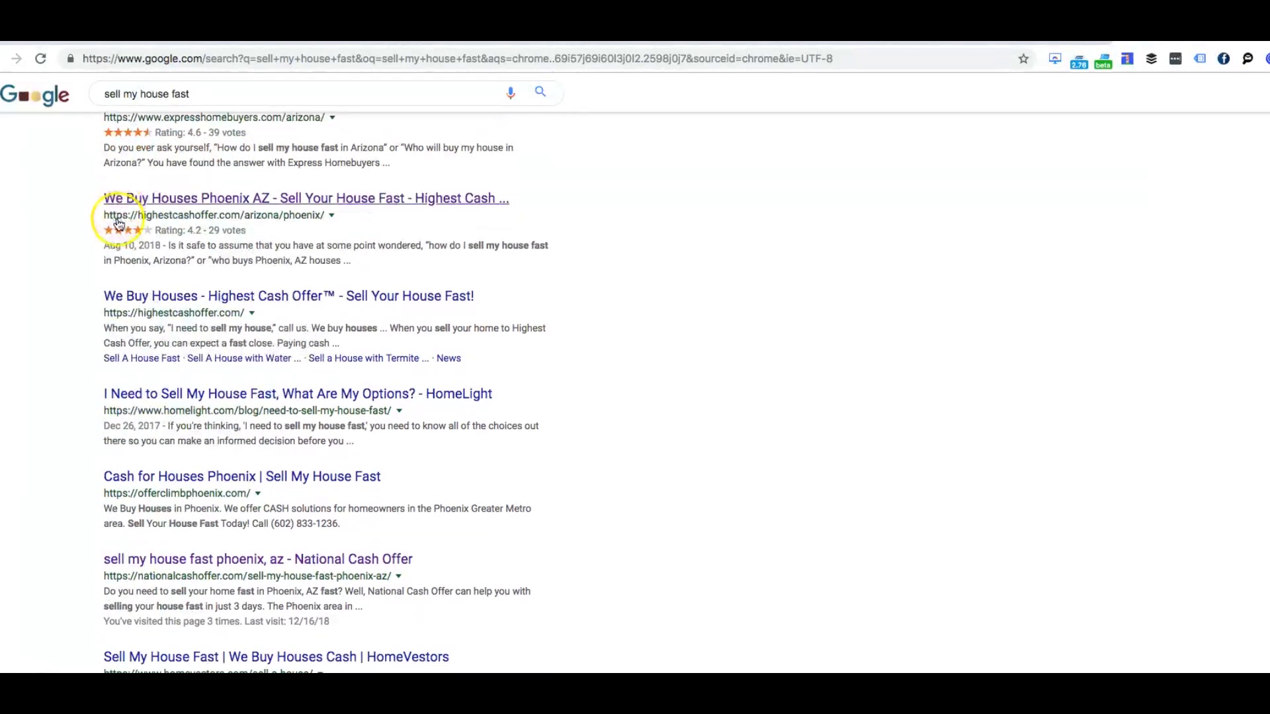
{"action": "scroll", "scroll_direction": "down", "scroll_amount": 3}
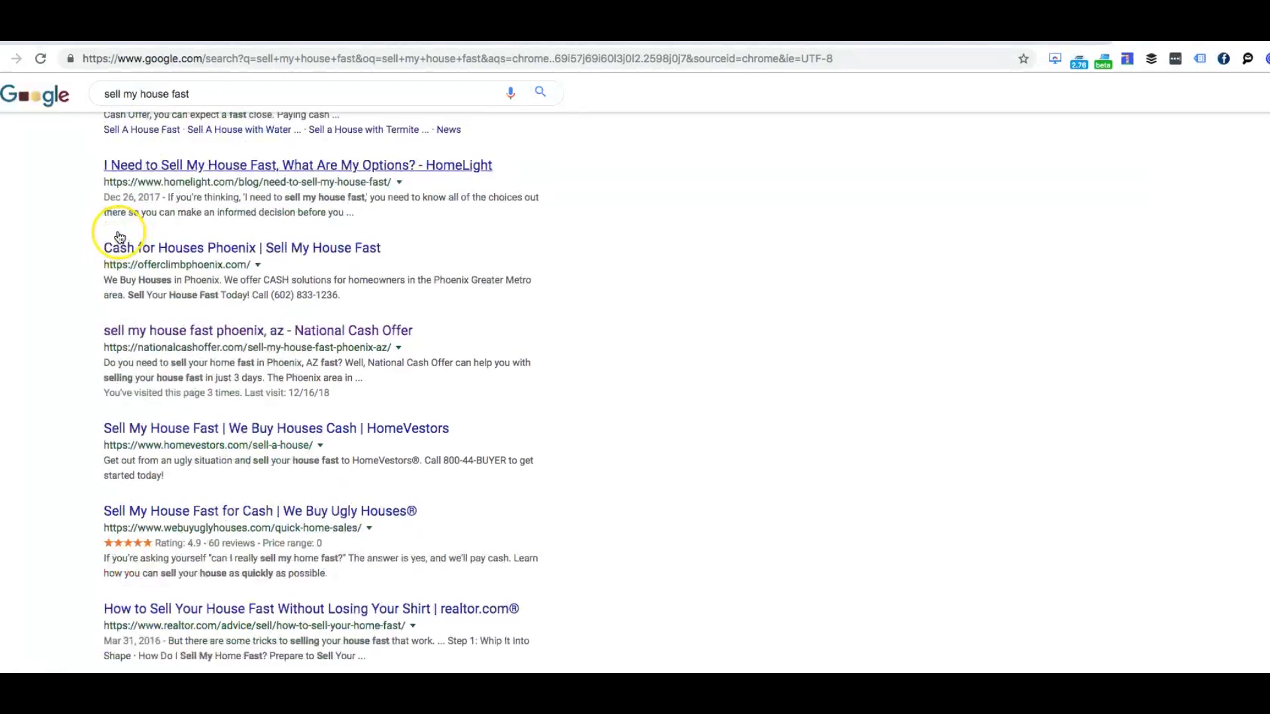
{"action": "scroll", "scroll_direction": "down", "scroll_amount": 3}
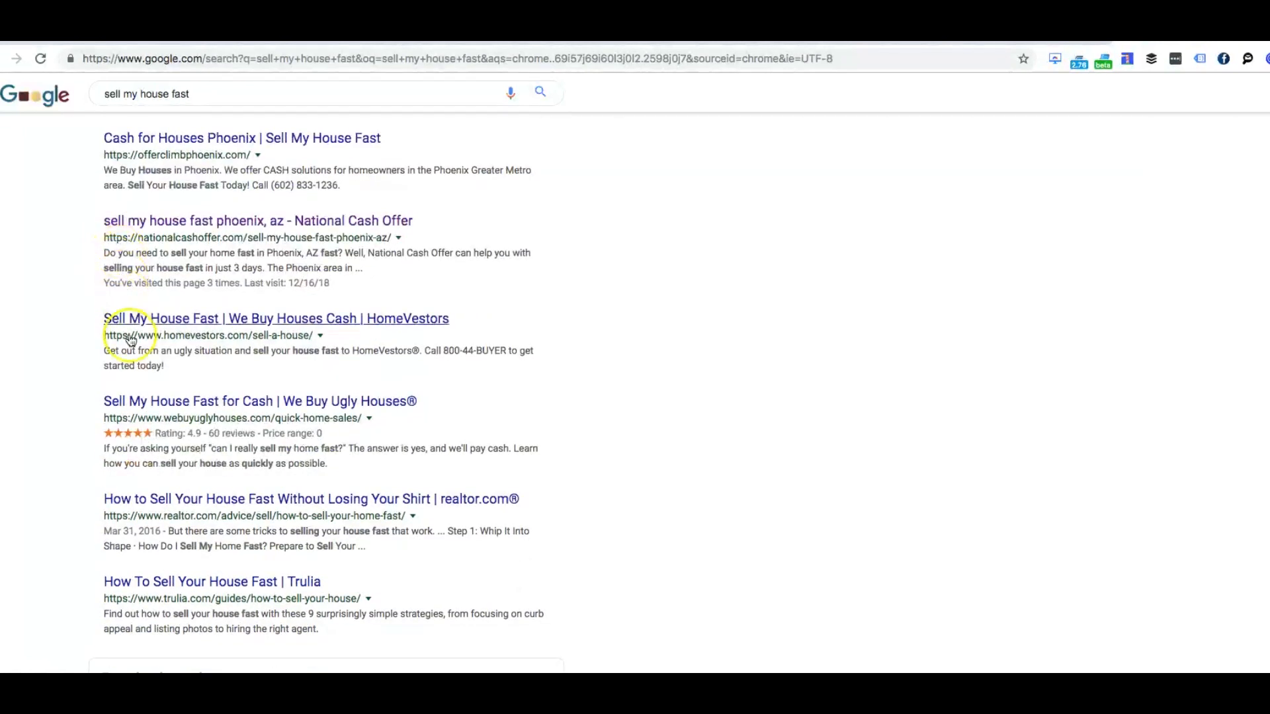
{"action": "scroll", "scroll_direction": "down", "scroll_amount": 3}
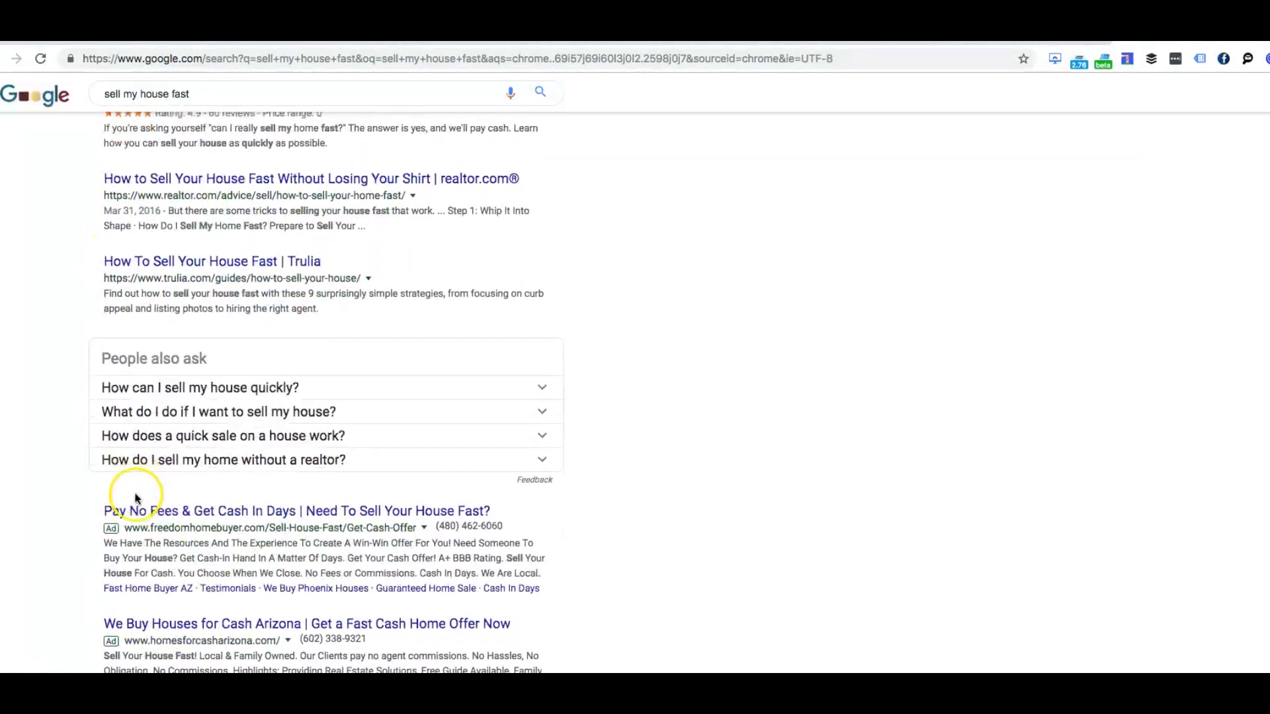
{"action": "scroll", "scroll_direction": "down", "scroll_amount": 3}
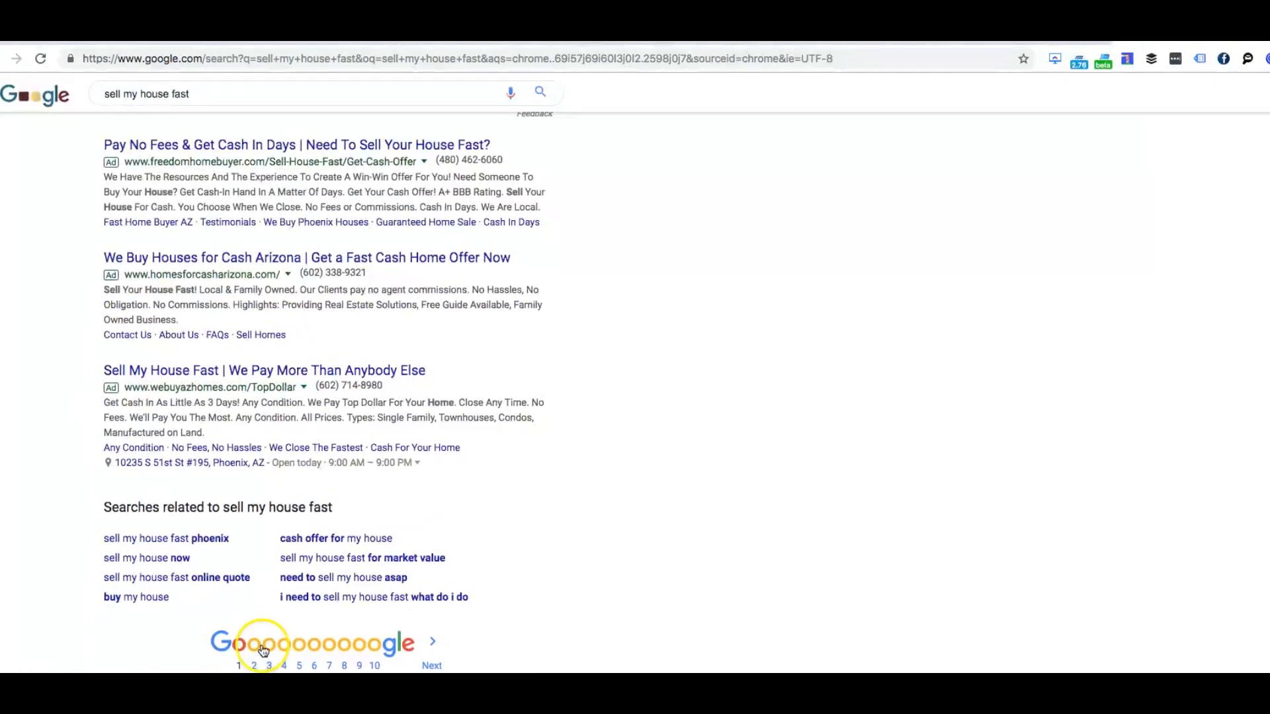
{"action": "left_click", "coordinate": [254, 653]}
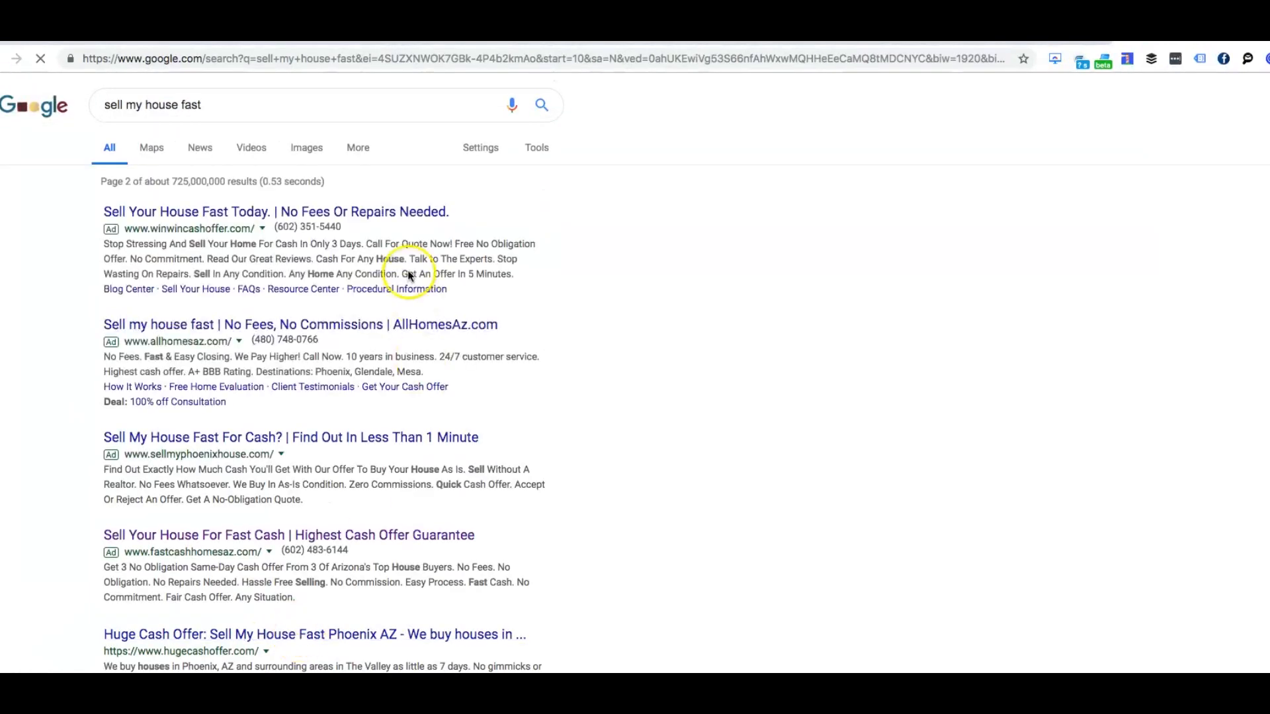
Scroll down page 3 to the related searches and page numbers.
{"action": "scroll", "scroll_direction": "down", "scroll_amount": 3}
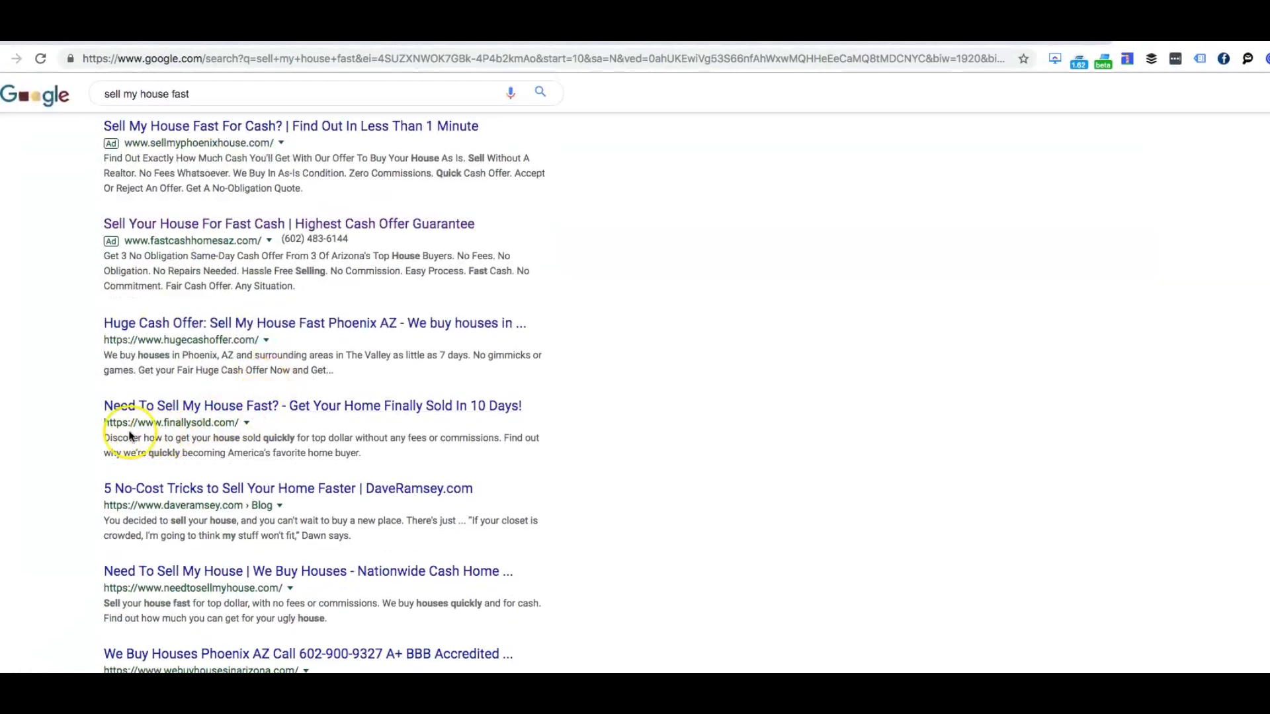
{"action": "scroll", "scroll_direction": "down", "scroll_amount": 3}
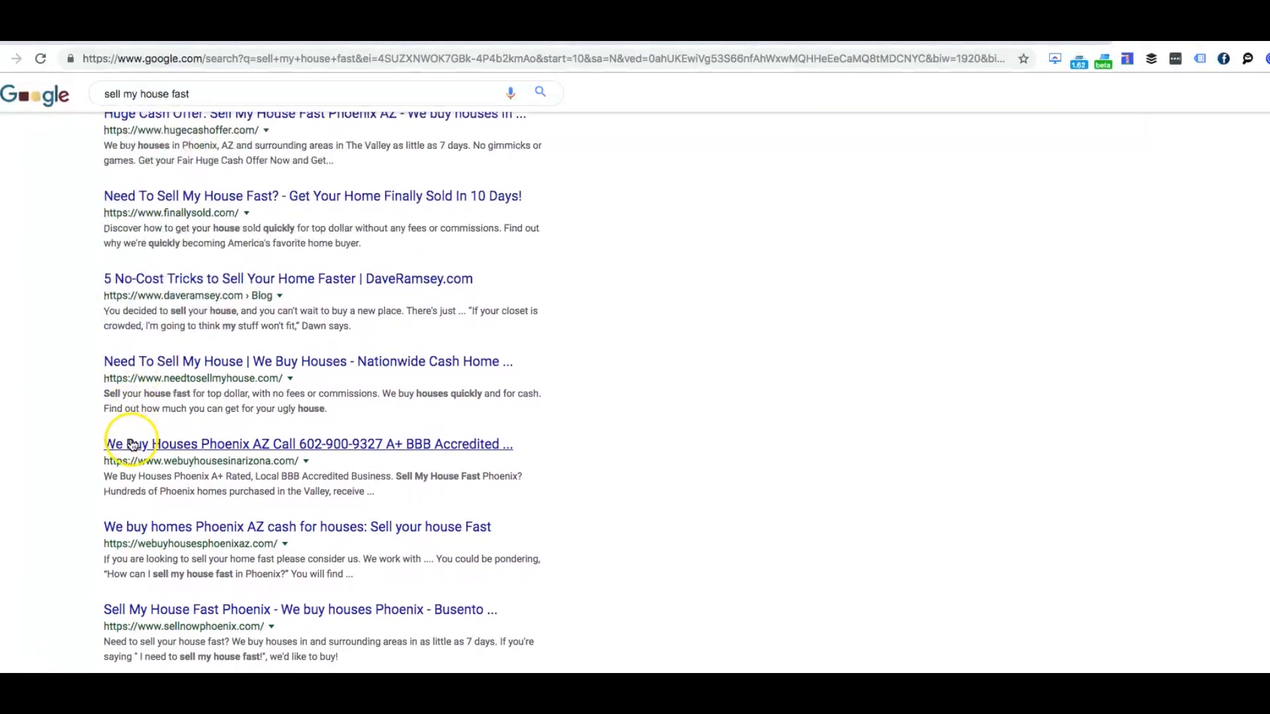
{"action": "scroll", "scroll_direction": "down", "scroll_amount": 3}
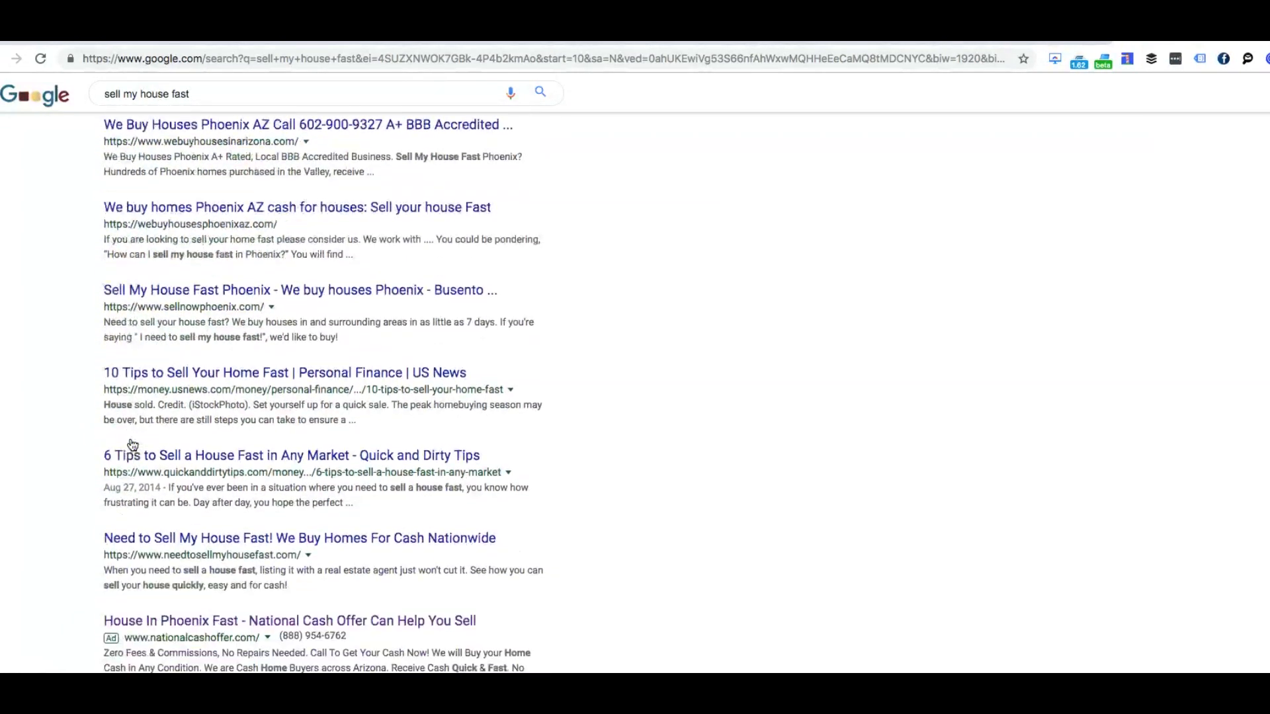
{"action": "scroll", "scroll_direction": "down", "scroll_amount": 3}
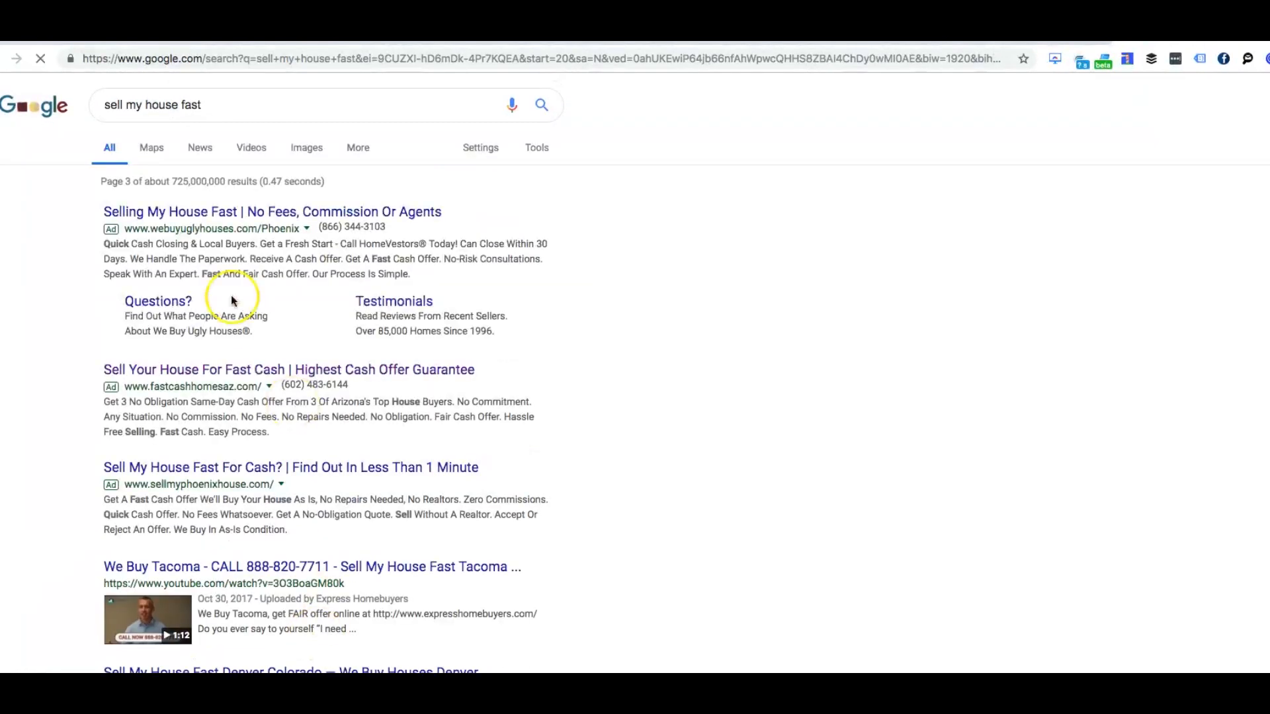
{"action": "scroll", "scroll_direction": "down", "scroll_amount": 3}
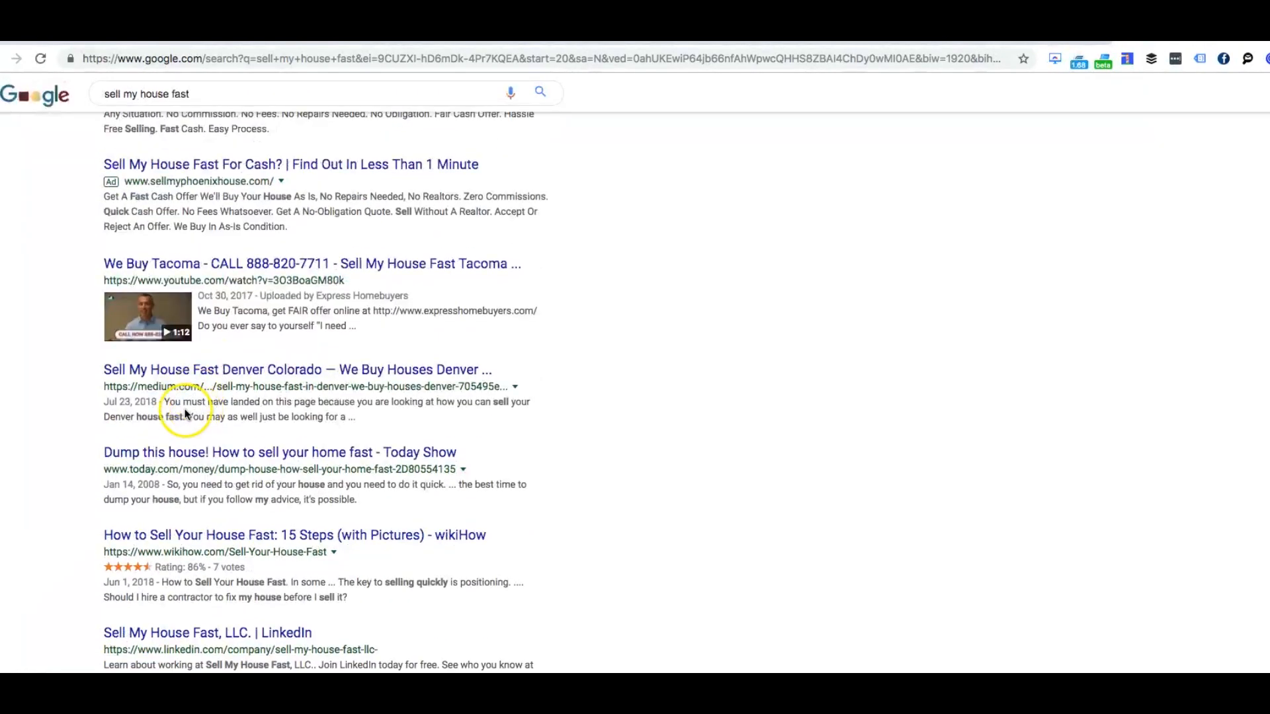
{"action": "scroll", "scroll_direction": "down", "scroll_amount": 3}
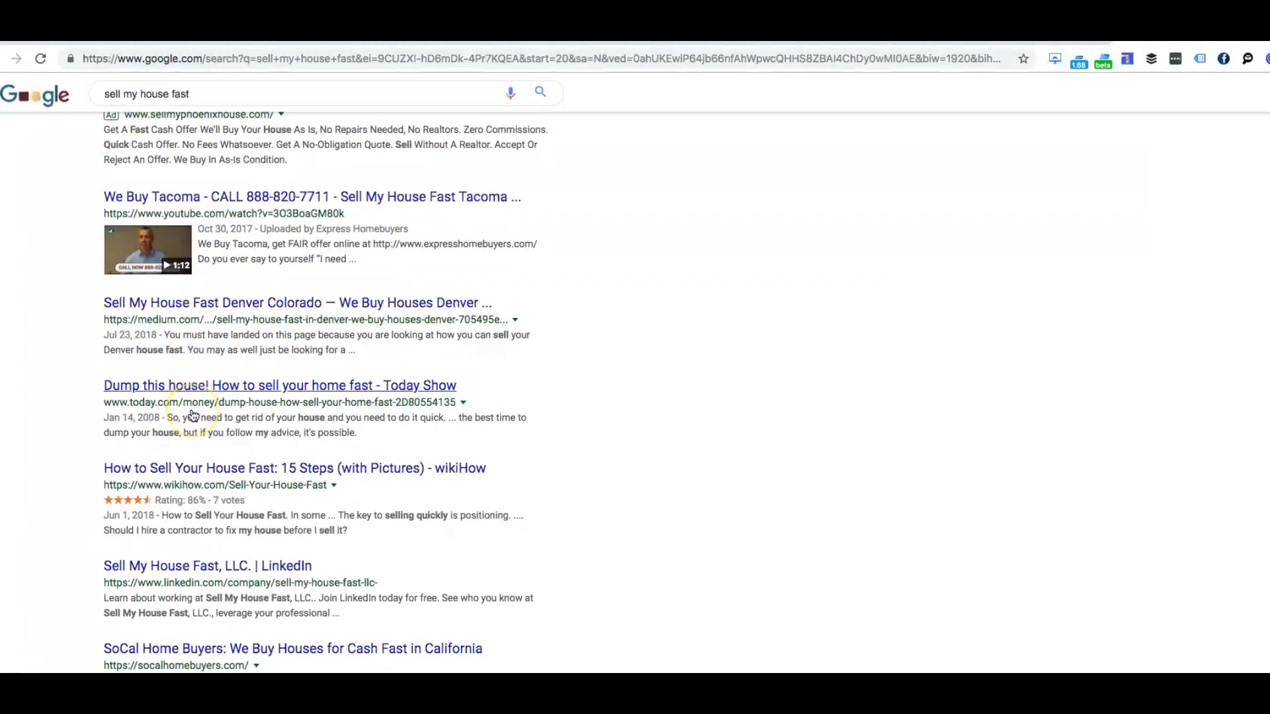
{"action": "scroll", "scroll_direction": "down", "scroll_amount": 3}
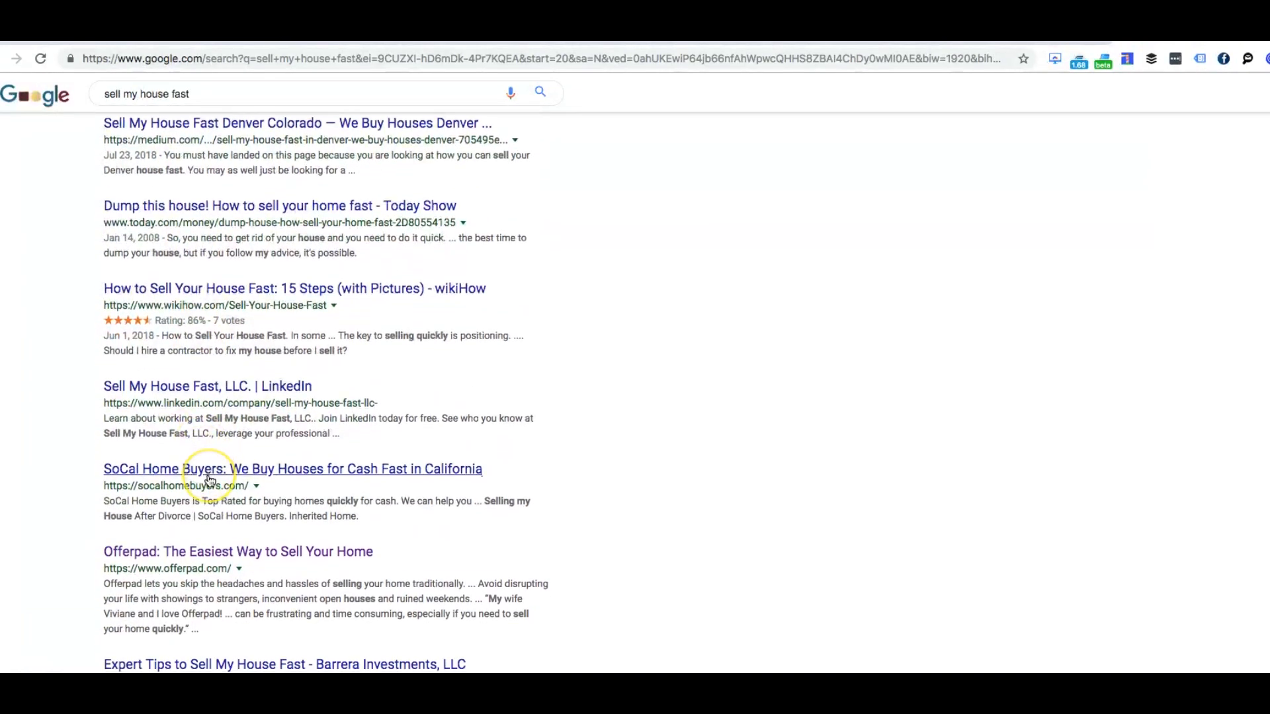
{"action": "scroll", "scroll_direction": "down", "scroll_amount": 3}
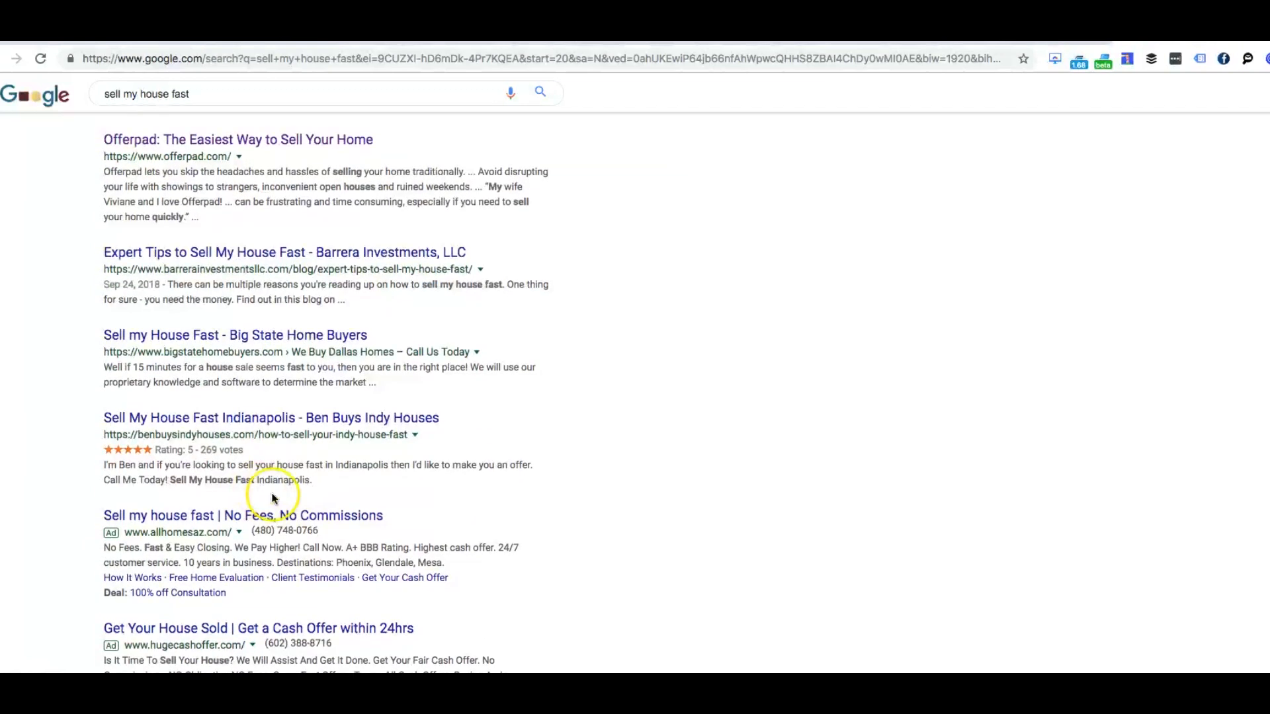
{"action": "scroll", "scroll_direction": "down", "scroll_amount": 3}
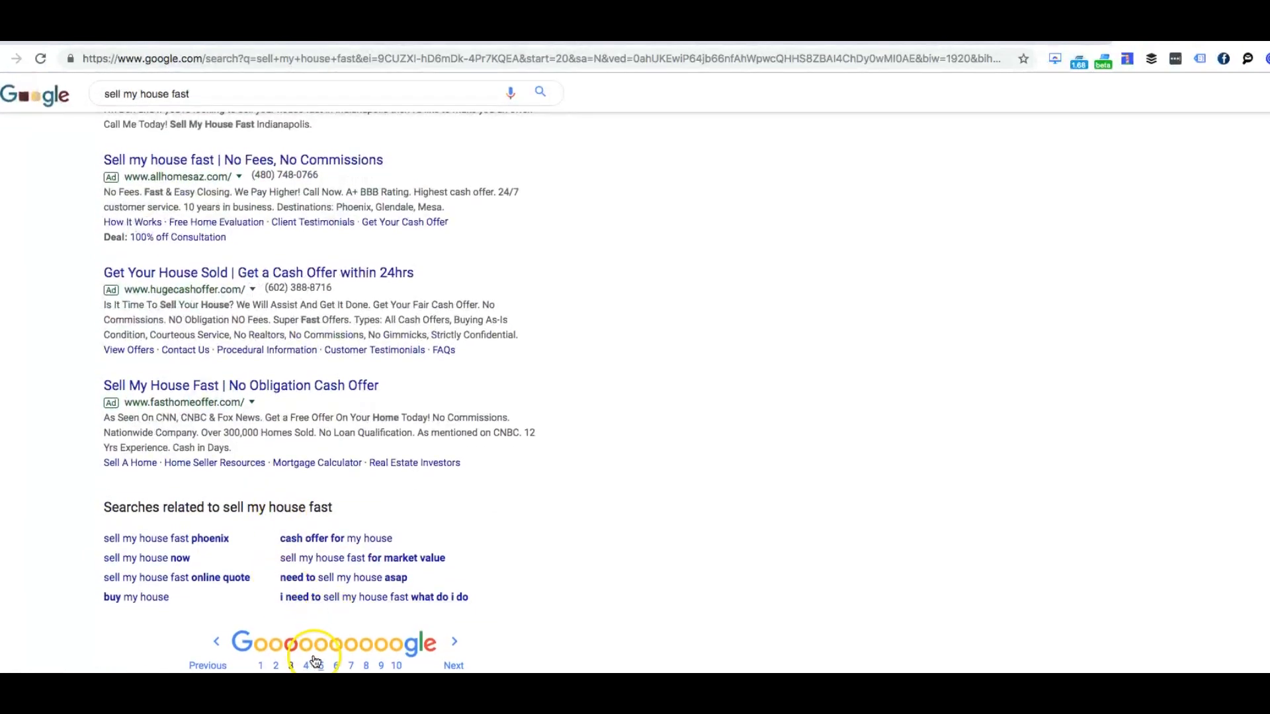
Go to page 4 of the 'sell my house fast' results and open experthomeoffers.com.
{"action": "left_click", "coordinate": [304, 666]}
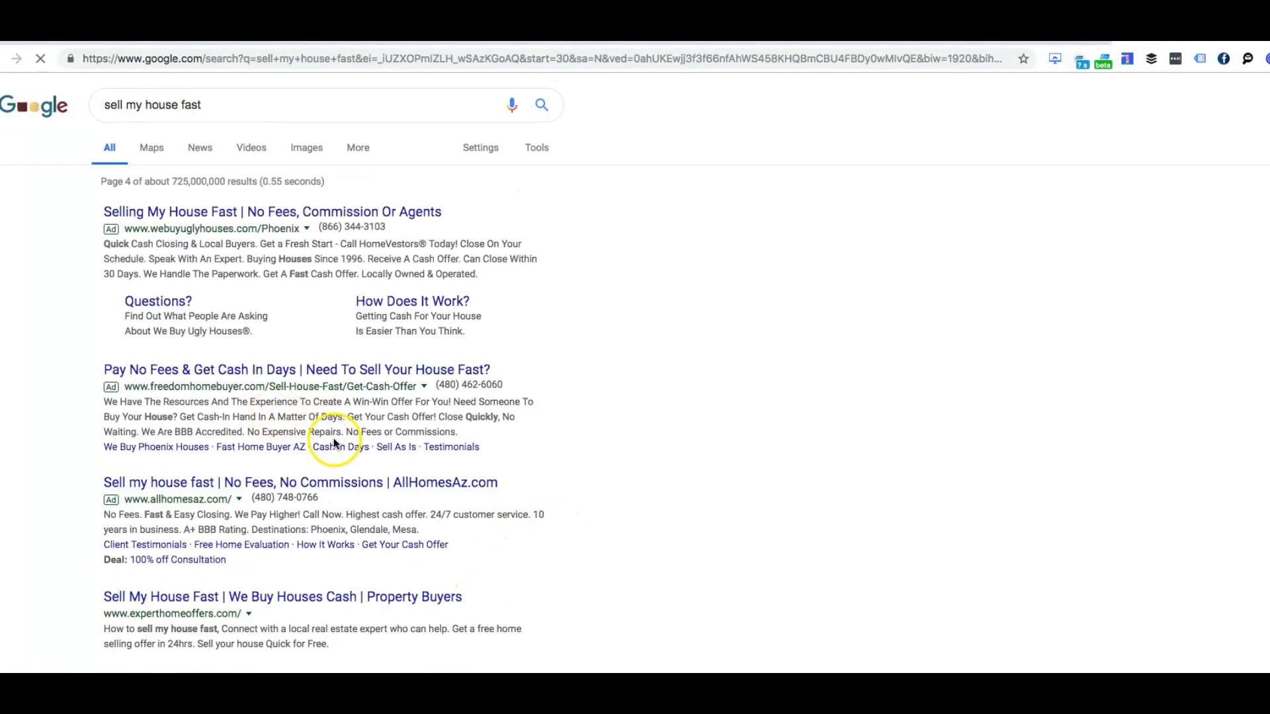
{"action": "scroll", "scroll_direction": "down", "scroll_amount": 3}
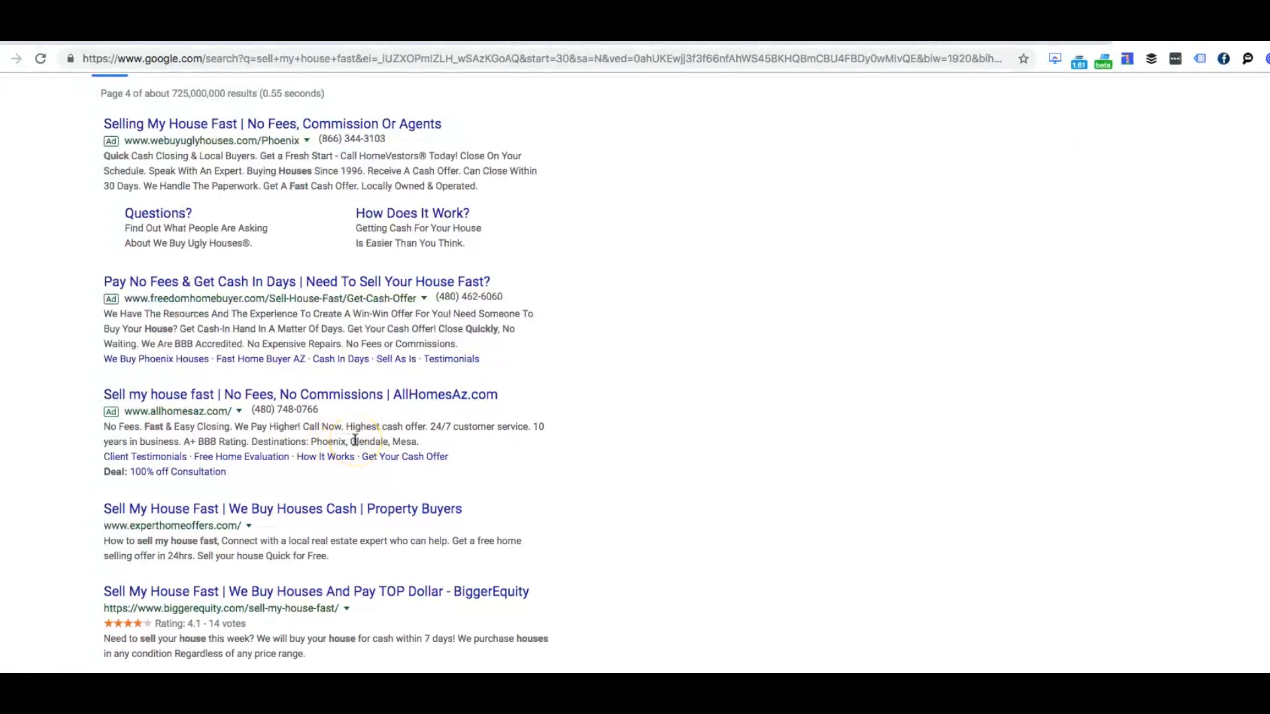
{"action": "left_click", "coordinate": [282, 509]}
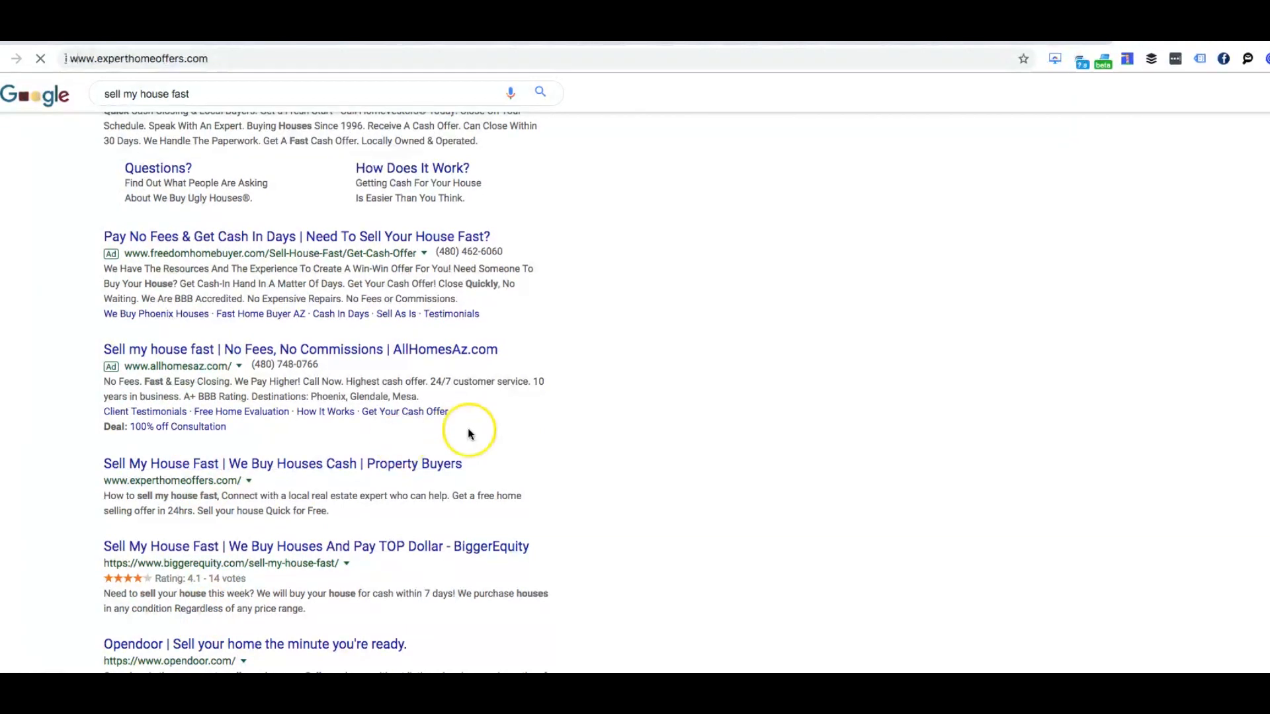
{"action": "left_click", "coordinate": [281, 463]}
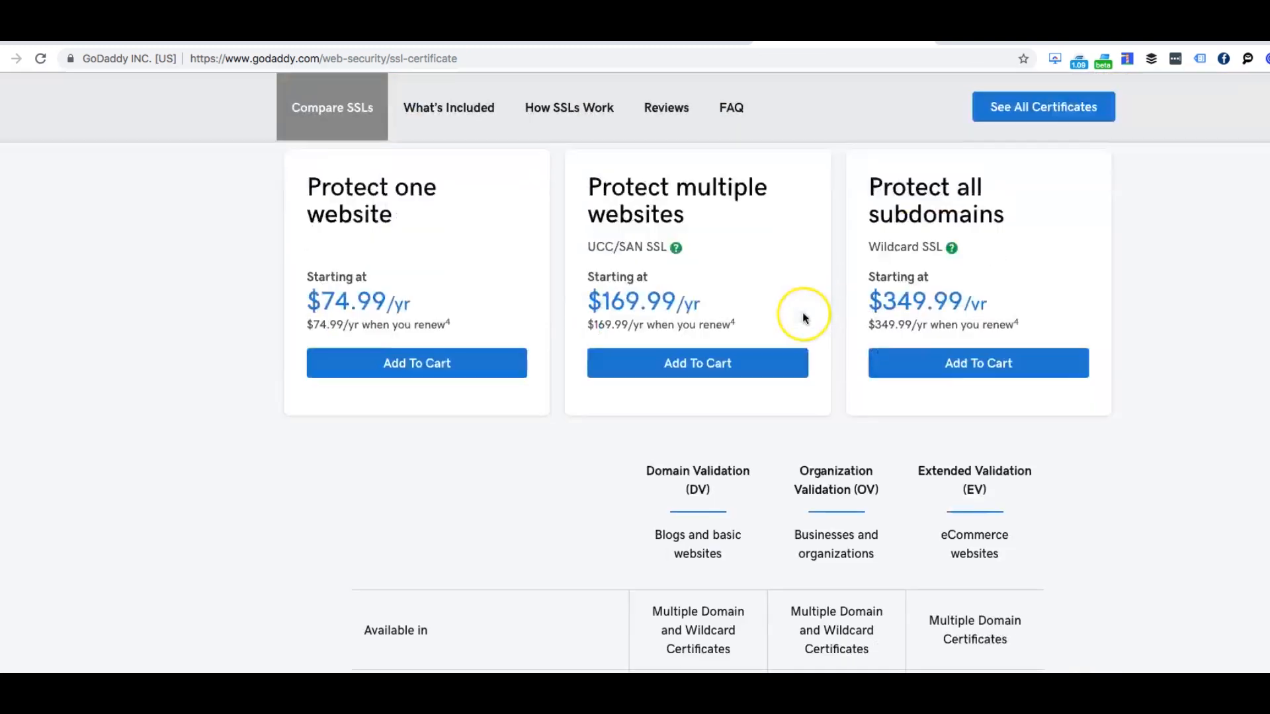
Scroll GoDaddy's SSL page between the top and the $74.99, $169.99, $349.99 pricing cards.
{"action": "scroll", "scroll_direction": "up", "scroll_amount": 3}
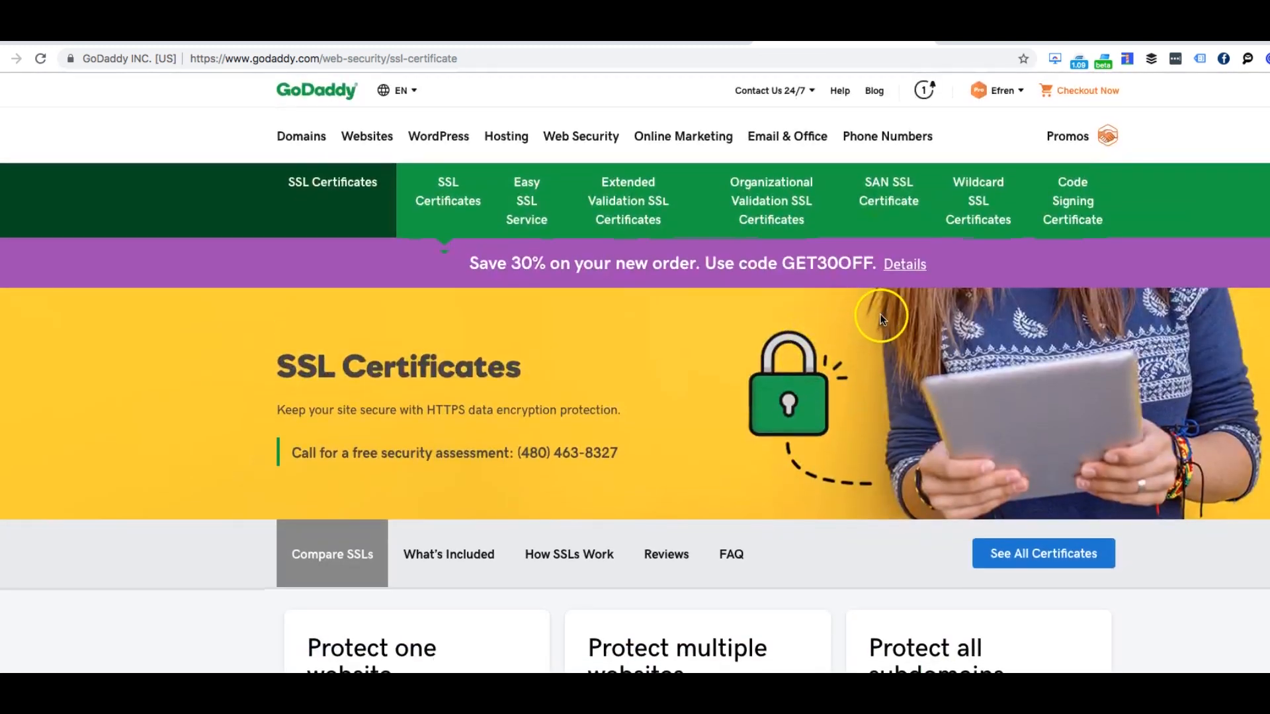
{"action": "scroll", "scroll_direction": "down", "scroll_amount": 3}
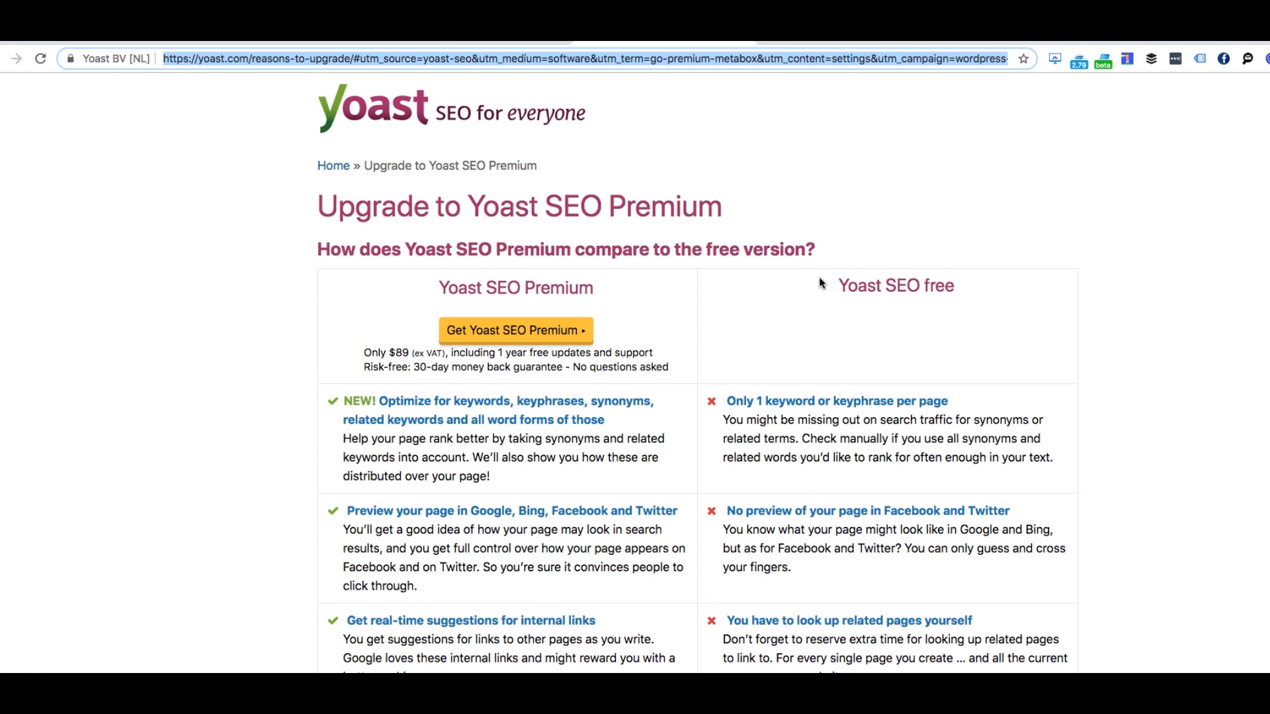
{"action": "mouse_move", "coordinate": [521, 58]}
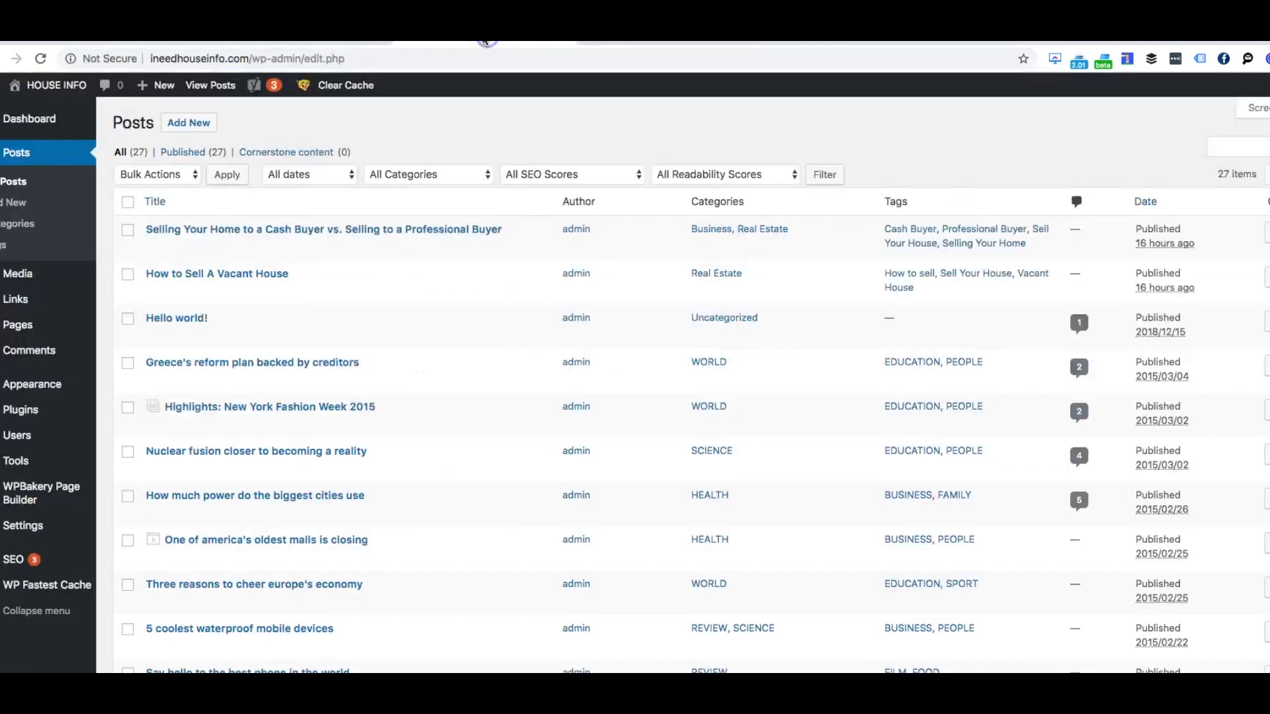
{"action": "mouse_move", "coordinate": [1110, 224]}
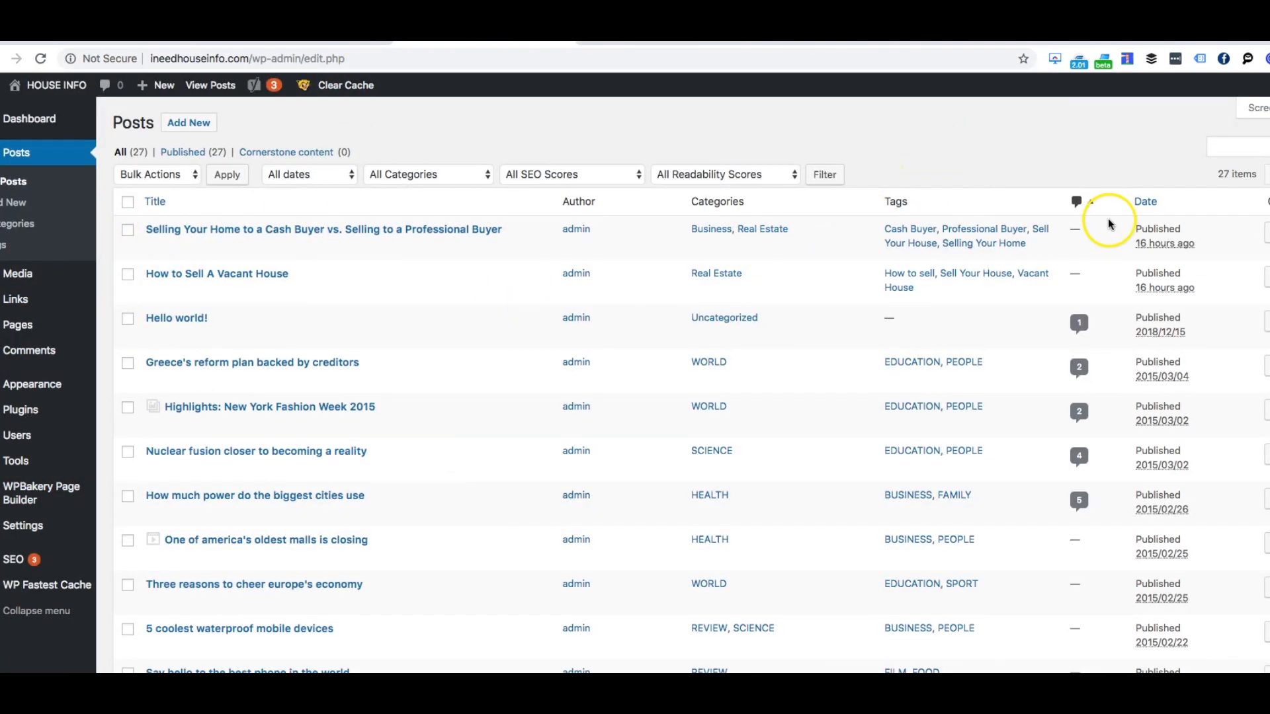
{"action": "mouse_move", "coordinate": [217, 273]}
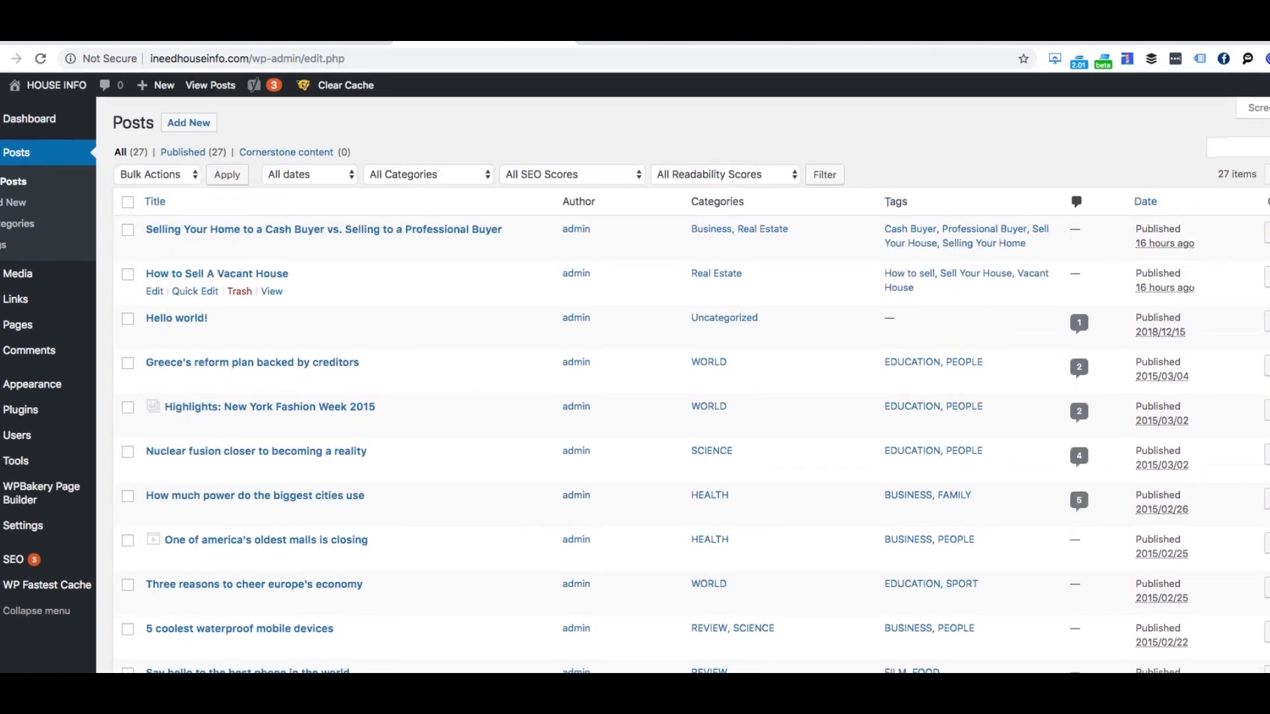
{"action": "mouse_move", "coordinate": [47, 585]}
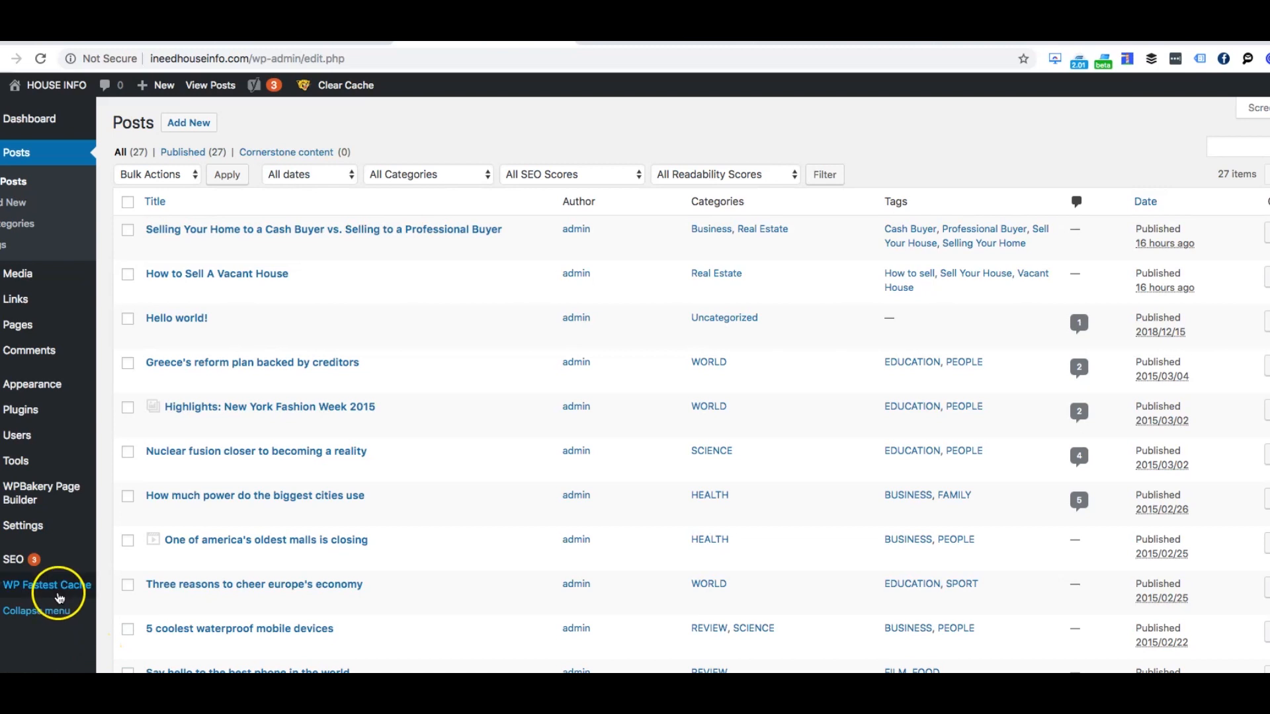
{"action": "mouse_move", "coordinate": [77, 589]}
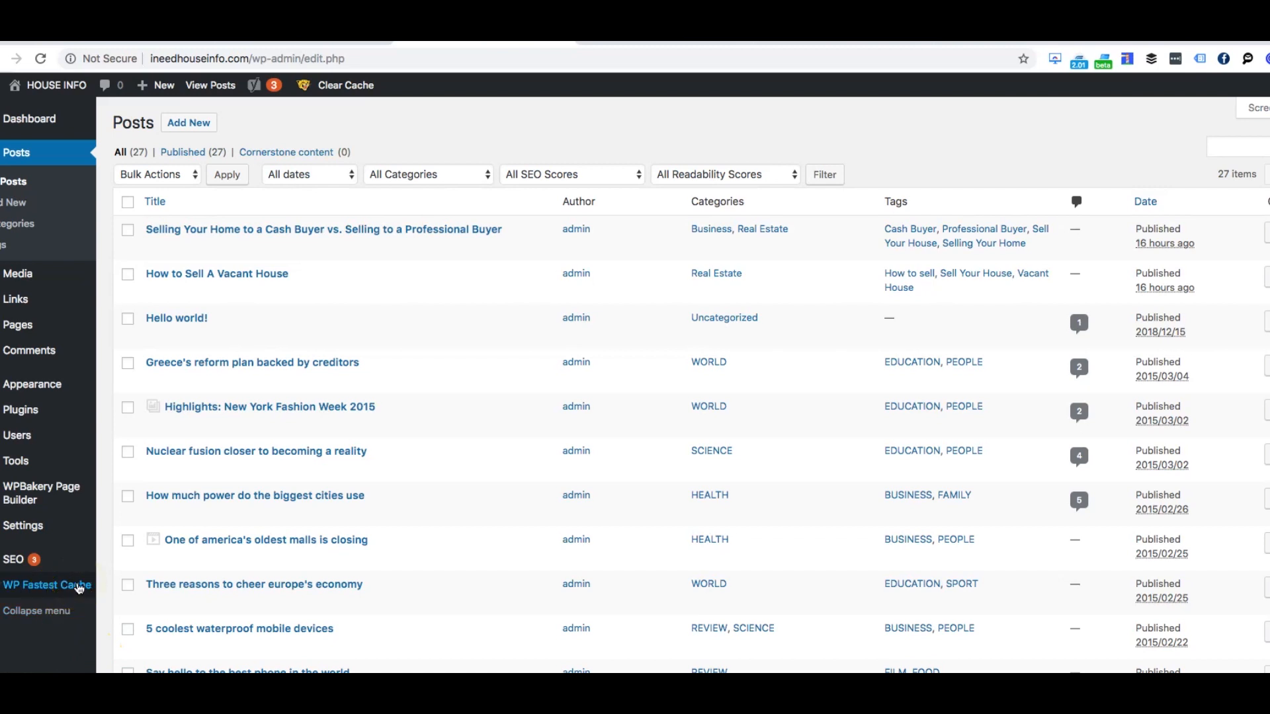
{"action": "mouse_move", "coordinate": [254, 584]}
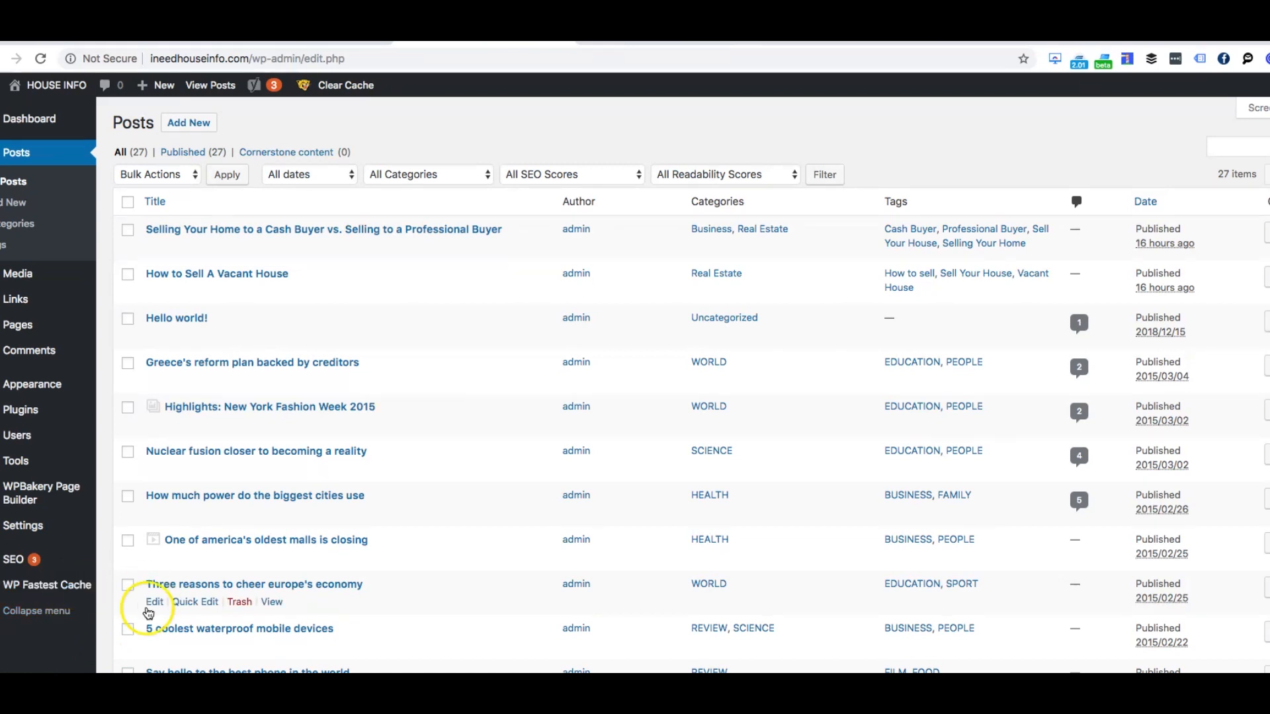
{"action": "mouse_move", "coordinate": [357, 44]}
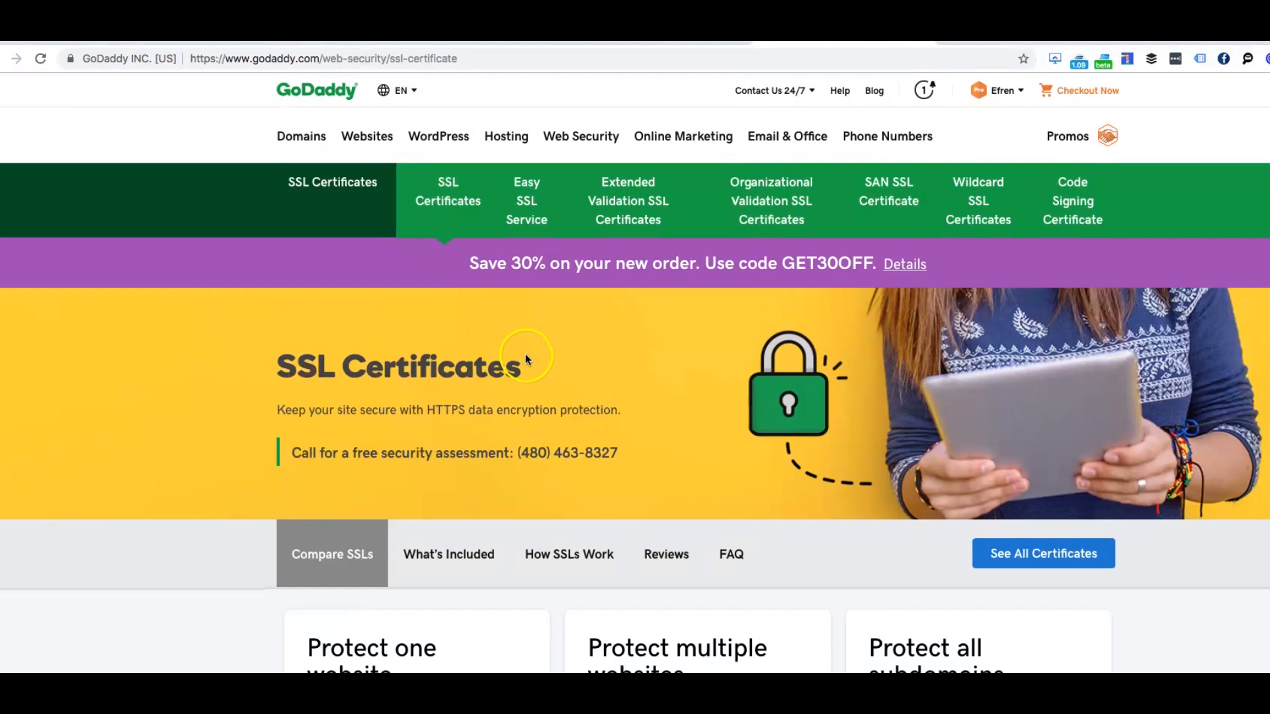
Scroll through GoDaddy's DV/OV/EV validation comparison and Hire an SSL Expert sections, then return to top.
{"action": "scroll", "scroll_direction": "down", "scroll_amount": 3}
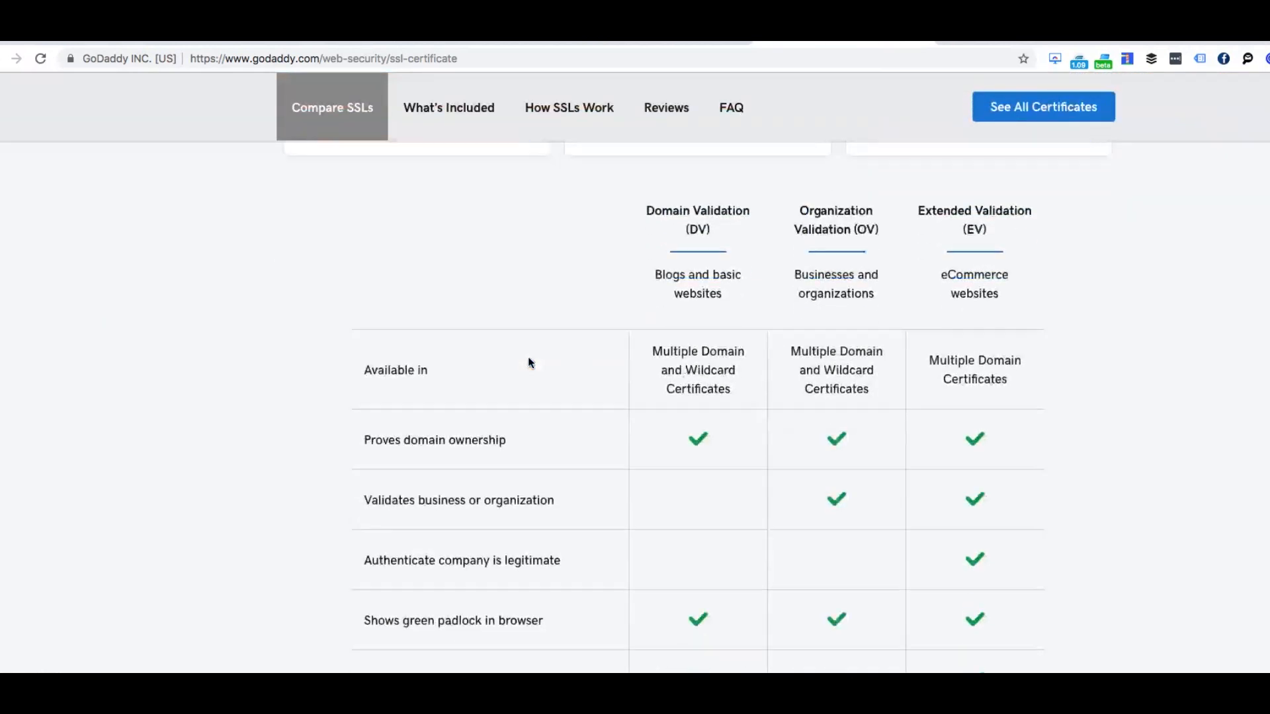
{"action": "scroll", "scroll_direction": "down", "scroll_amount": 3}
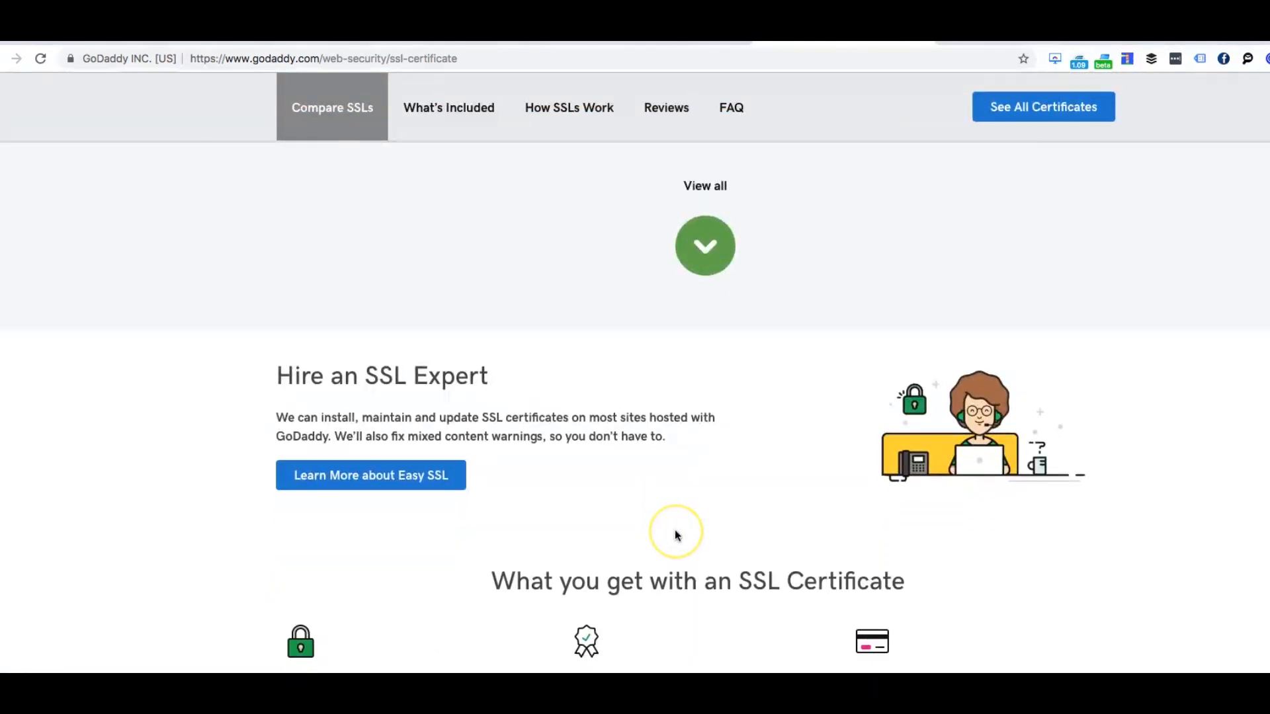
{"action": "scroll", "scroll_direction": "down", "scroll_amount": 3}
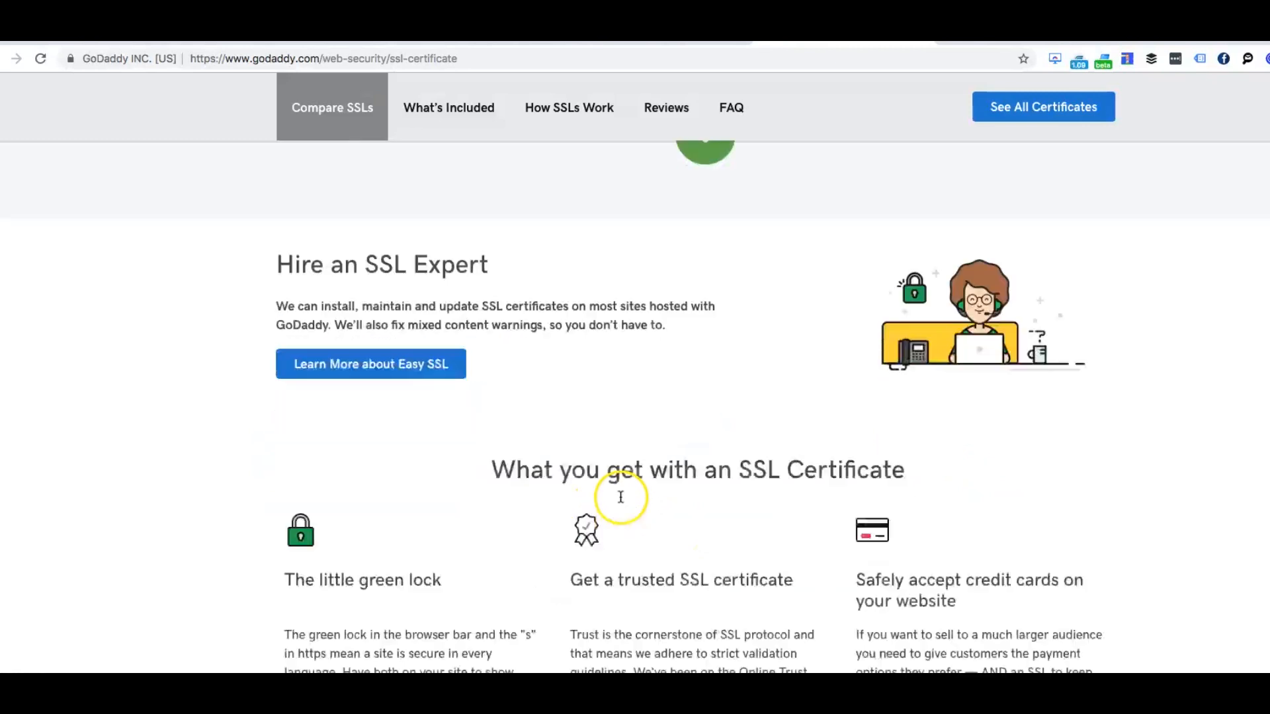
{"action": "scroll", "scroll_direction": "up", "scroll_amount": 3}
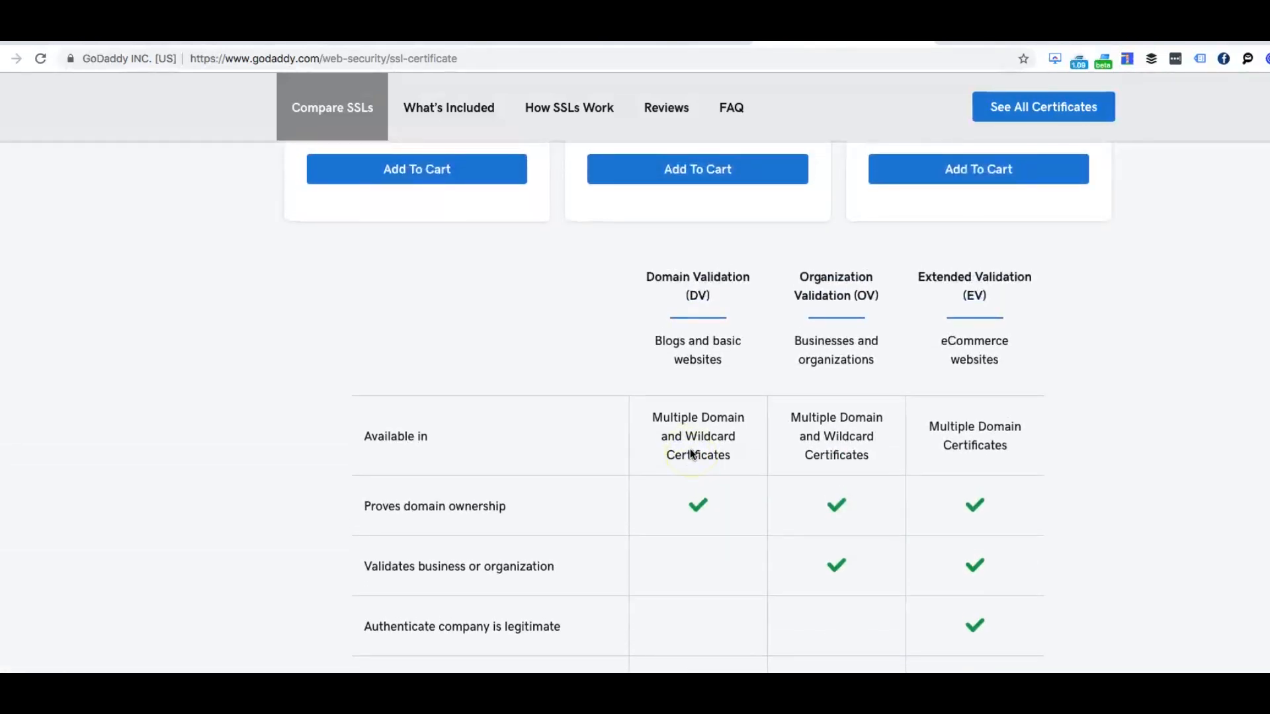
{"action": "scroll", "scroll_direction": "up", "scroll_amount": 3}
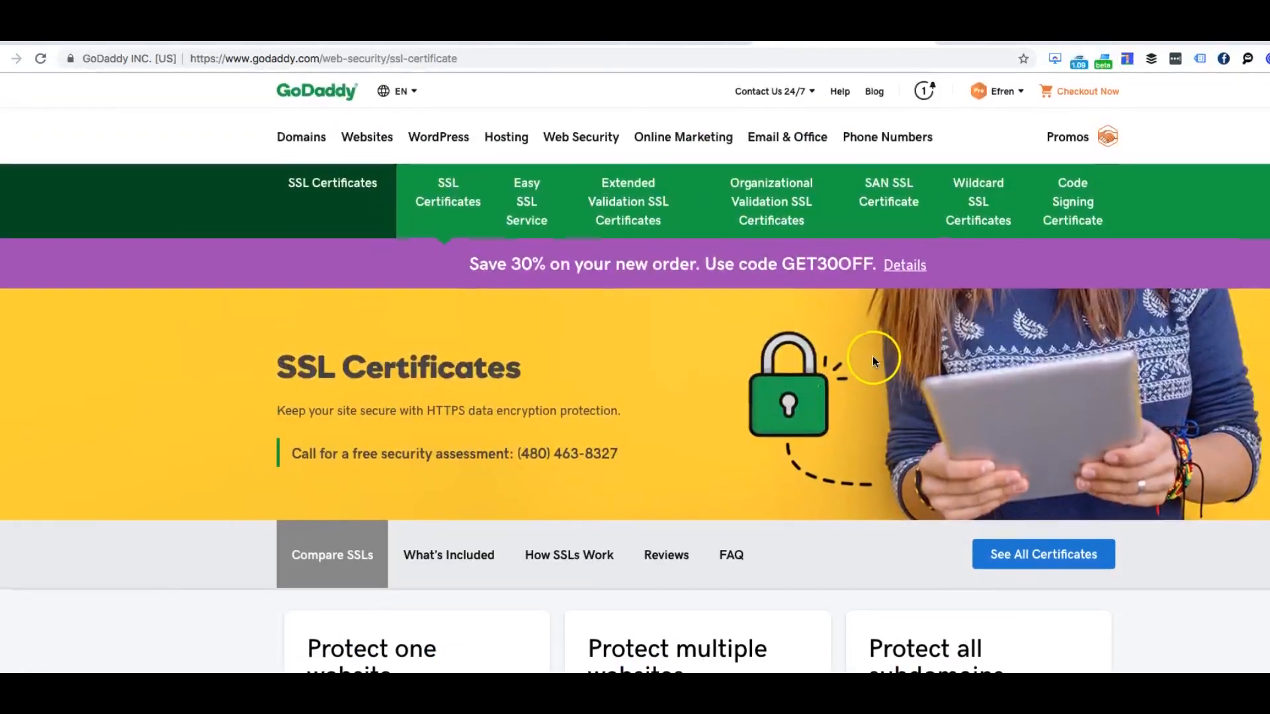
{"action": "scroll", "scroll_direction": "down", "scroll_amount": 3}
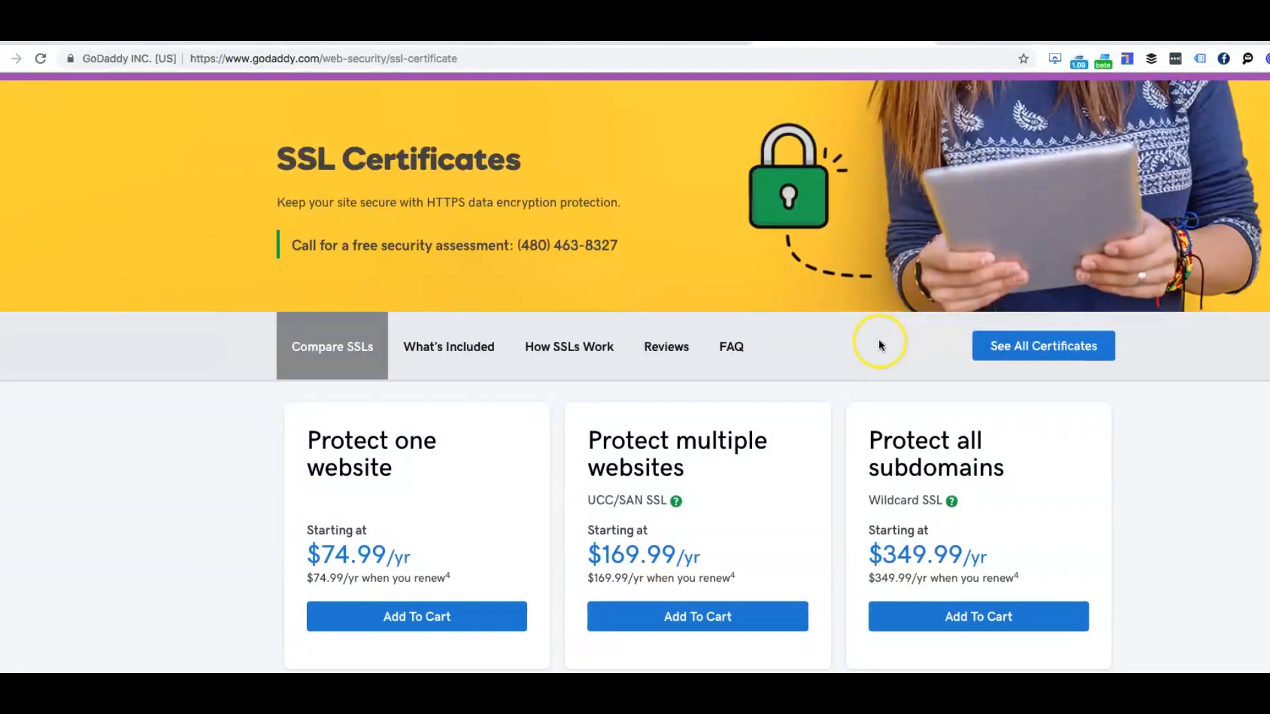
{"action": "mouse_move", "coordinate": [881, 340]}
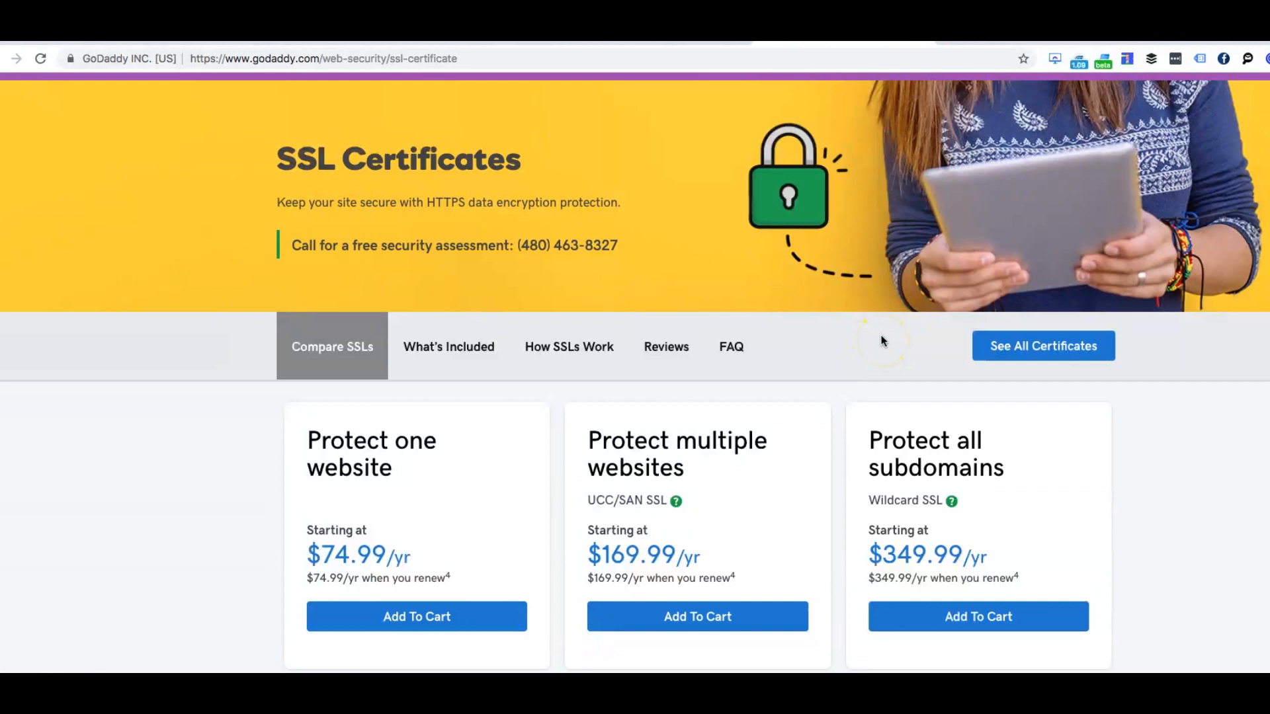
{"action": "mouse_move", "coordinate": [895, 304]}
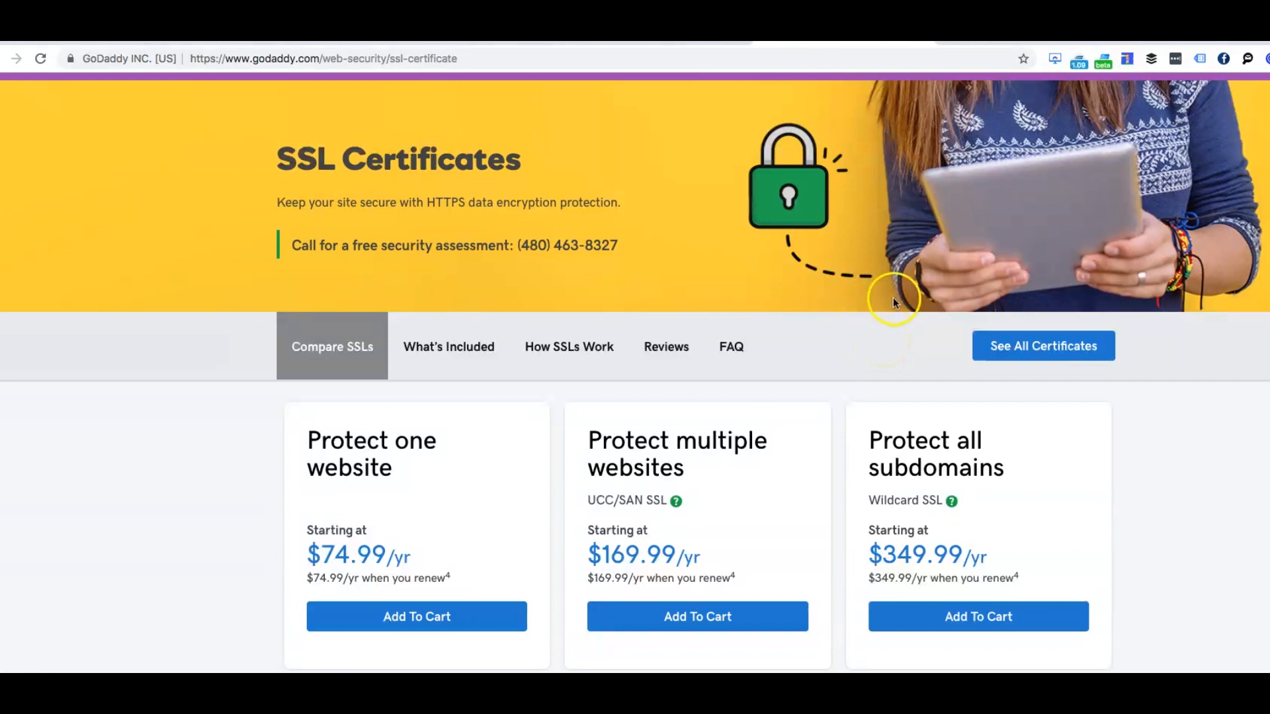
{"action": "scroll", "scroll_direction": "down", "scroll_amount": 3}
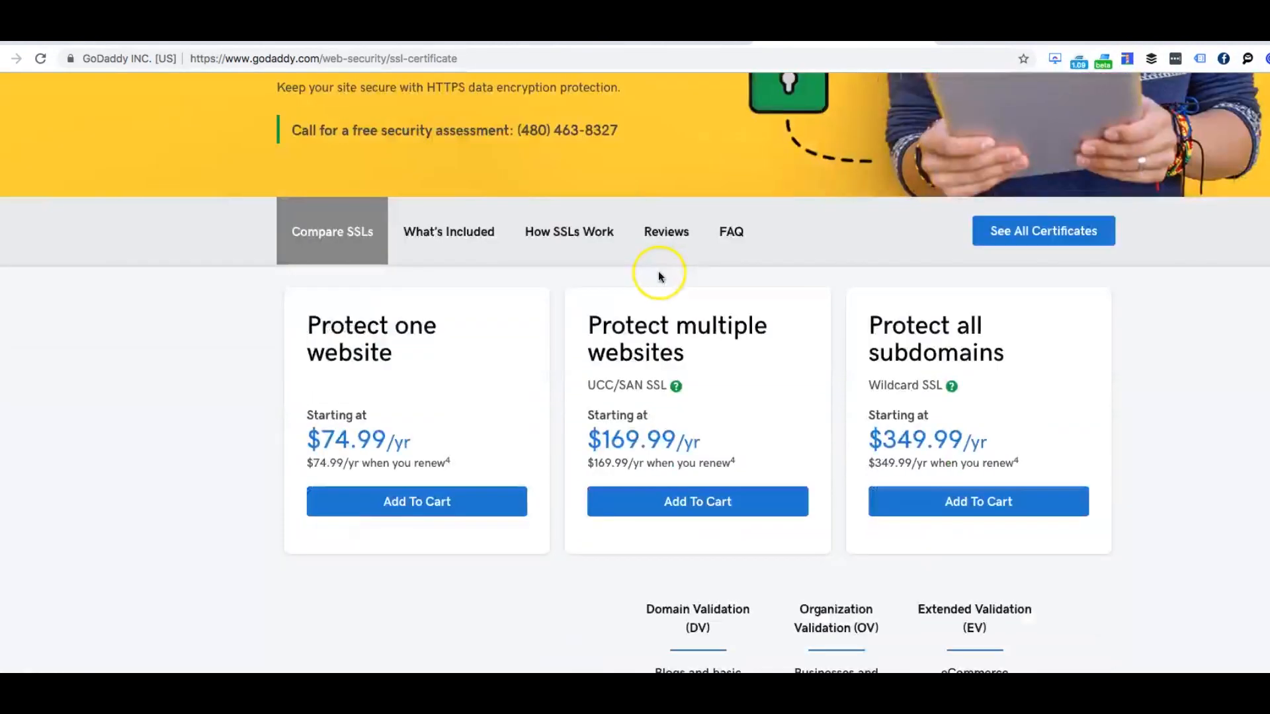
{"action": "scroll", "scroll_direction": "up", "scroll_amount": 3}
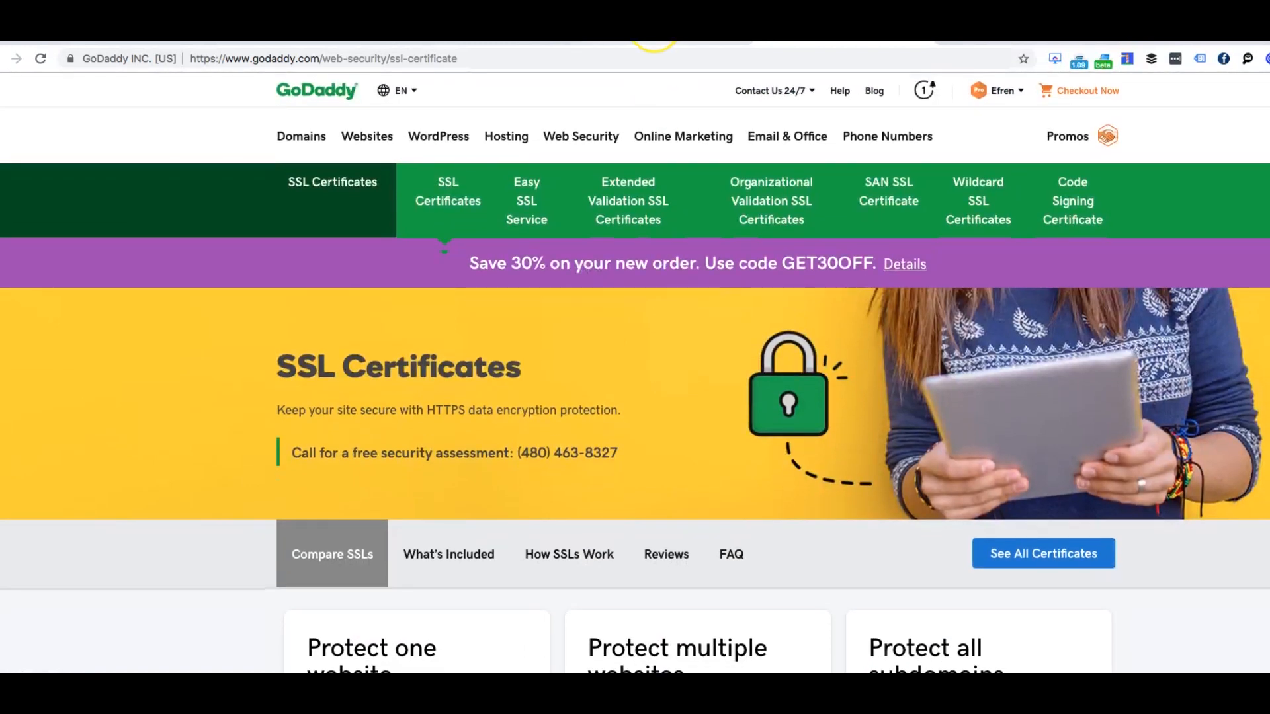